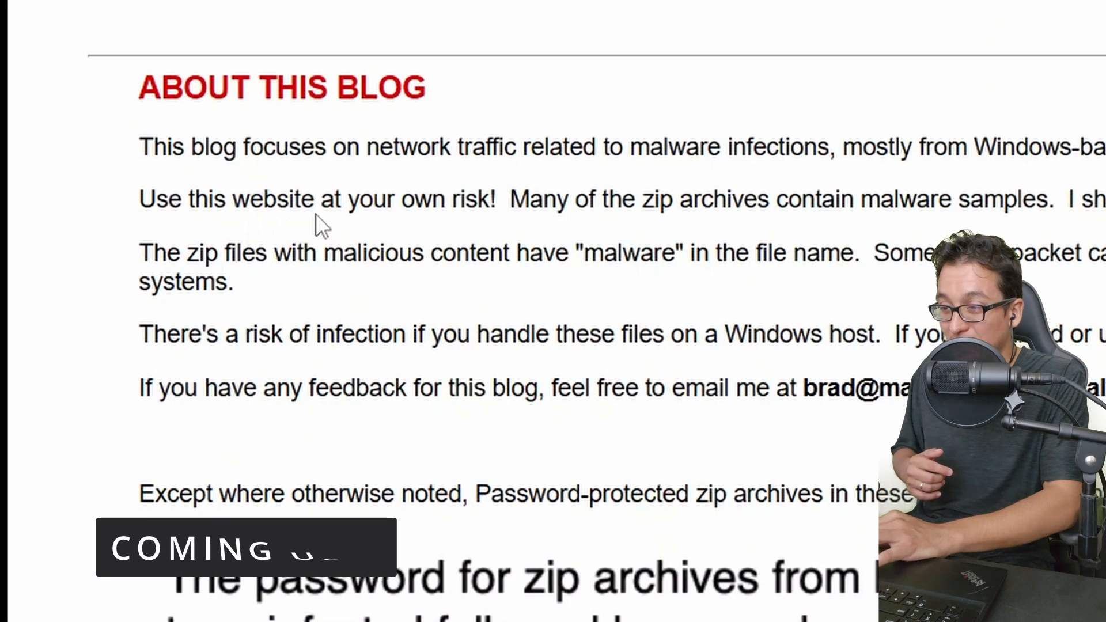
mouse_move(811, 226)
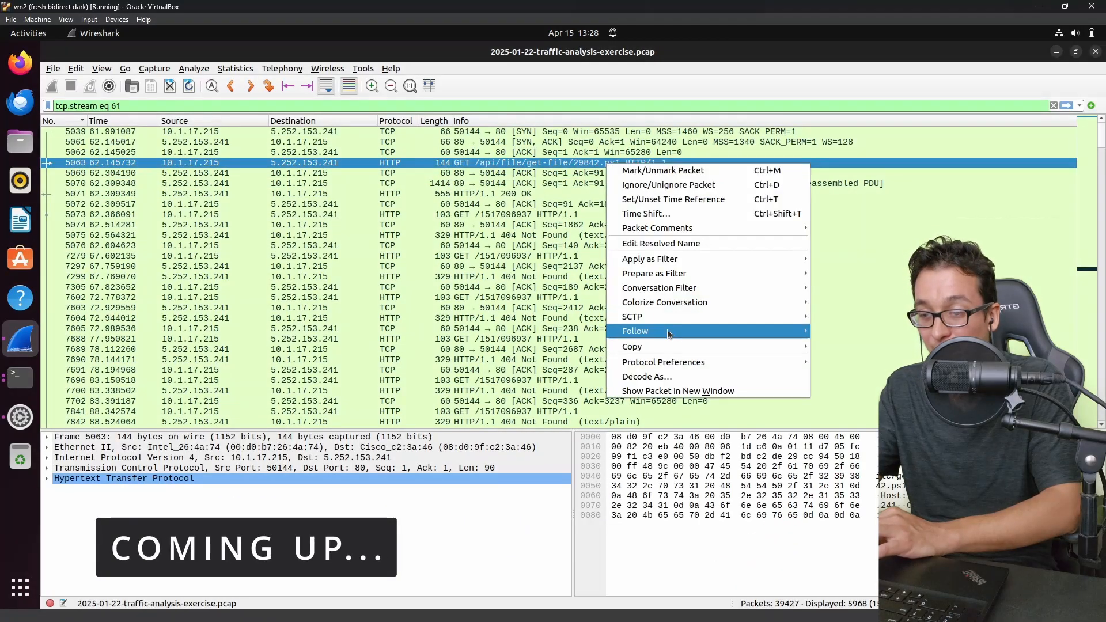
- Switch to the Google results on Bradley Duncan and scroll to his Palo Alto and AusCERT profiles
click(632, 332)
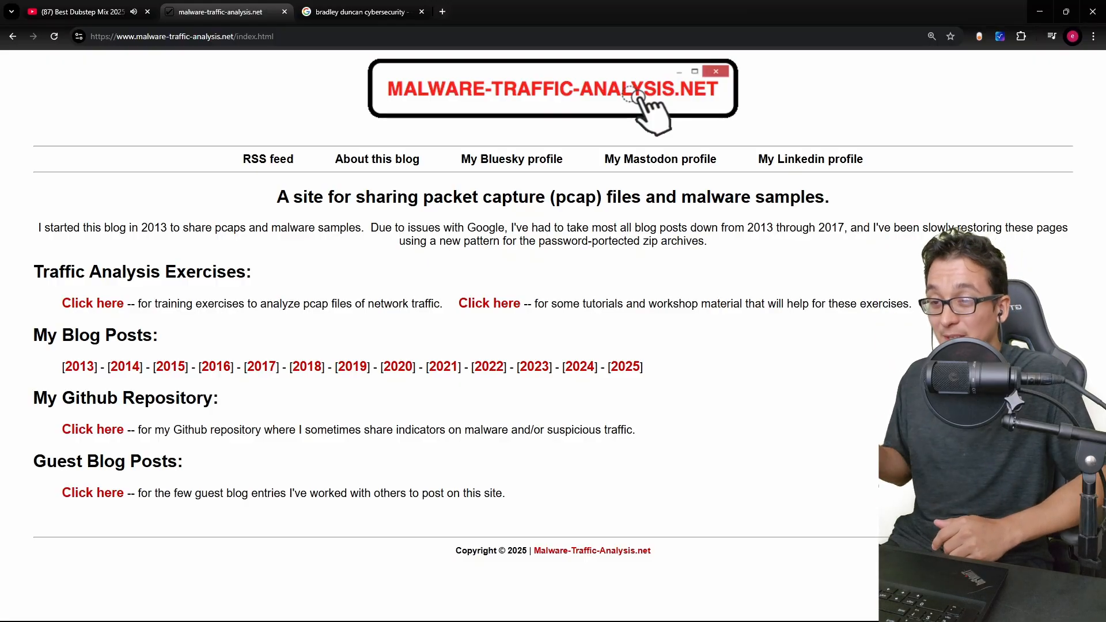
mouse_move(641, 5)
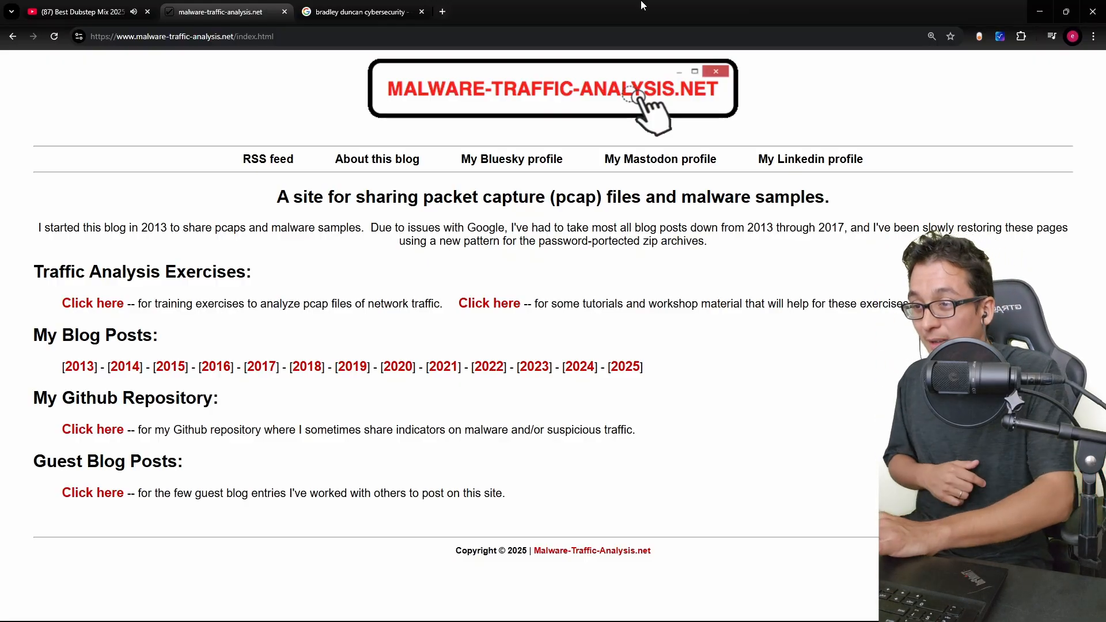
click(356, 12)
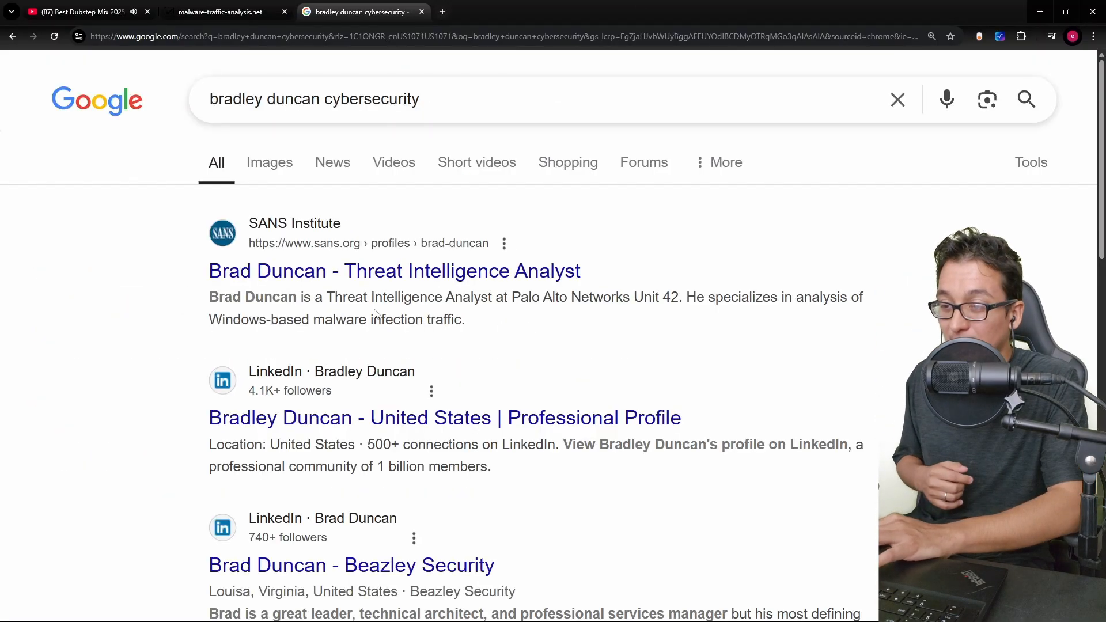
mouse_move(605, 321)
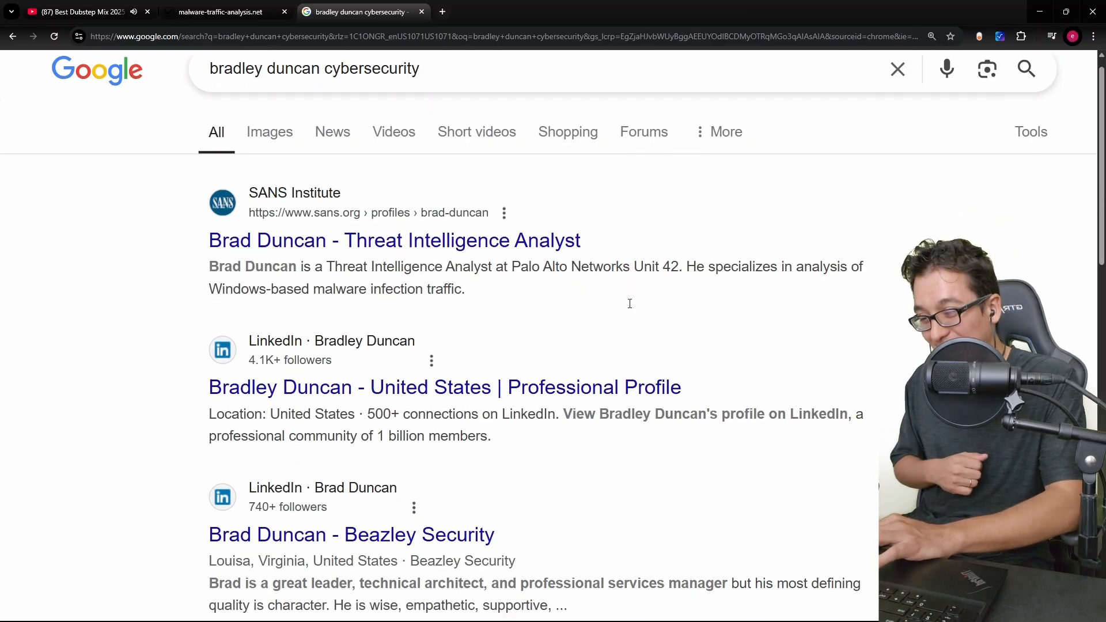
scroll(down, 3)
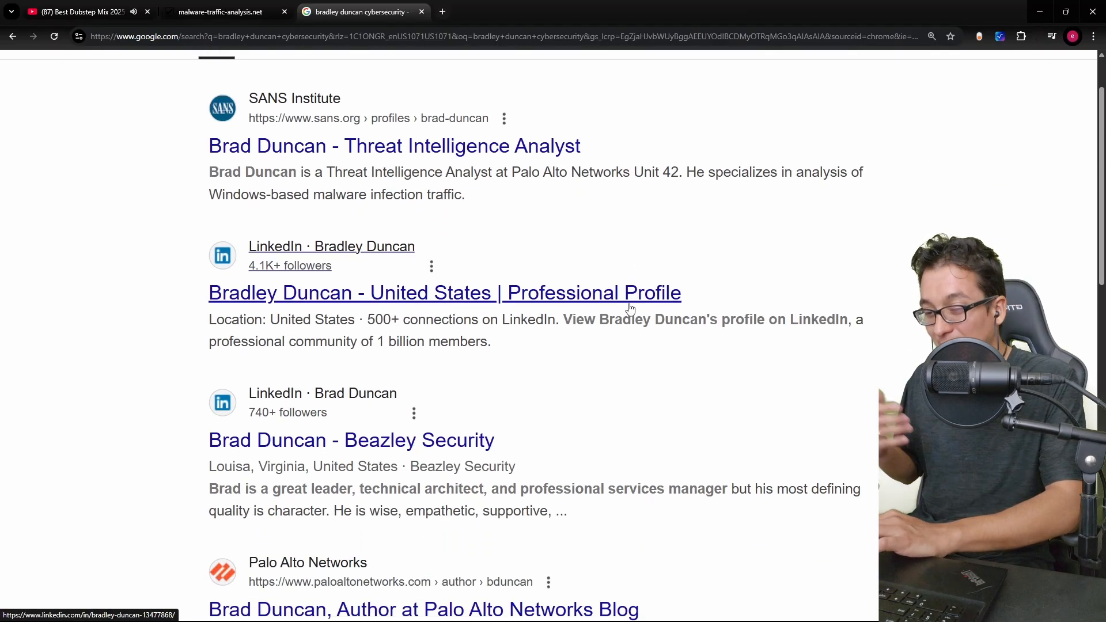
scroll(down, 3)
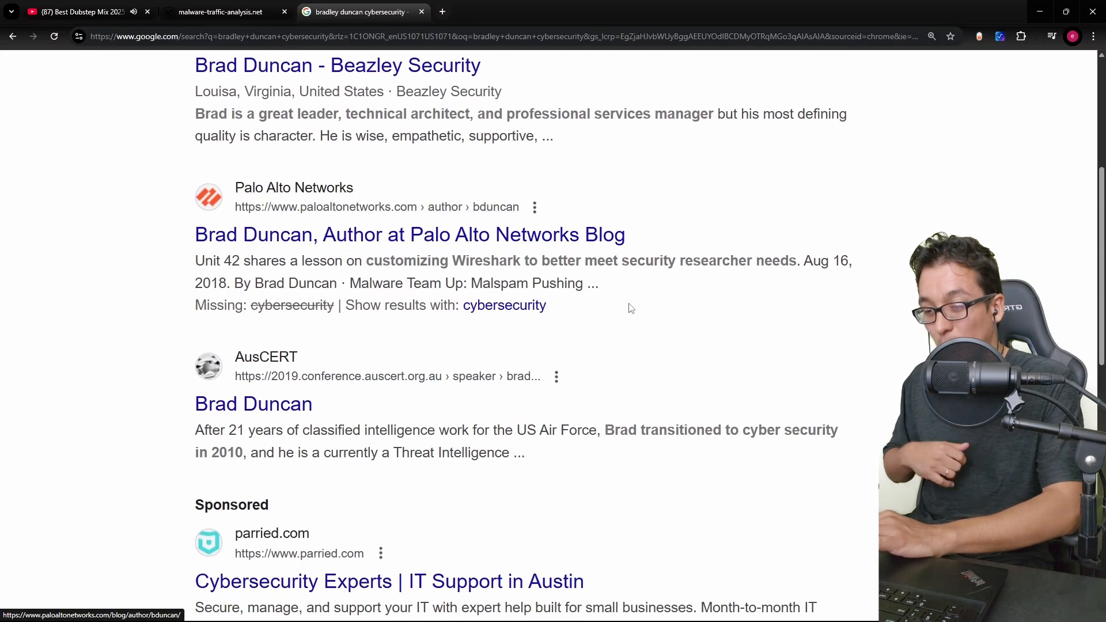
scroll(down, 3)
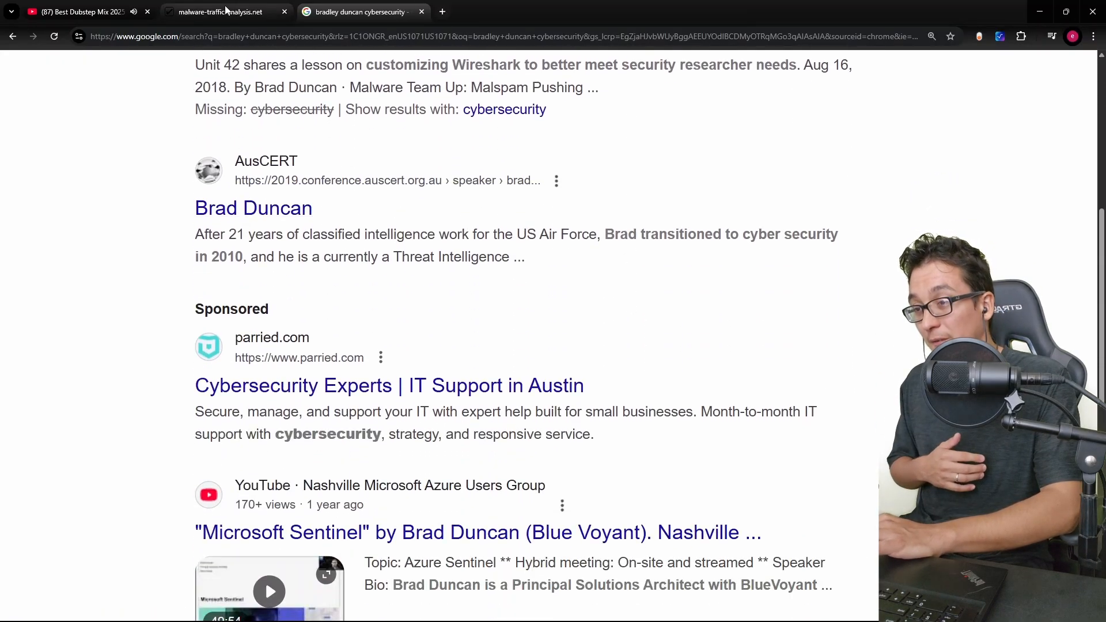
- Visit the training exercises page, go back, then open the 2025 blog post archive
click(219, 12)
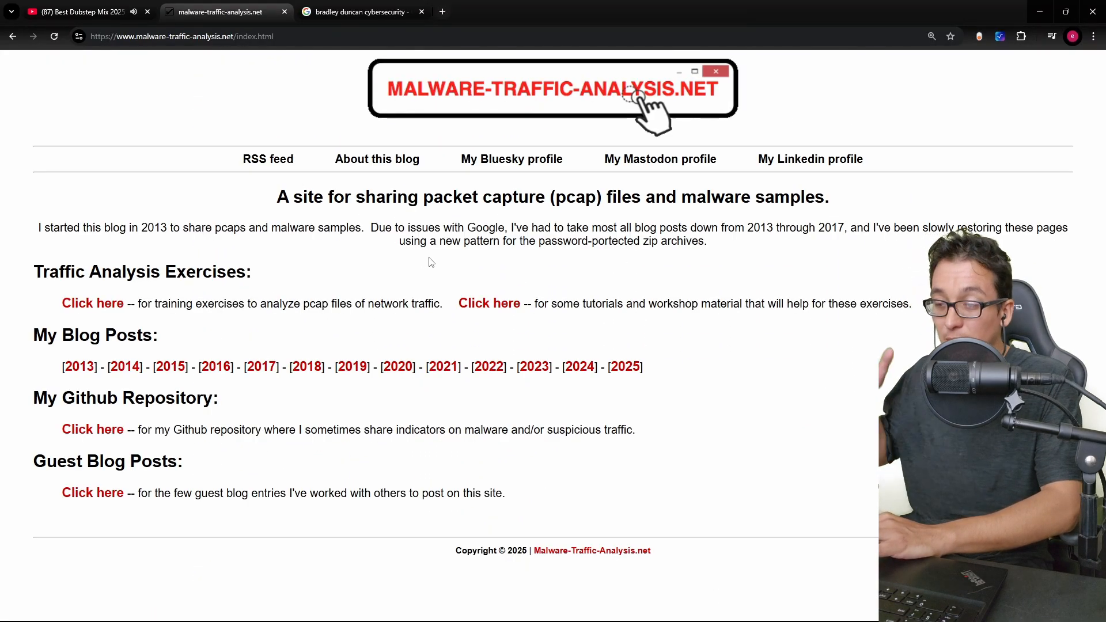
mouse_move(626, 296)
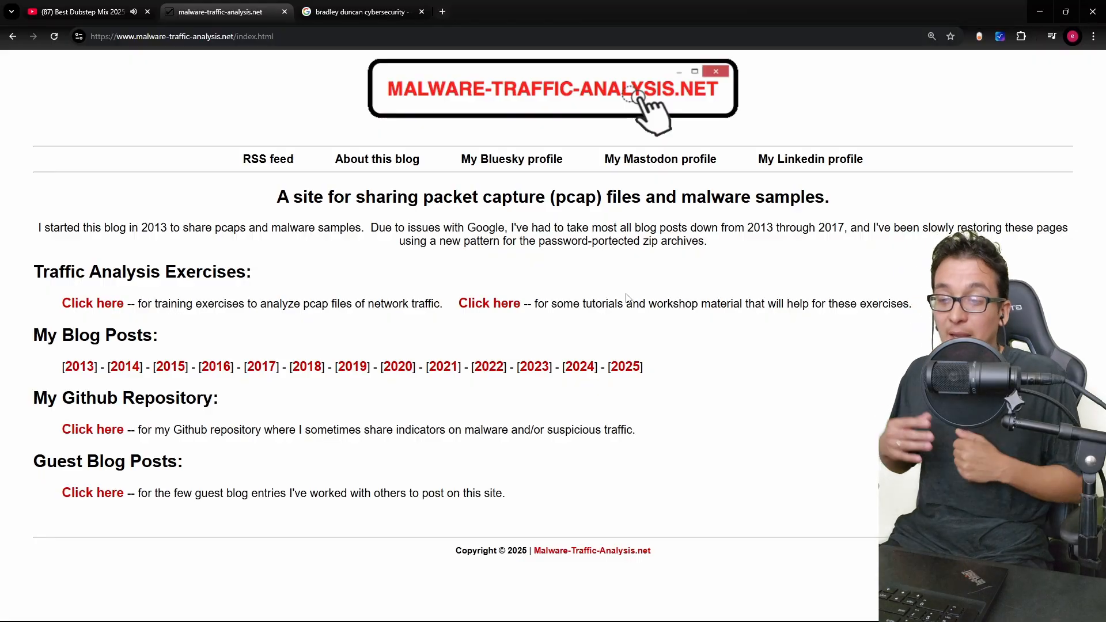
click(92, 304)
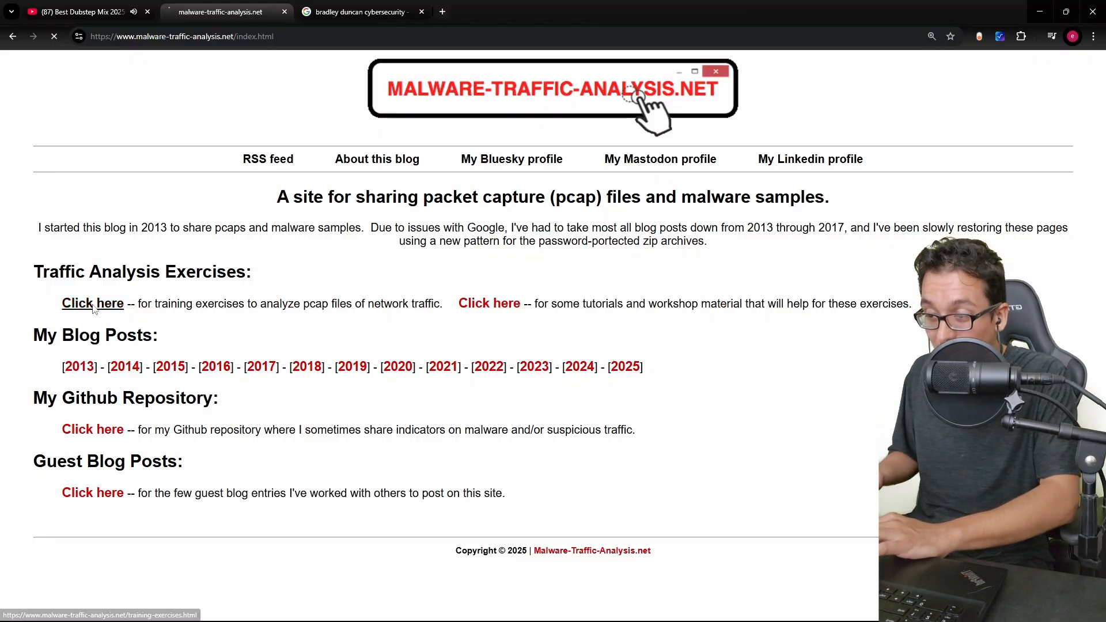
click(92, 304)
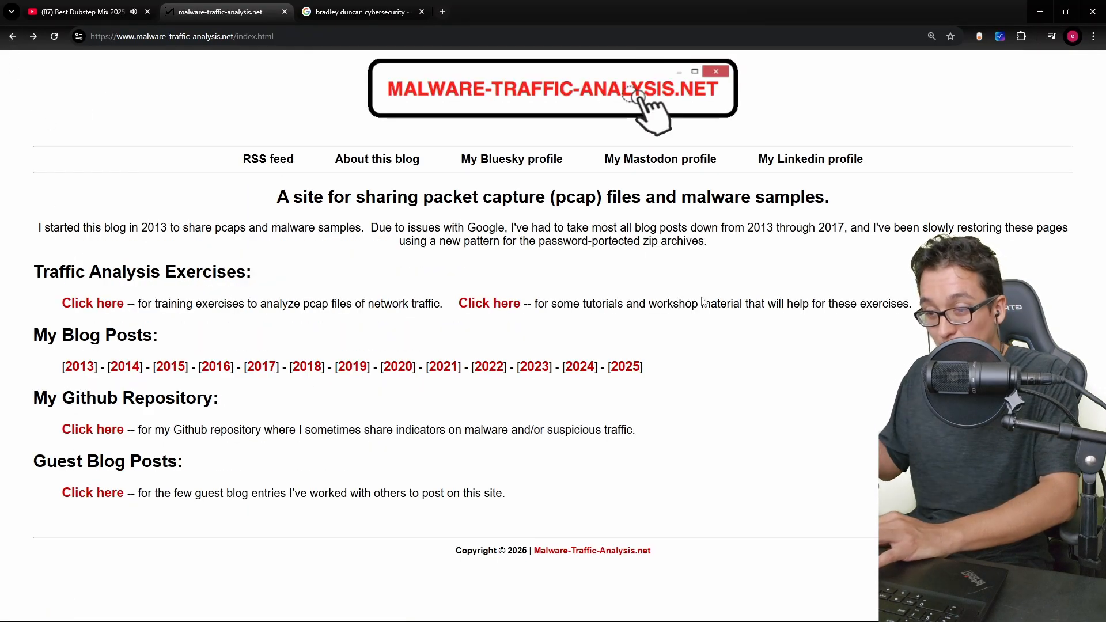
click(623, 366)
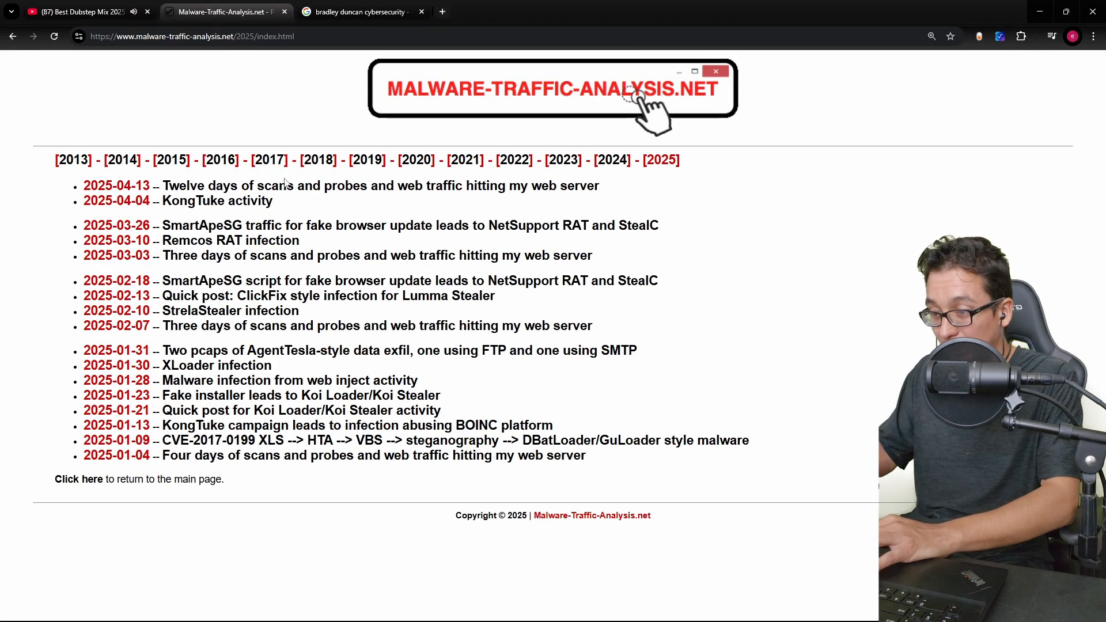
mouse_move(472, 111)
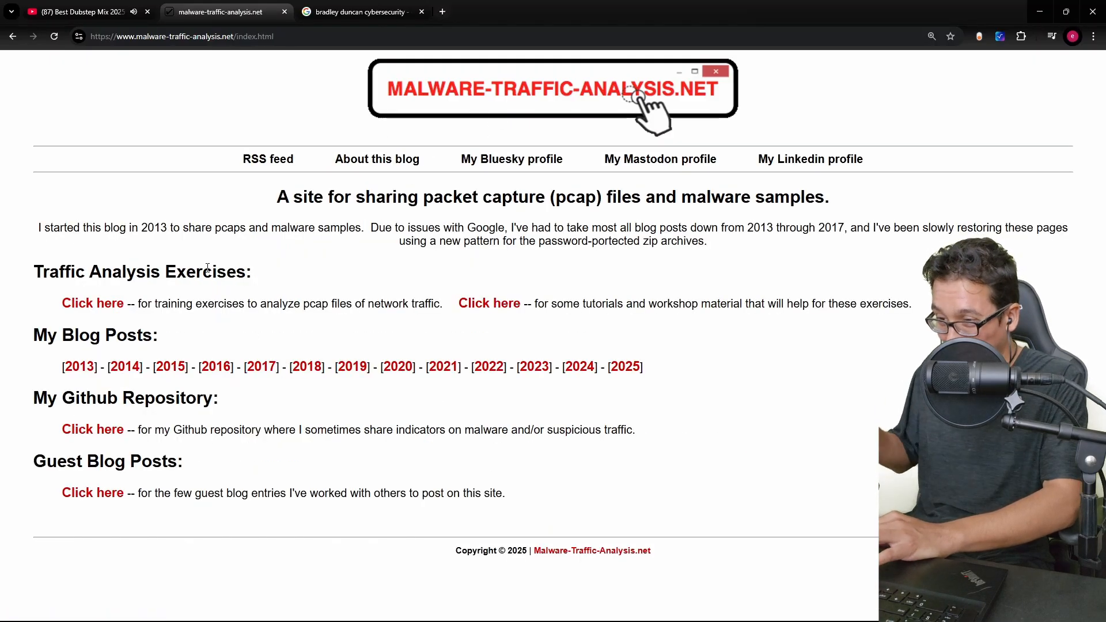
click(377, 159)
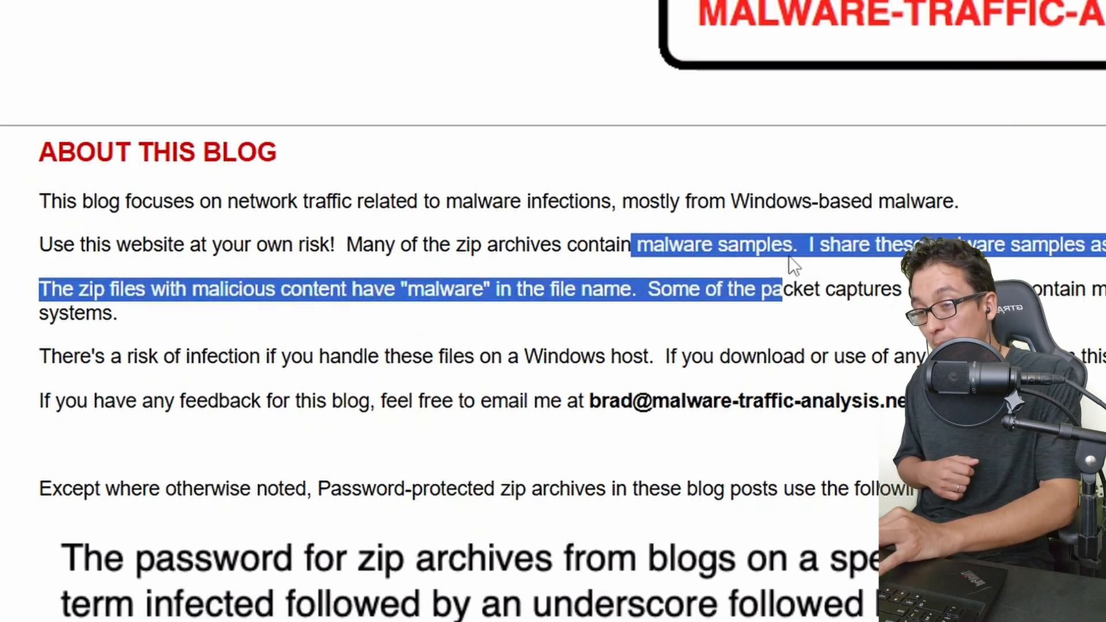
click(677, 201)
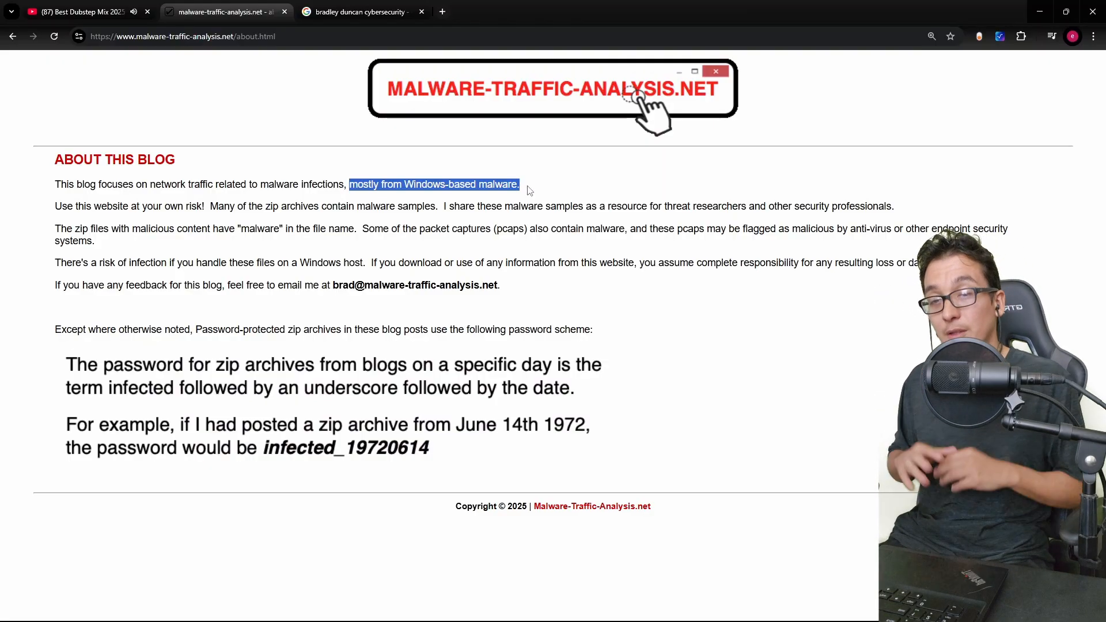
click(651, 338)
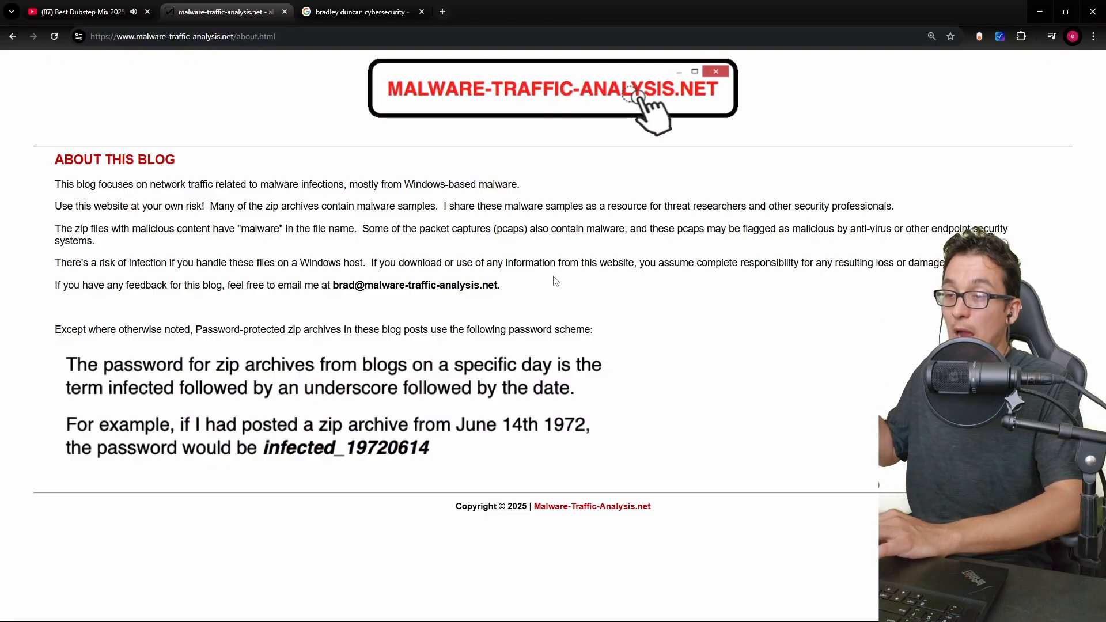
click(553, 89)
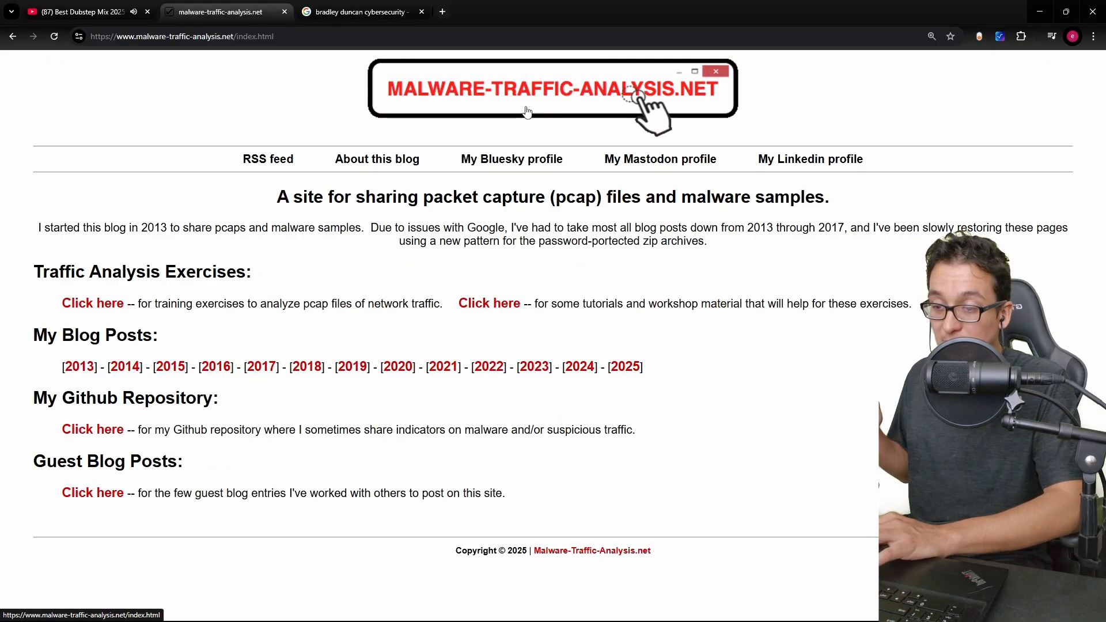
mouse_move(577, 284)
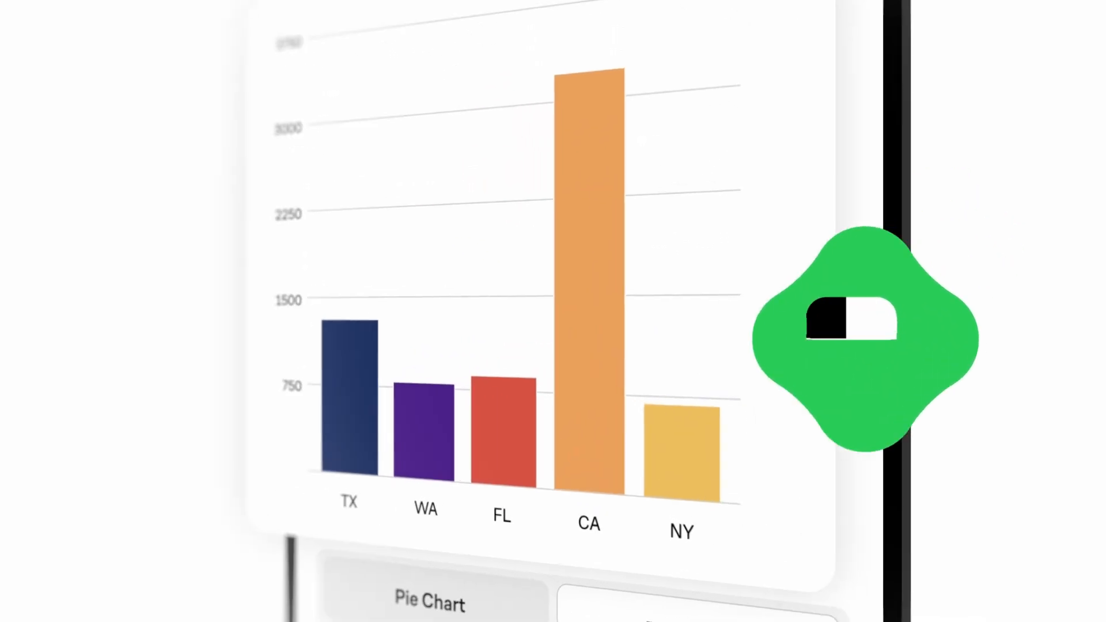
click(430, 603)
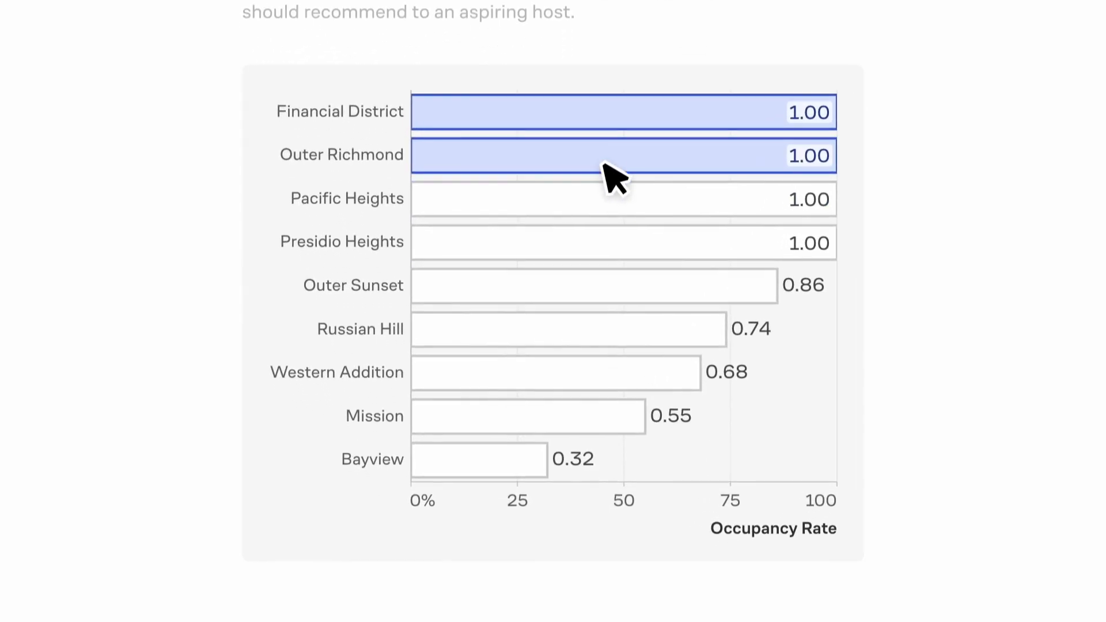
scroll(down, 3)
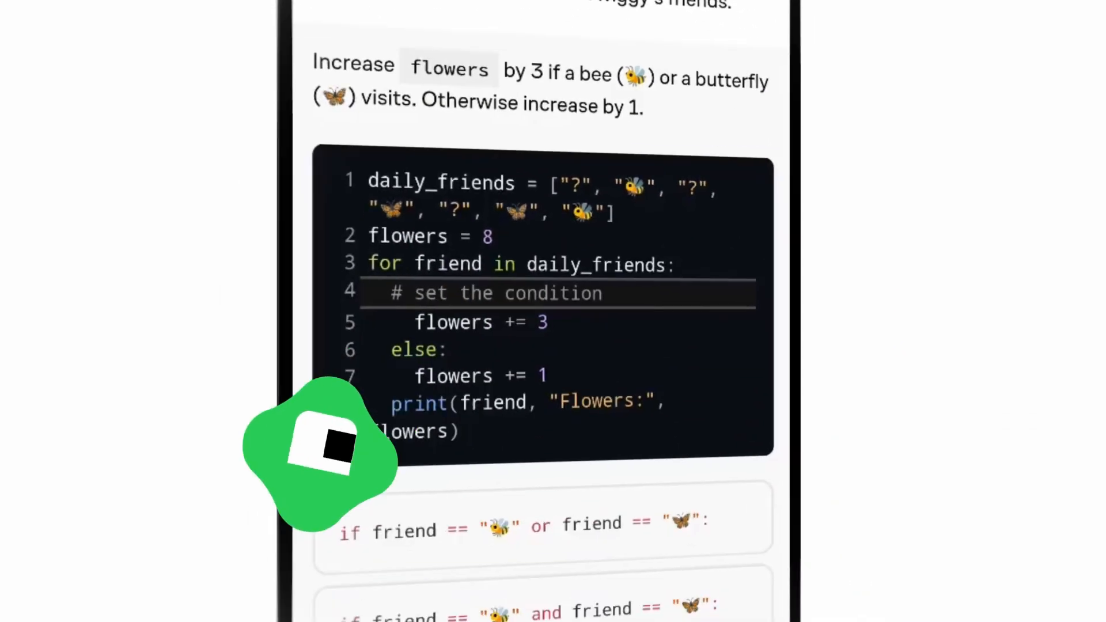
scroll(down, 3)
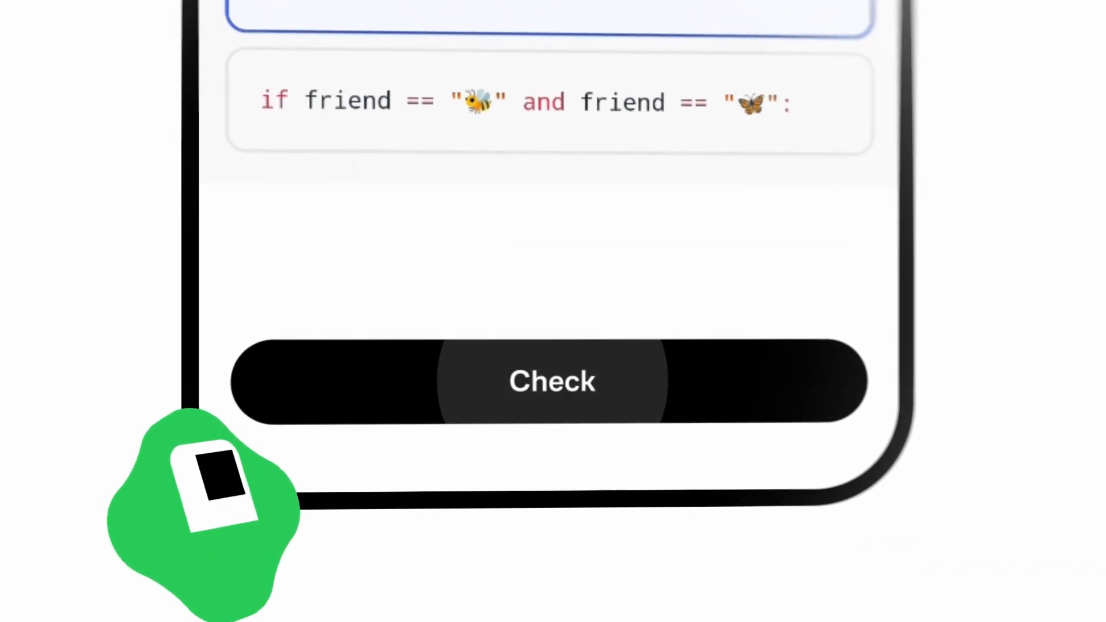
click(550, 382)
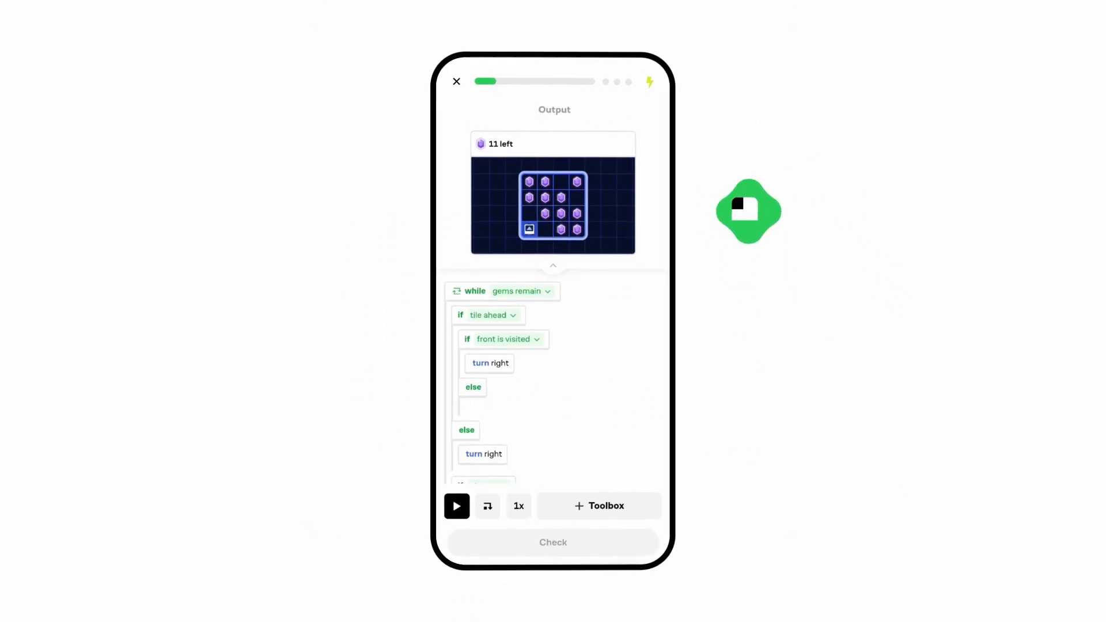
click(598, 506)
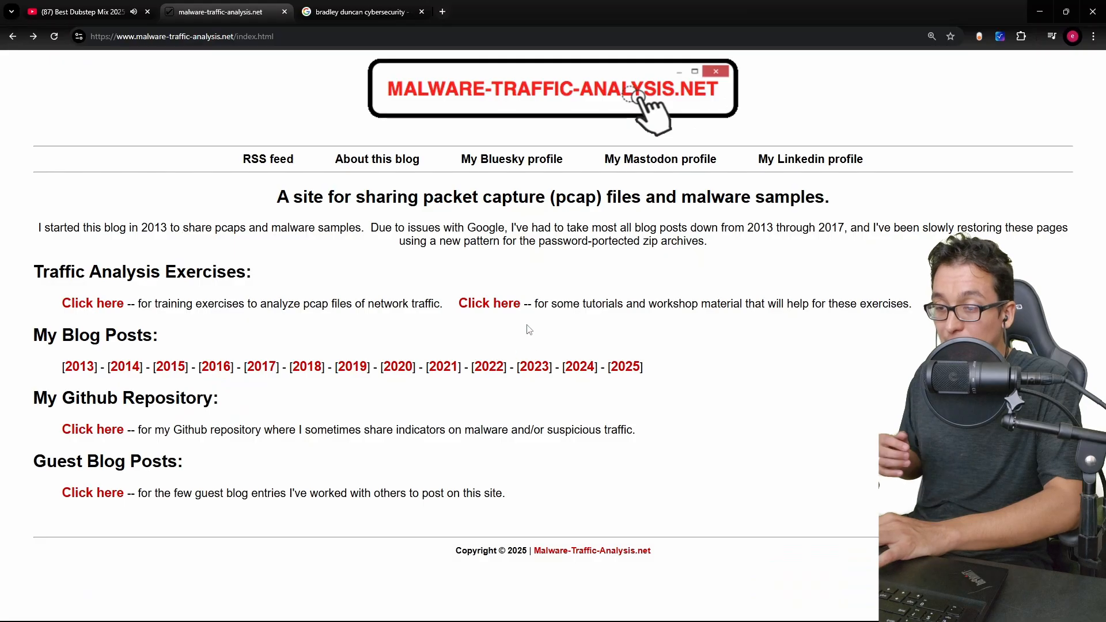
- Open the tutorials and workshop page, then the SharkFest 2019 US sessions page
click(488, 304)
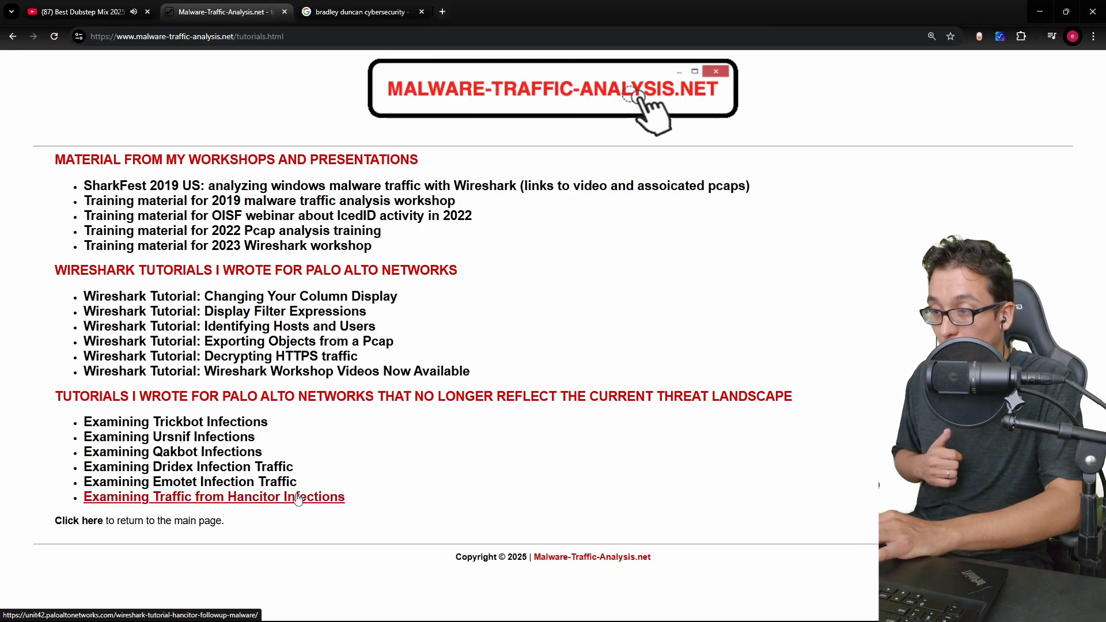
mouse_move(416, 186)
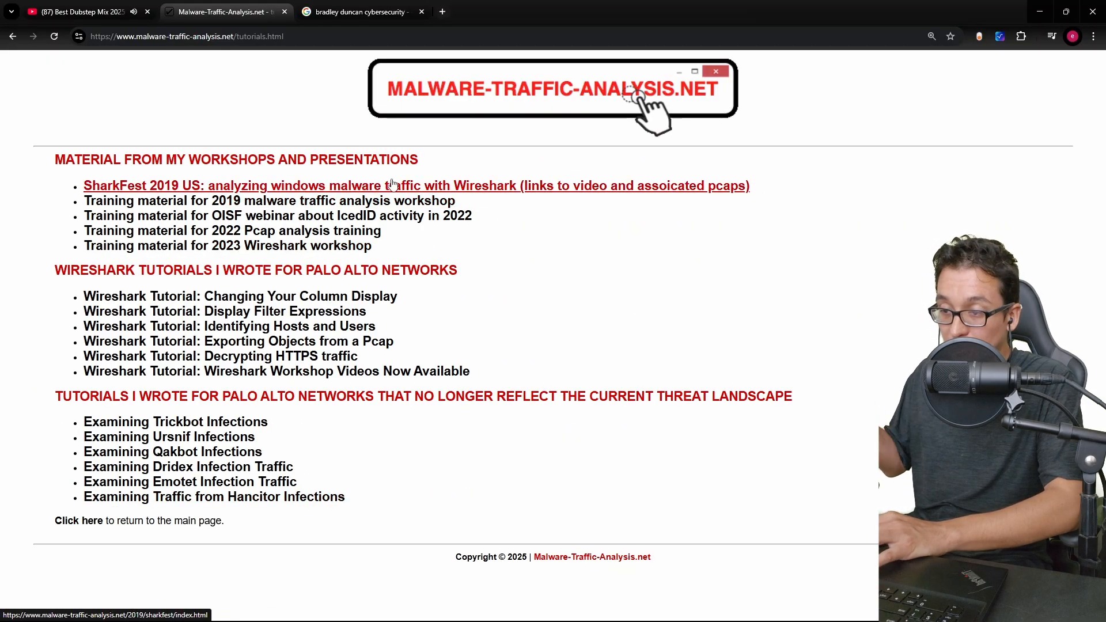
click(416, 185)
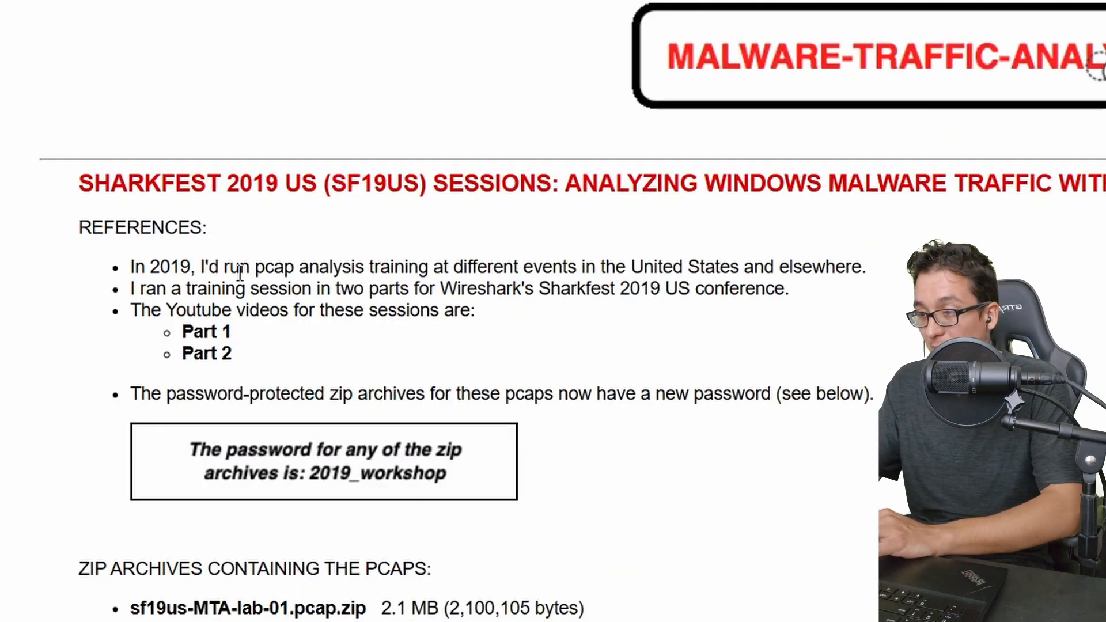
mouse_move(207, 352)
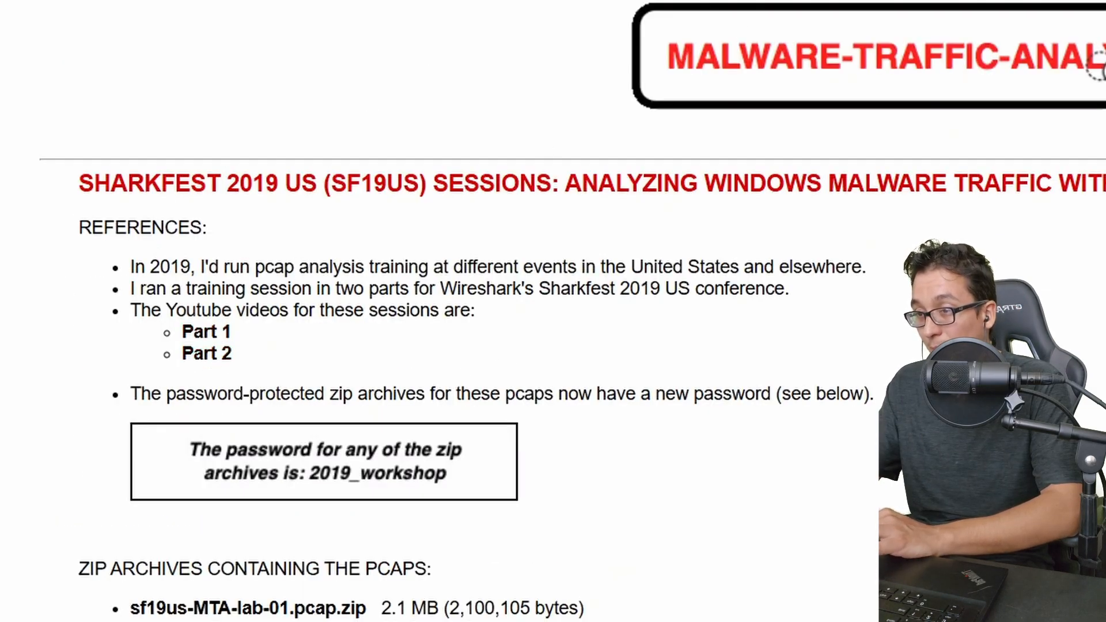
- On the SharkFest 2019 Part 1 video, seek to the AZORult alerts section near 1:15
click(352, 12)
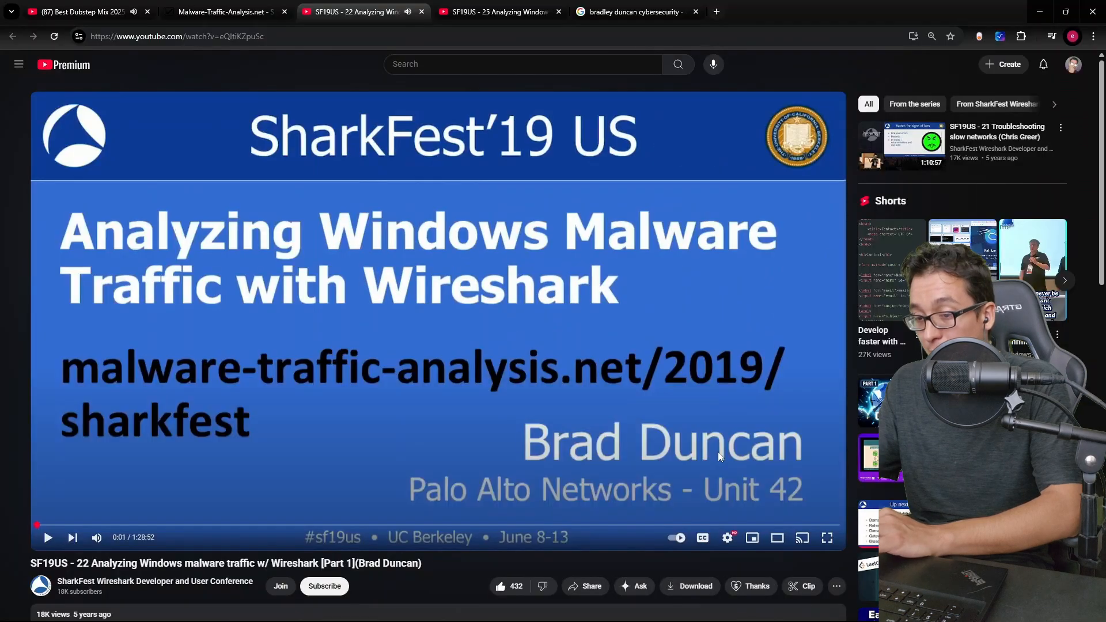
click(727, 538)
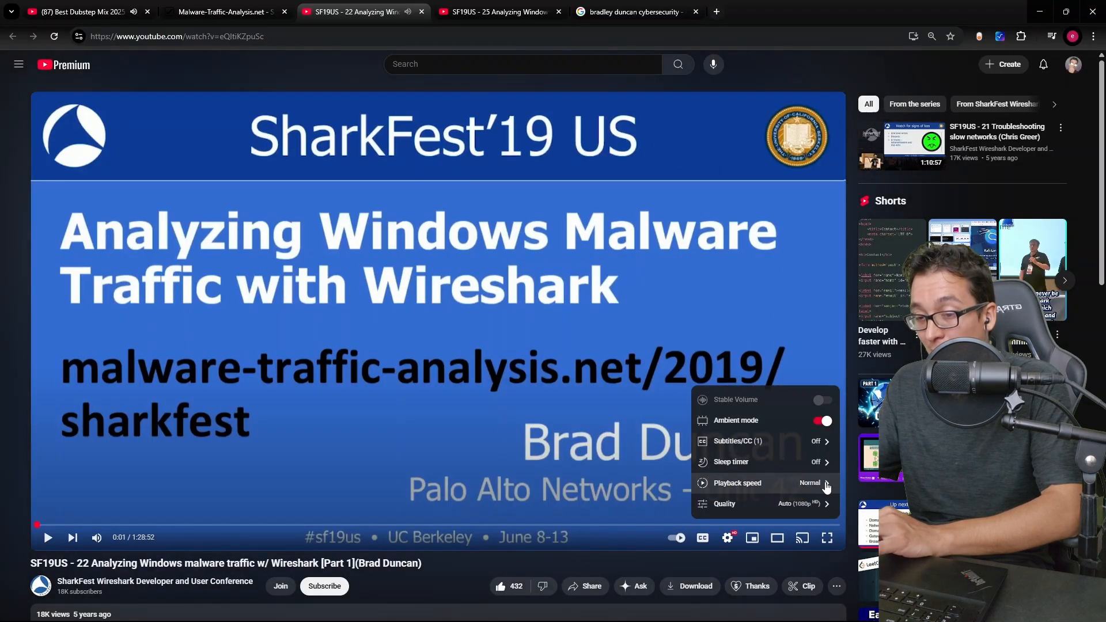
mouse_move(654, 530)
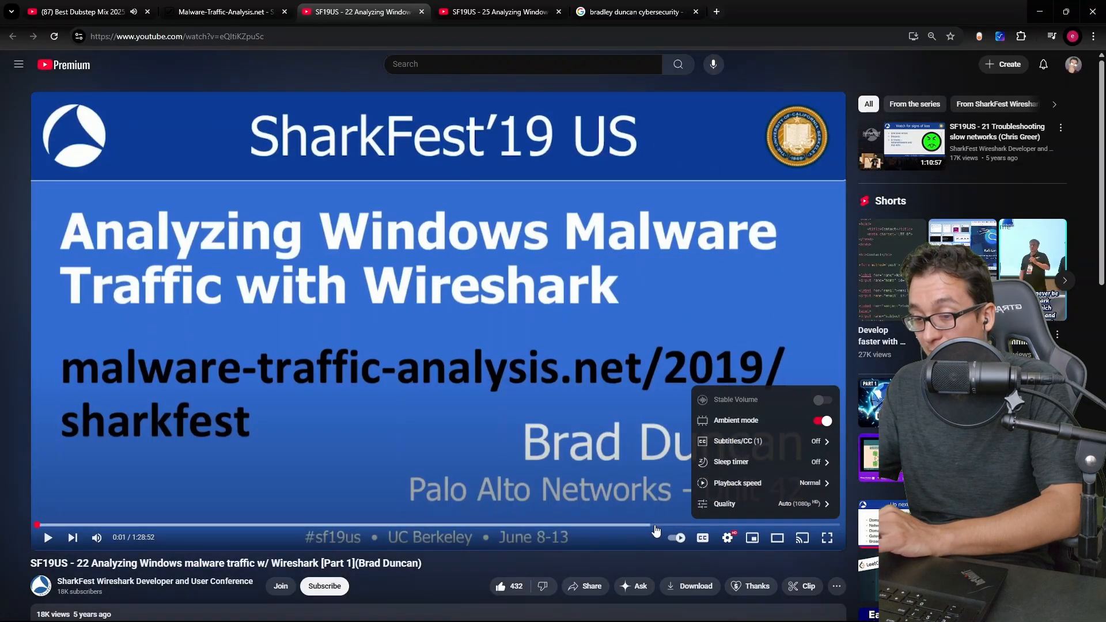
mouse_move(800, 494)
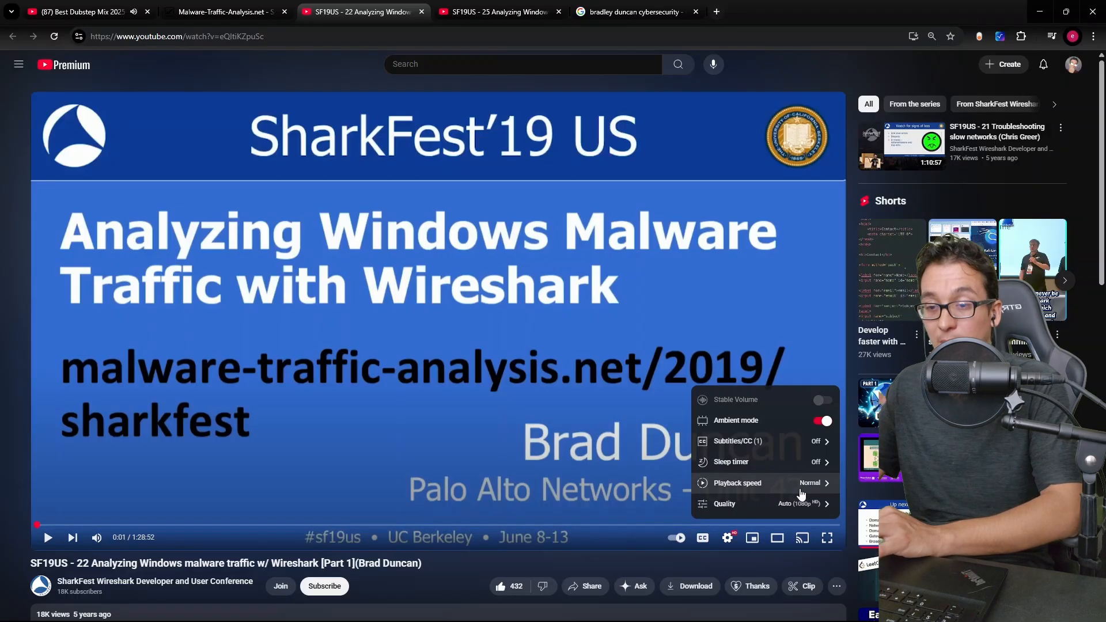
mouse_move(578, 187)
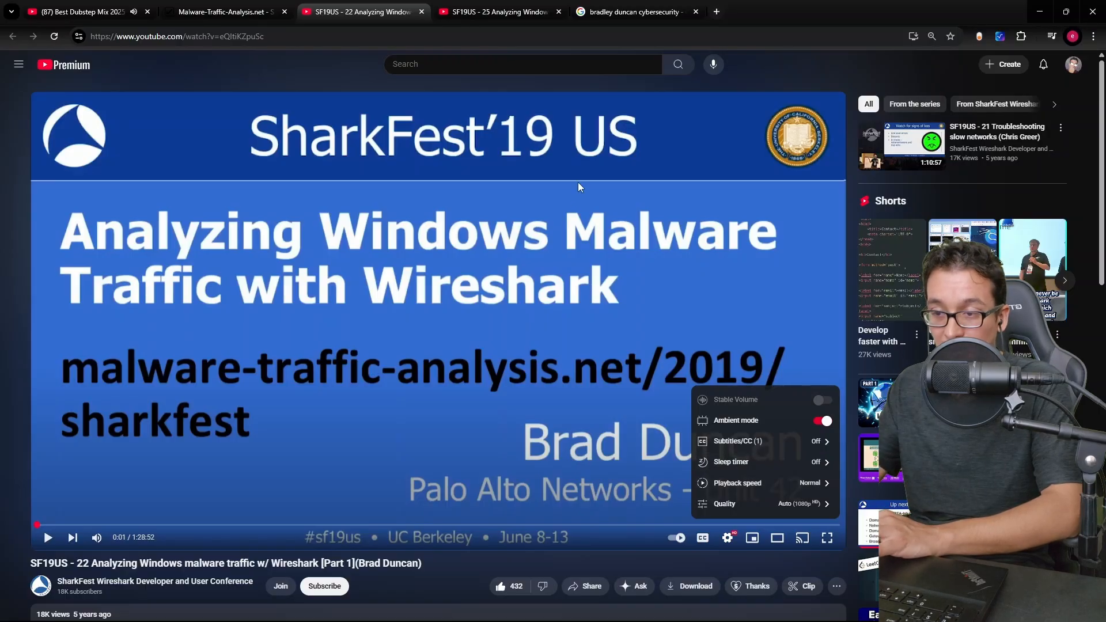
click(497, 12)
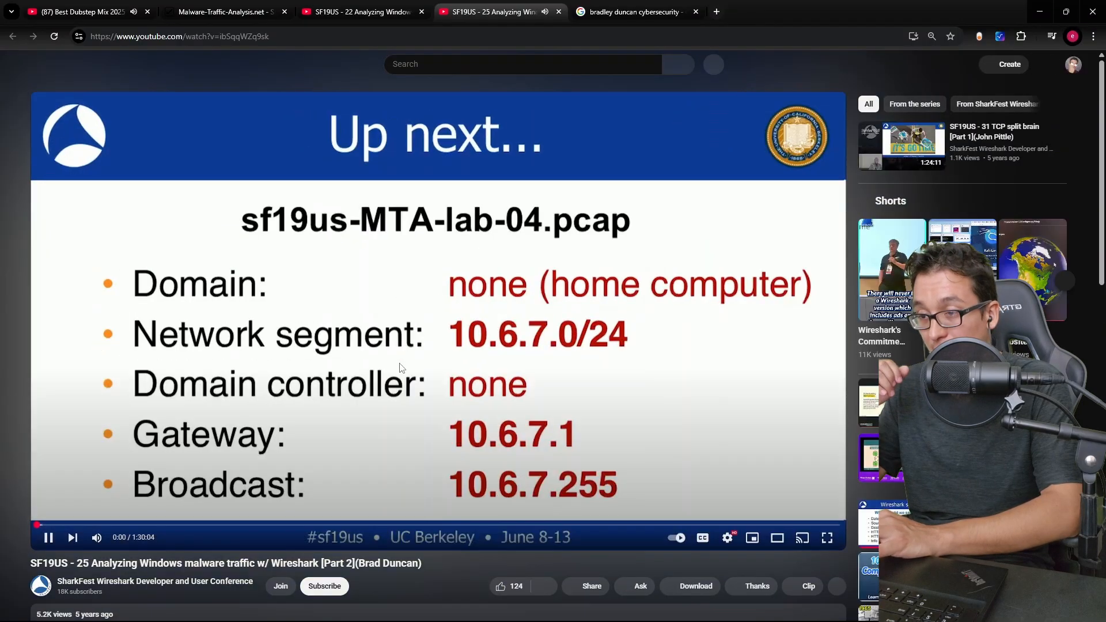
click(361, 11)
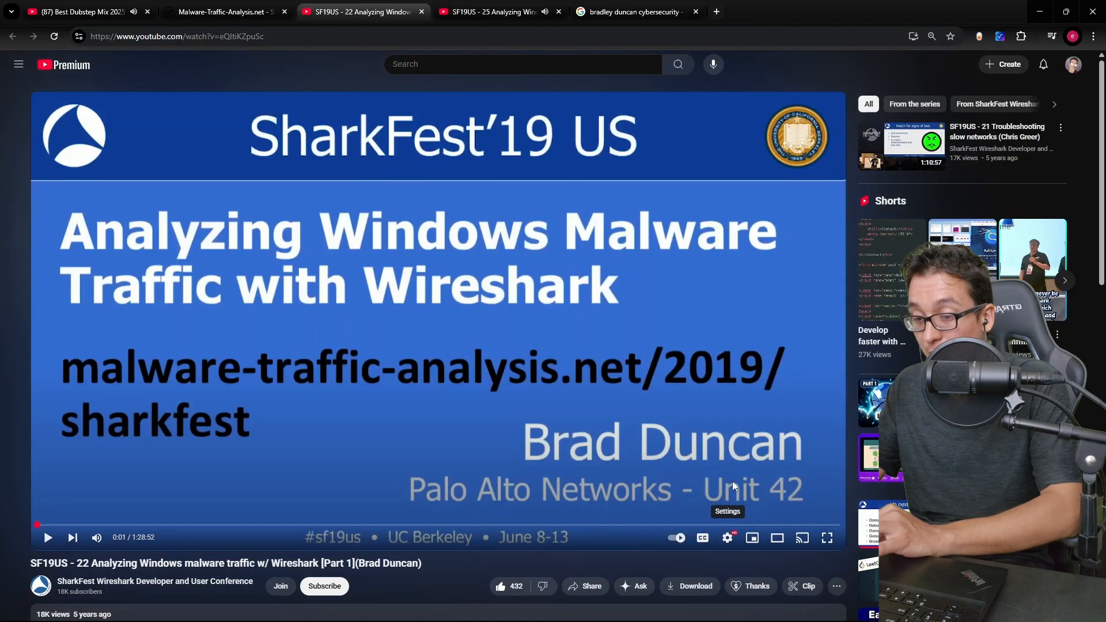
click(760, 524)
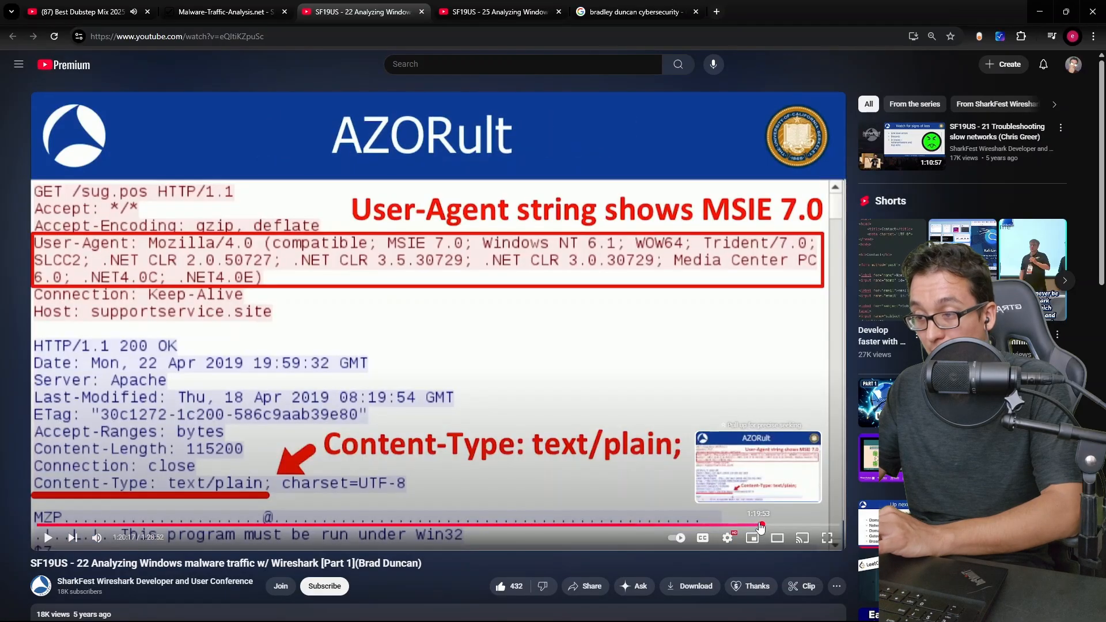
click(723, 525)
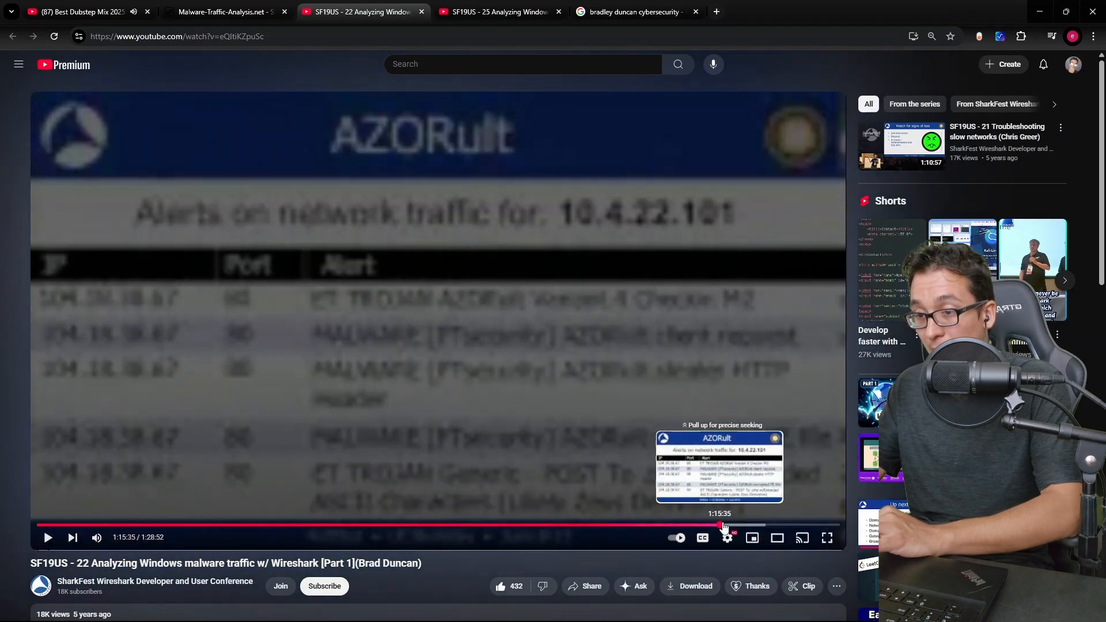
- Return to malware-traffic-analysis.net and open the tutorials and workshop materials list
click(219, 12)
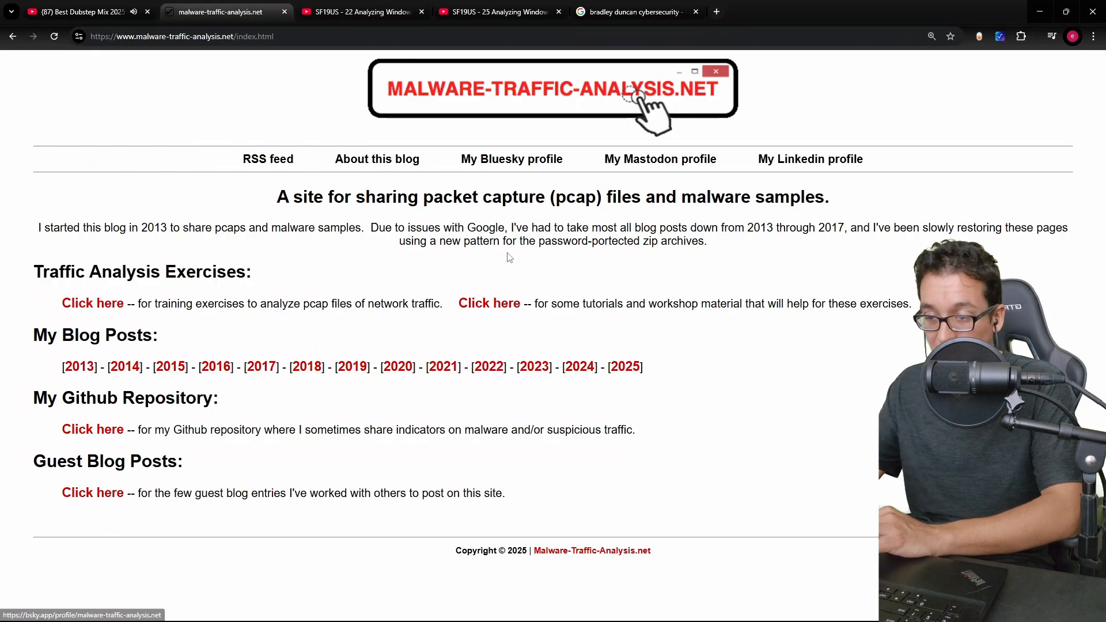
click(489, 302)
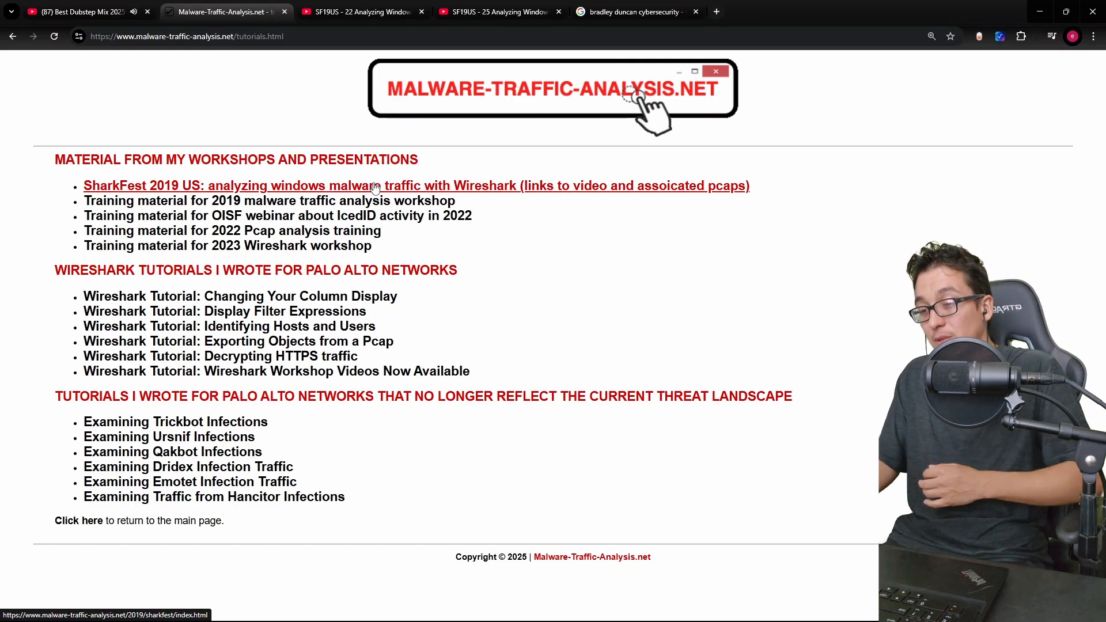
mouse_move(314, 424)
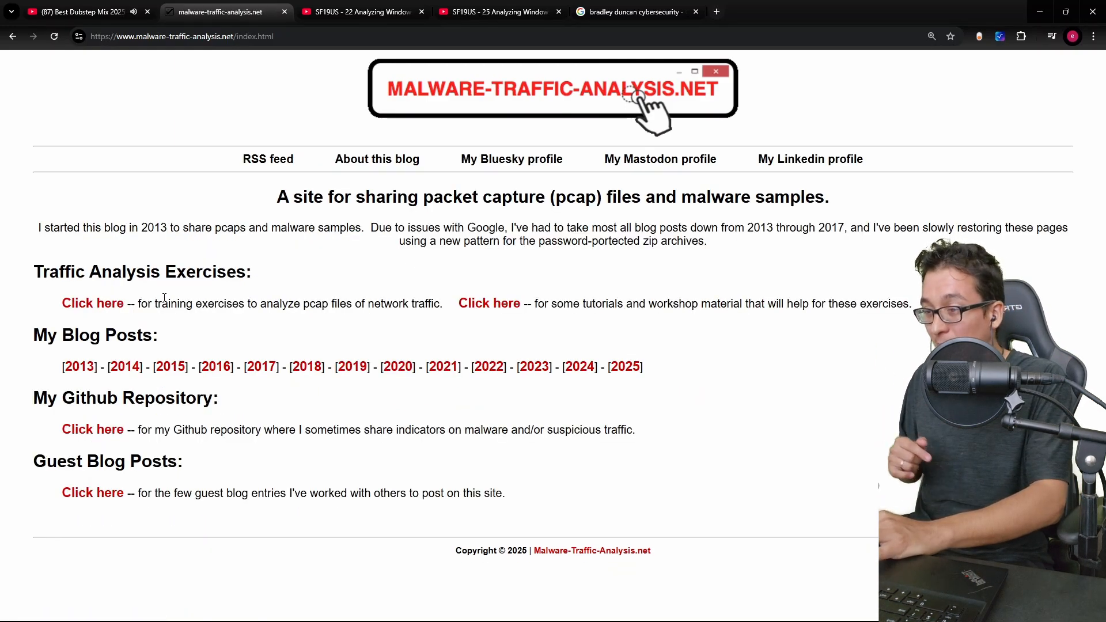
- Open the 2025-01-22 exercise and scroll through its background, TASK and ANSWERS sections
click(92, 303)
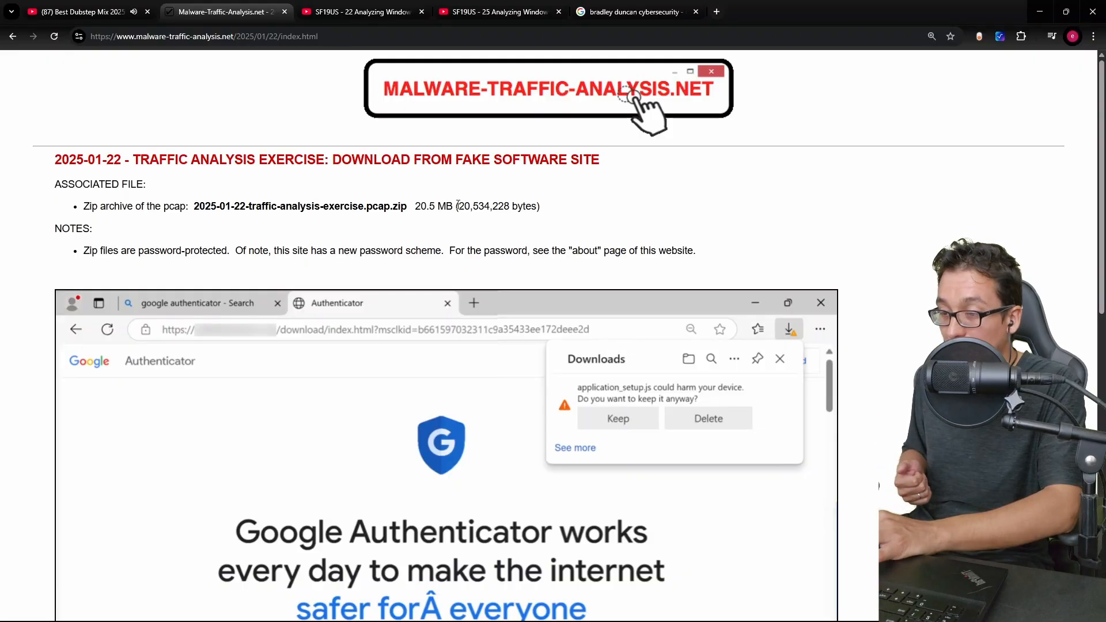
scroll(down, 3)
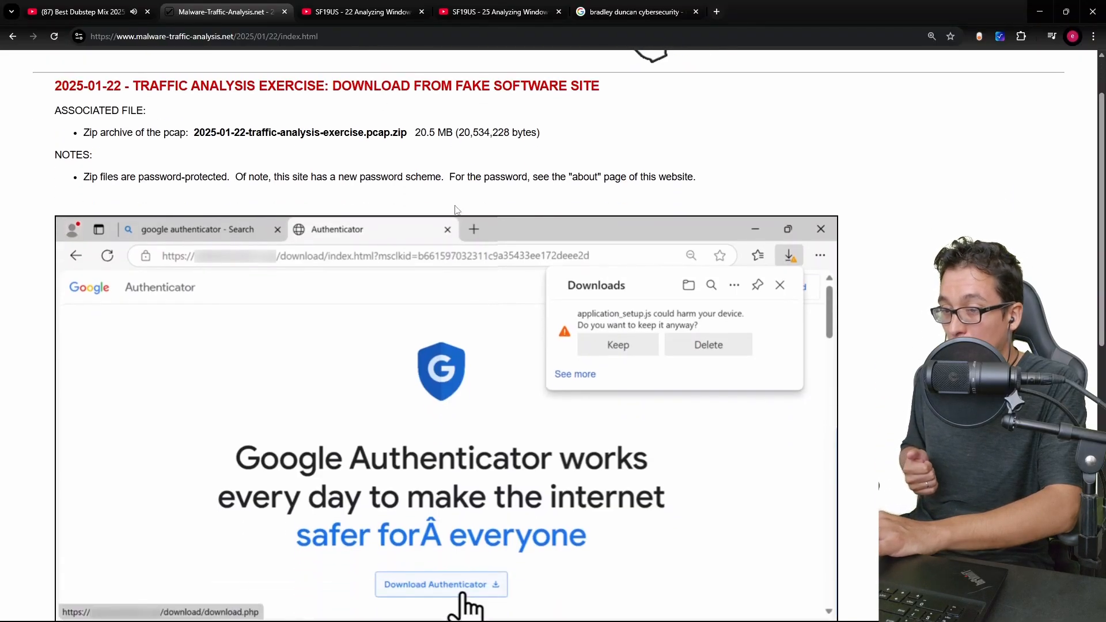
scroll(down, 3)
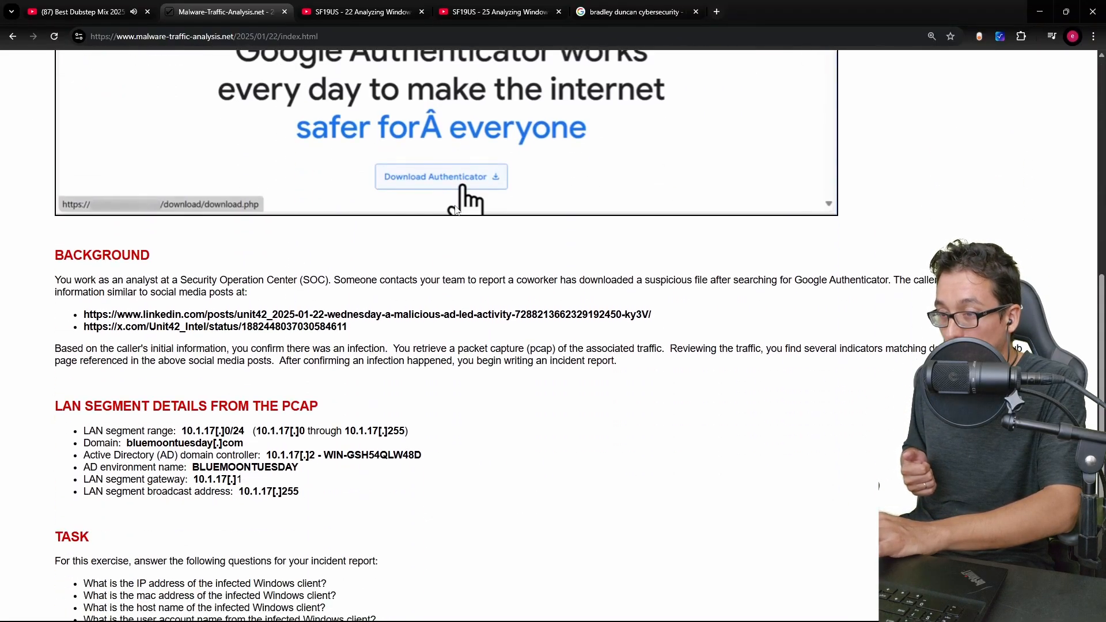
scroll(down, 3)
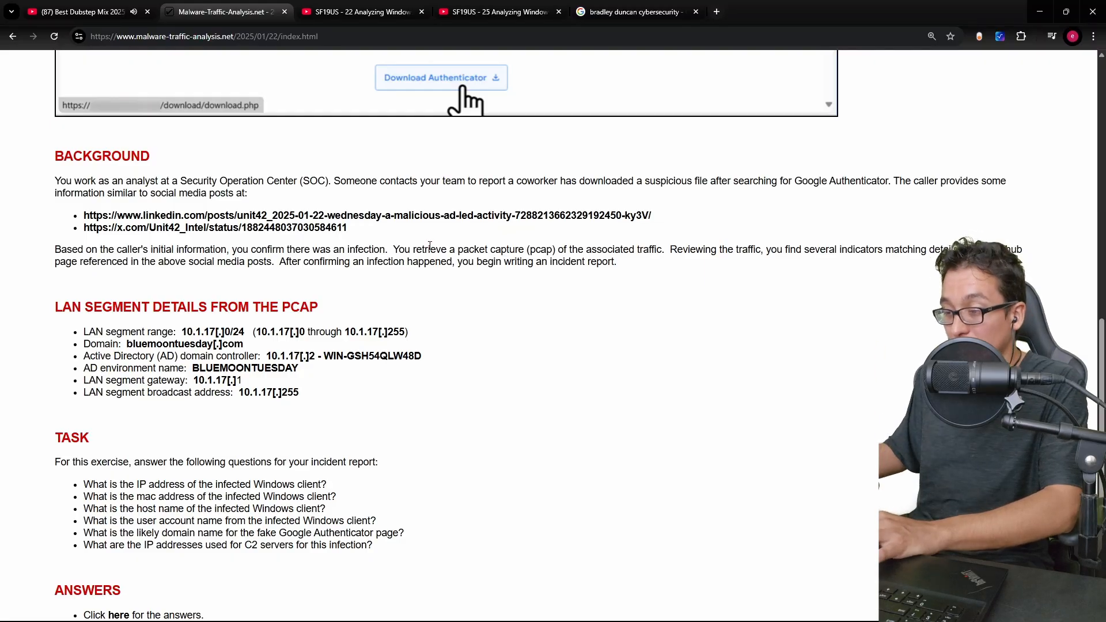
scroll(down, 3)
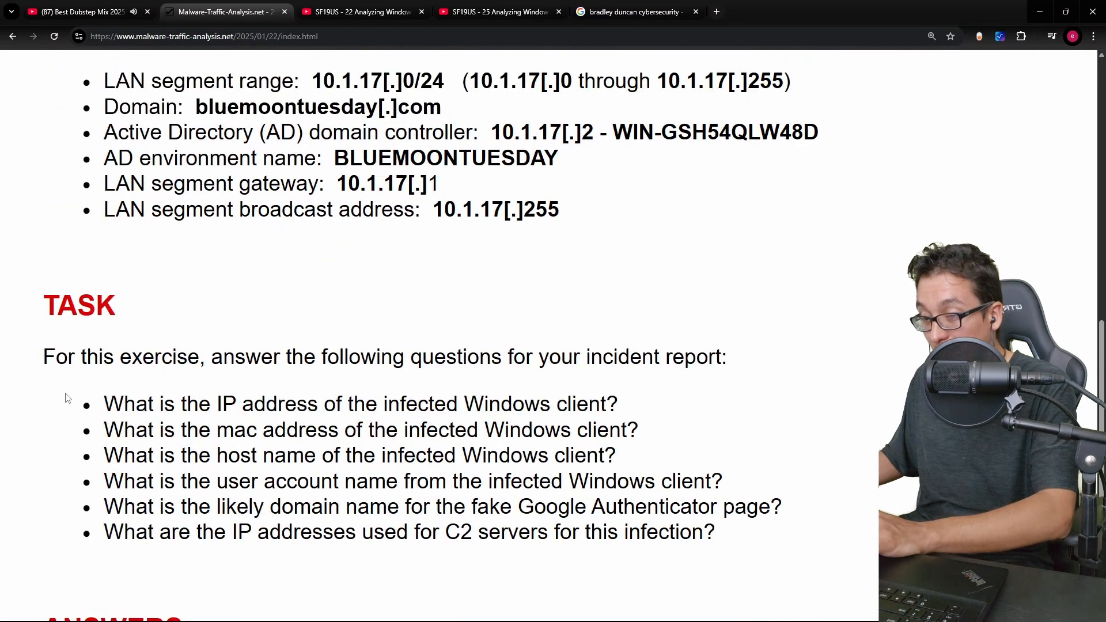
scroll(down, 3)
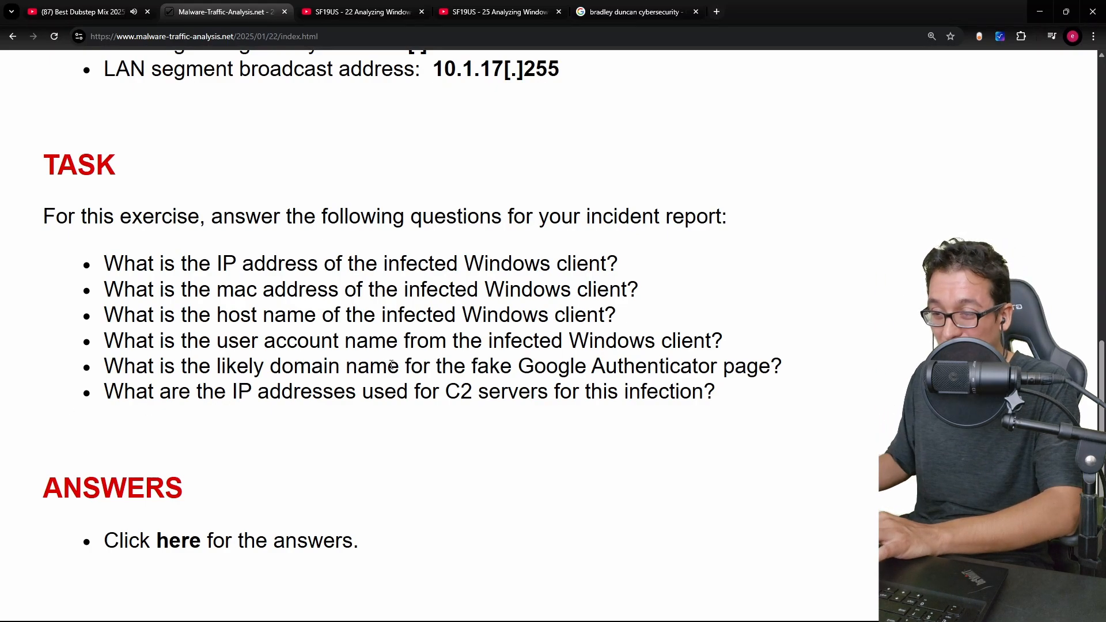
scroll(up, 3)
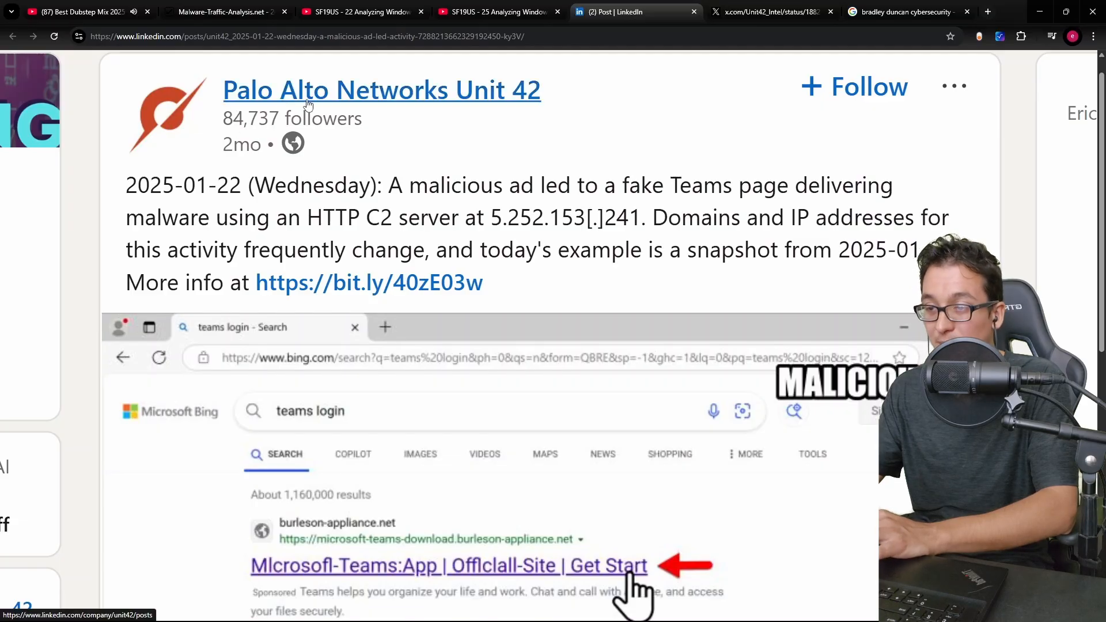
mouse_move(393, 191)
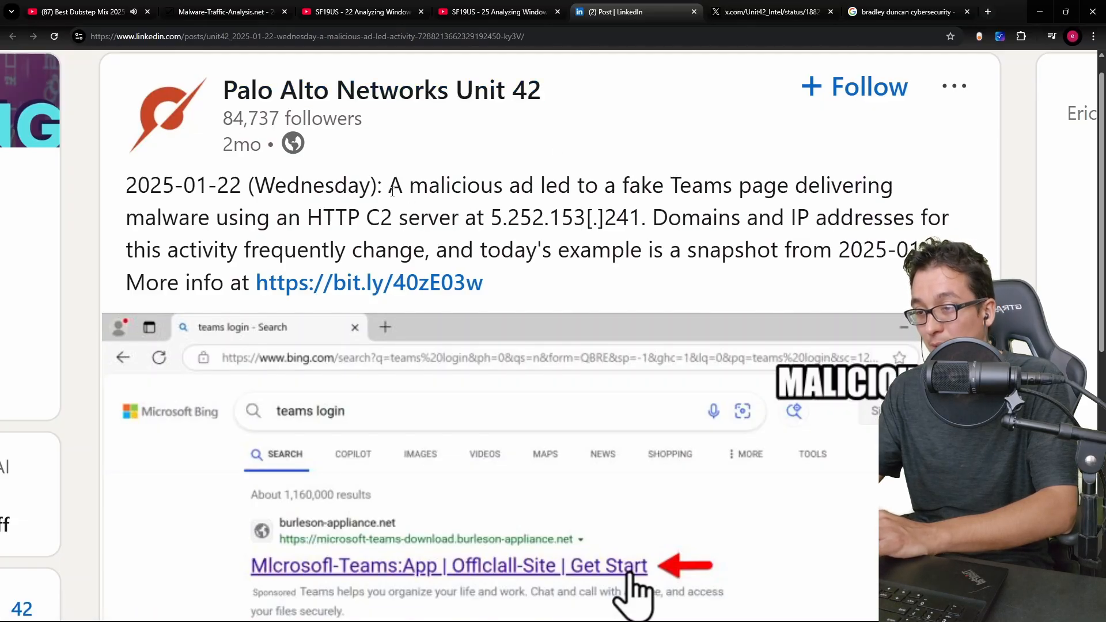
- Scroll the Unit 42 post down to the Bing ad and fake Teams page images
scroll(down, 3)
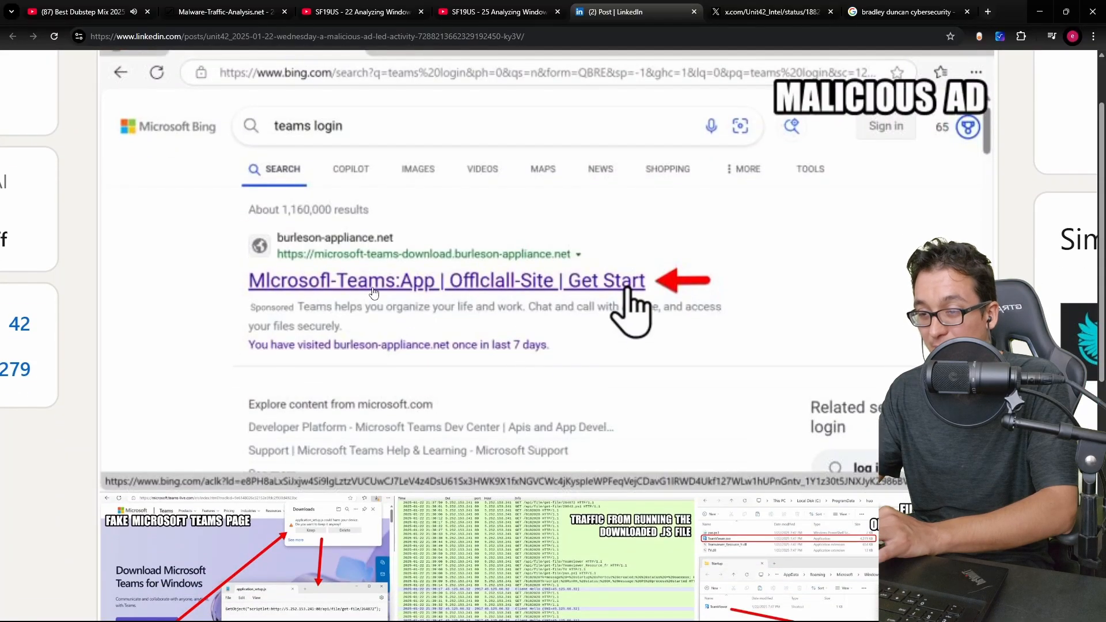
scroll(down, 3)
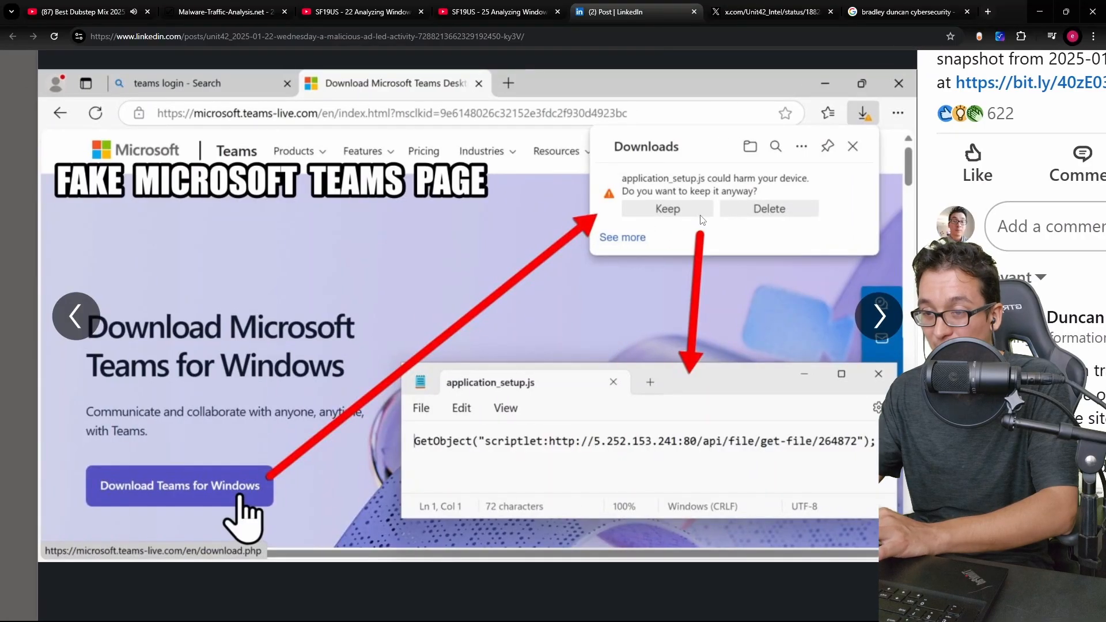
mouse_move(307, 458)
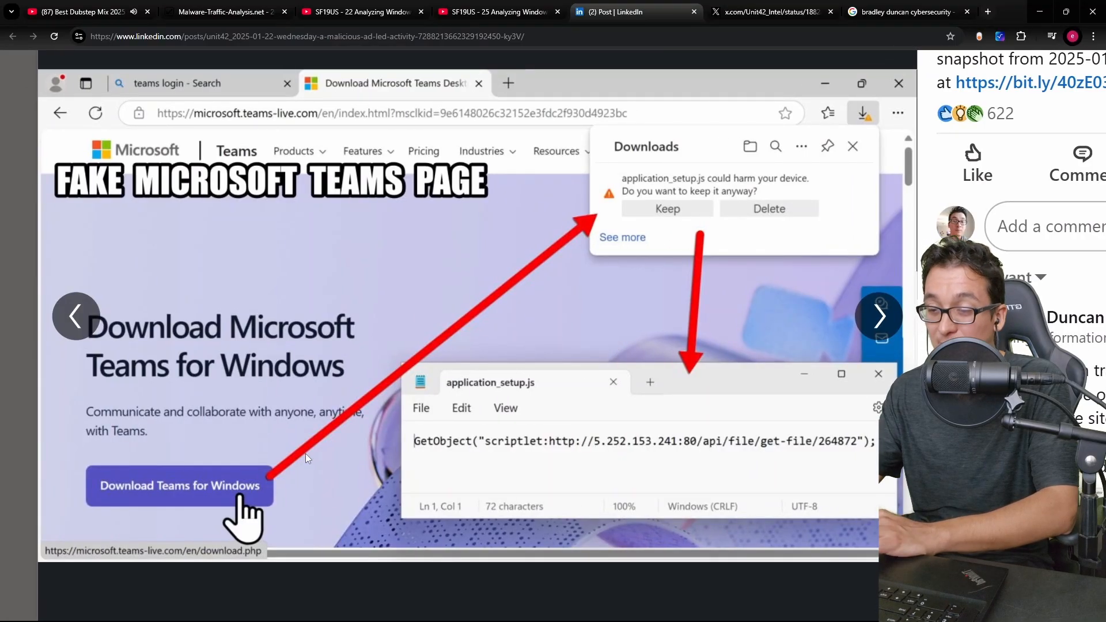
mouse_move(451, 324)
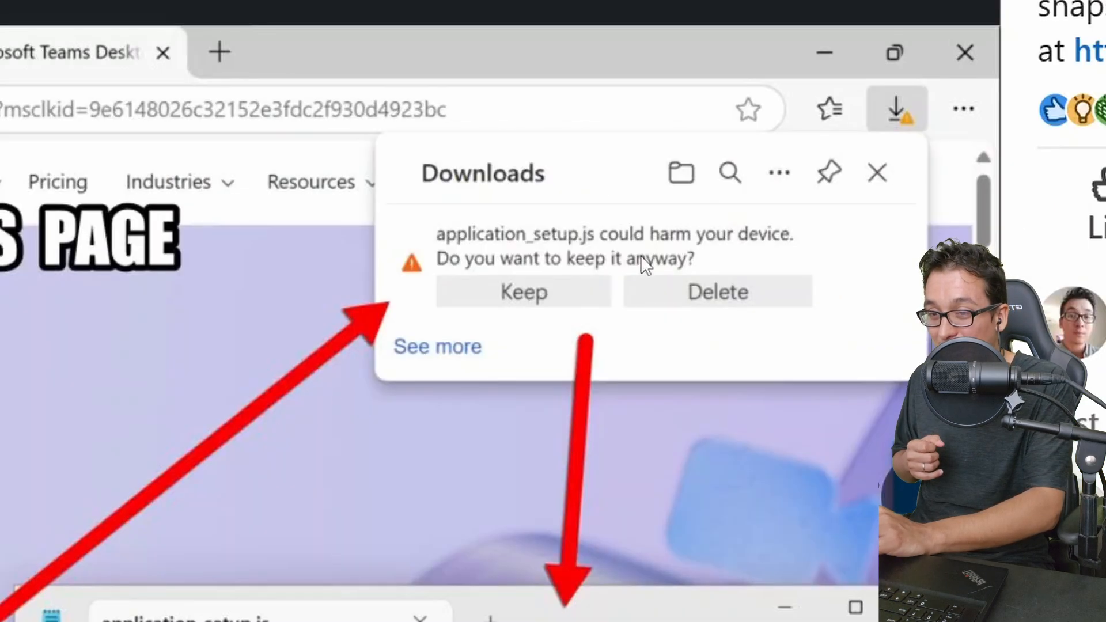
mouse_move(575, 250)
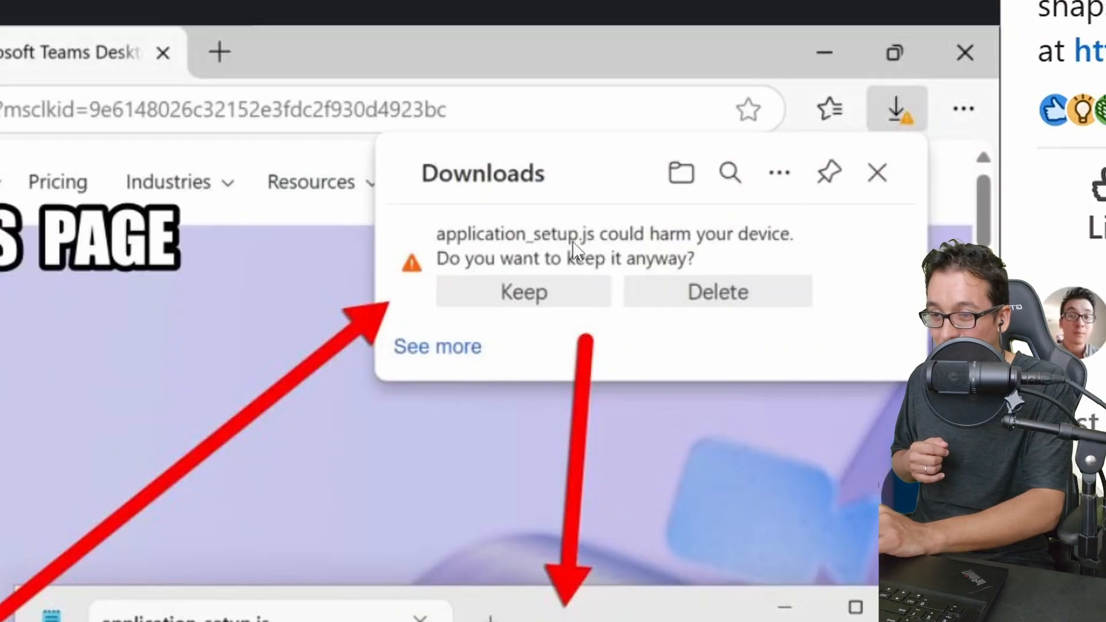
mouse_move(557, 374)
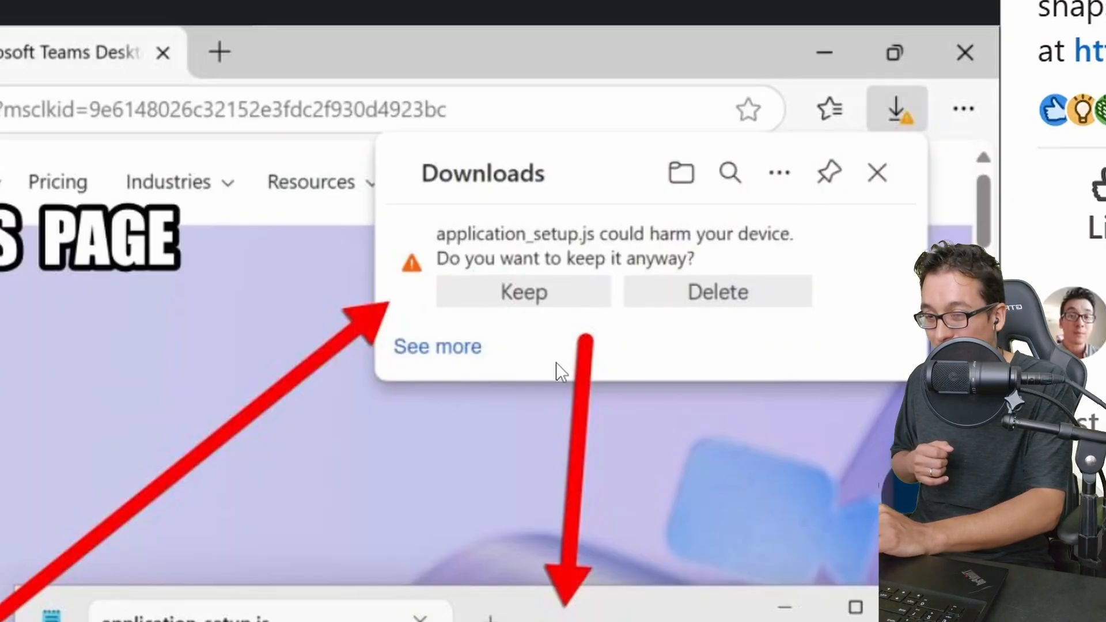
mouse_move(596, 342)
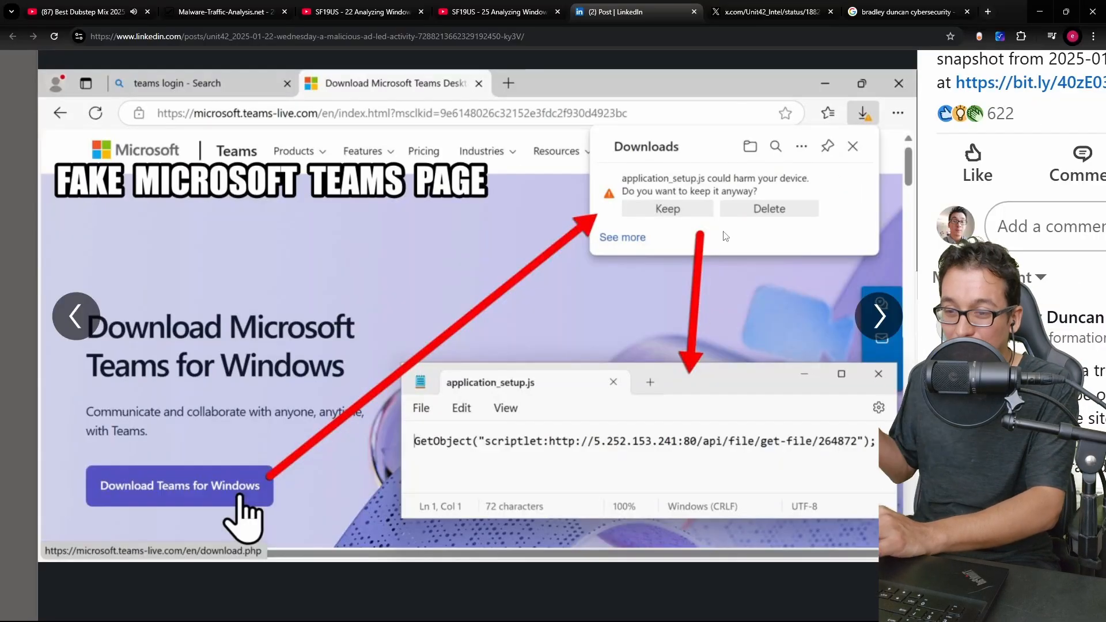
mouse_move(688, 374)
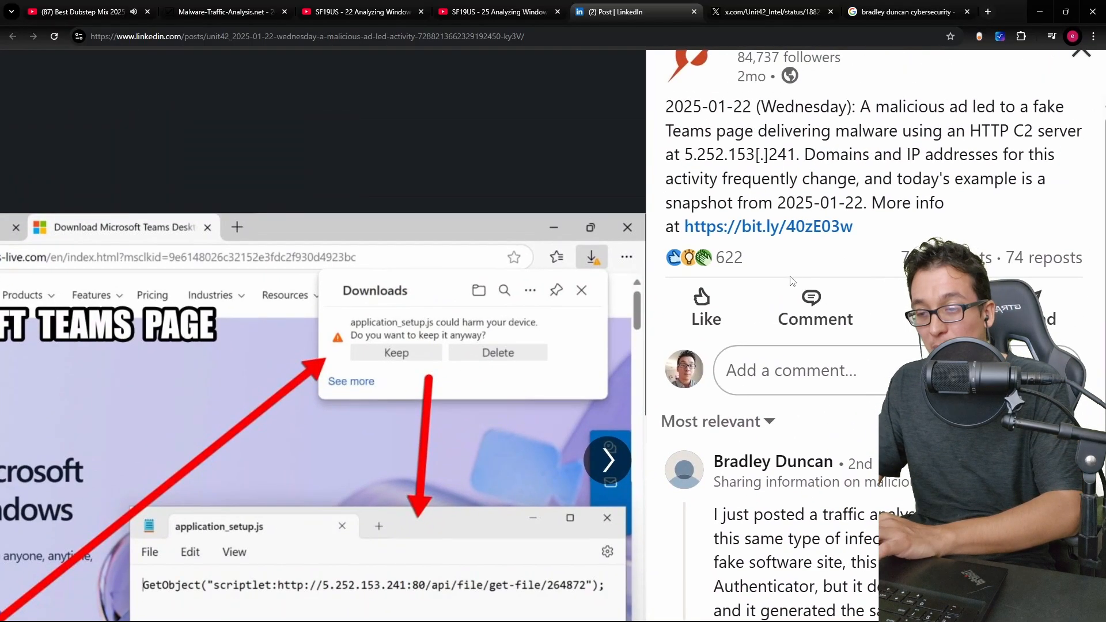
mouse_move(767, 226)
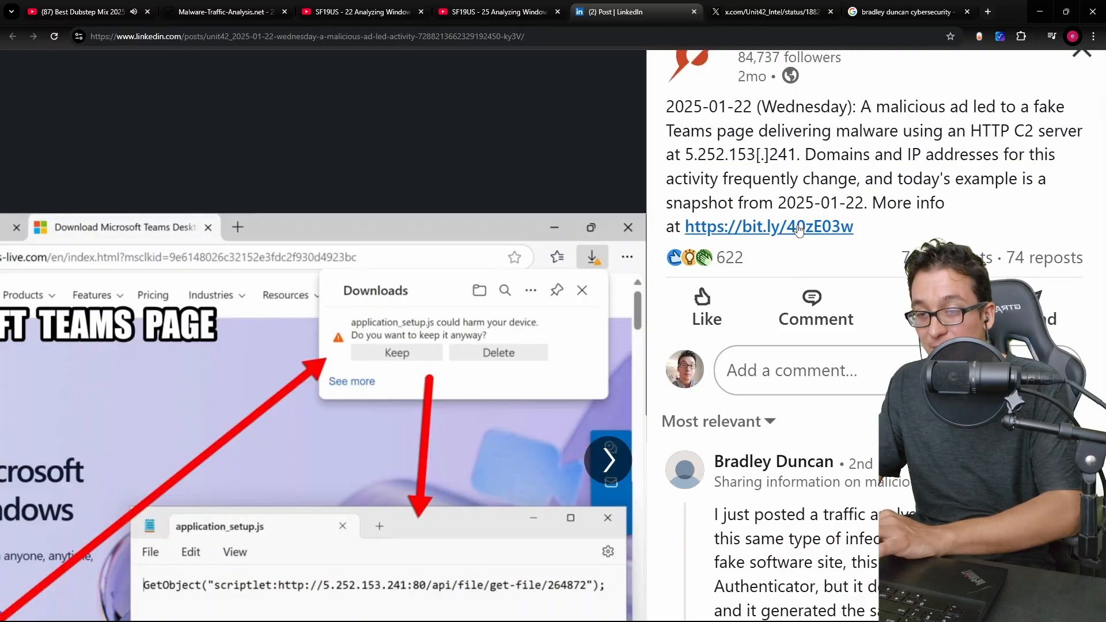
- Open the Unit 42 IOC file and scroll to the repeated 5.252.153[.]241 C2 requests
click(677, 11)
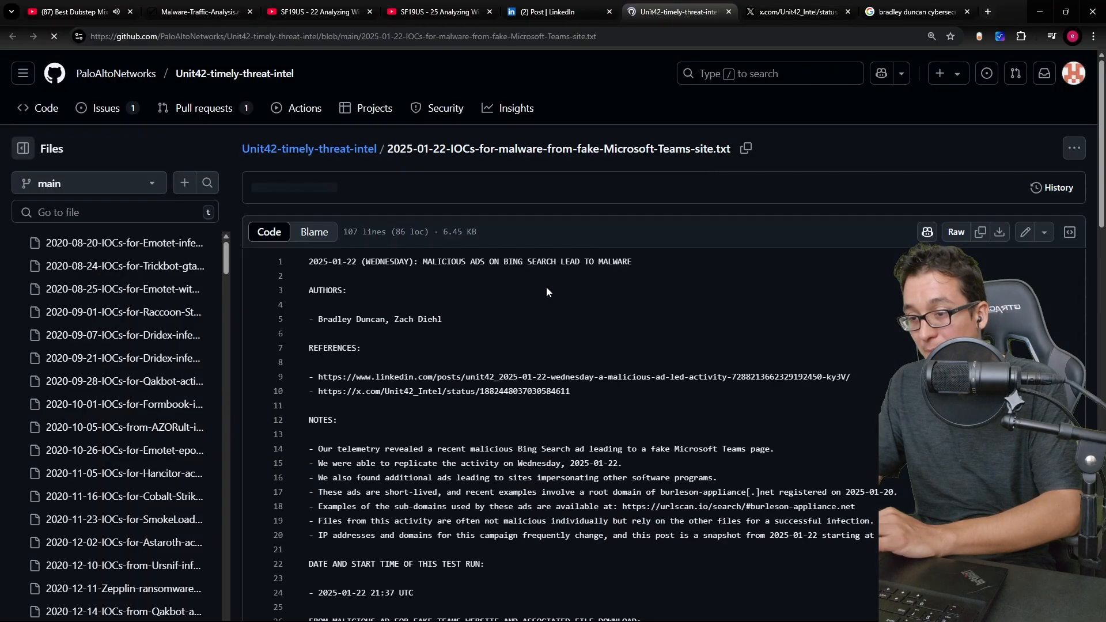
scroll(down, 3)
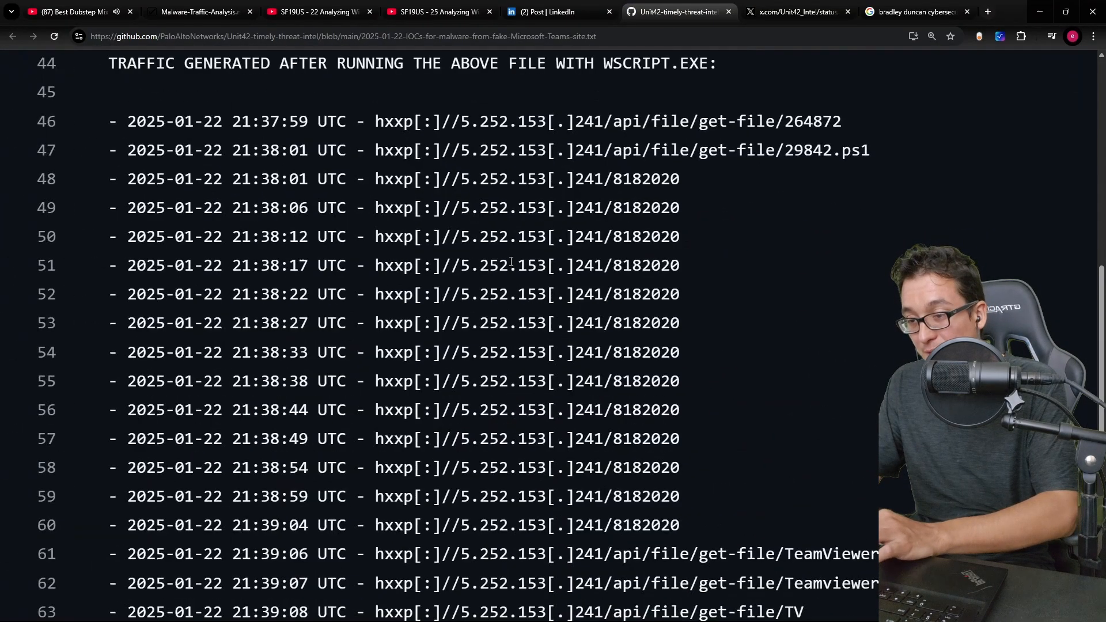
scroll(down, 3)
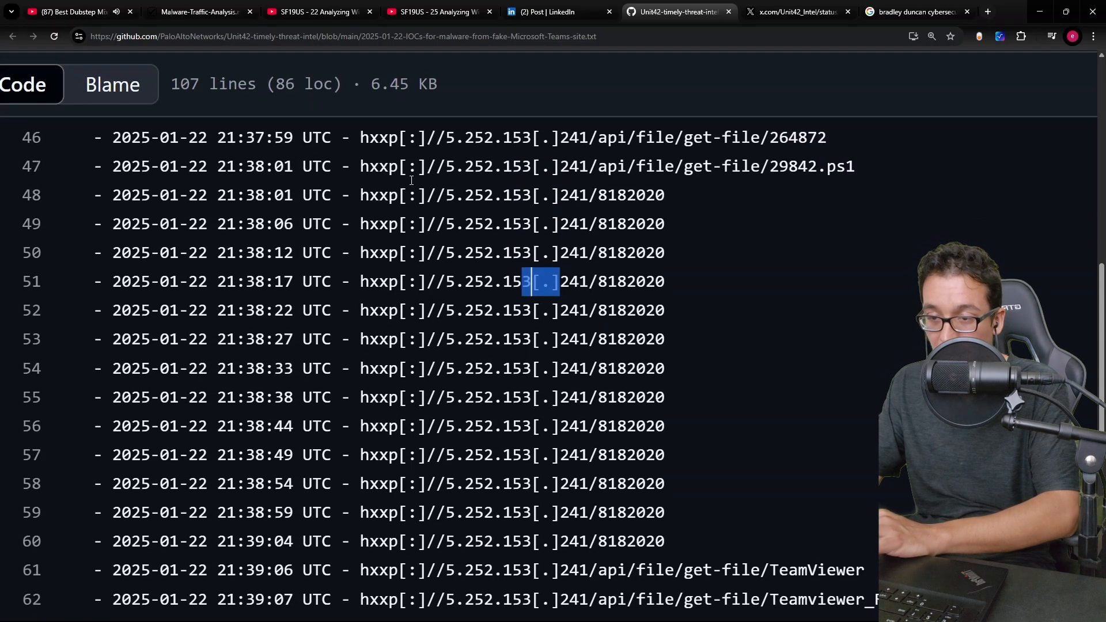
scroll(down, 3)
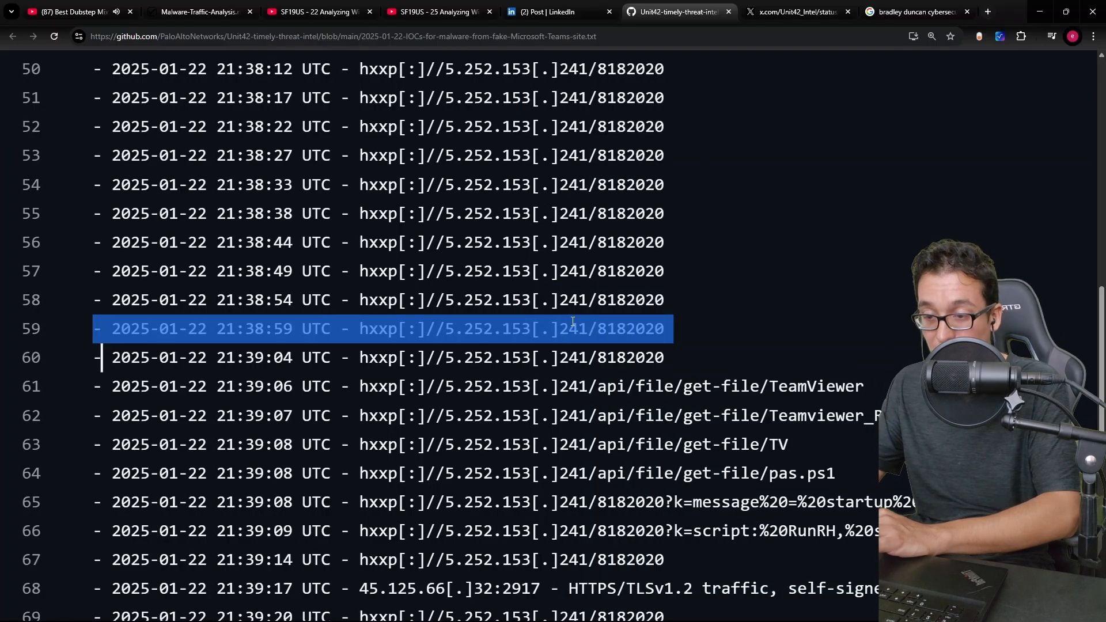
click(585, 328)
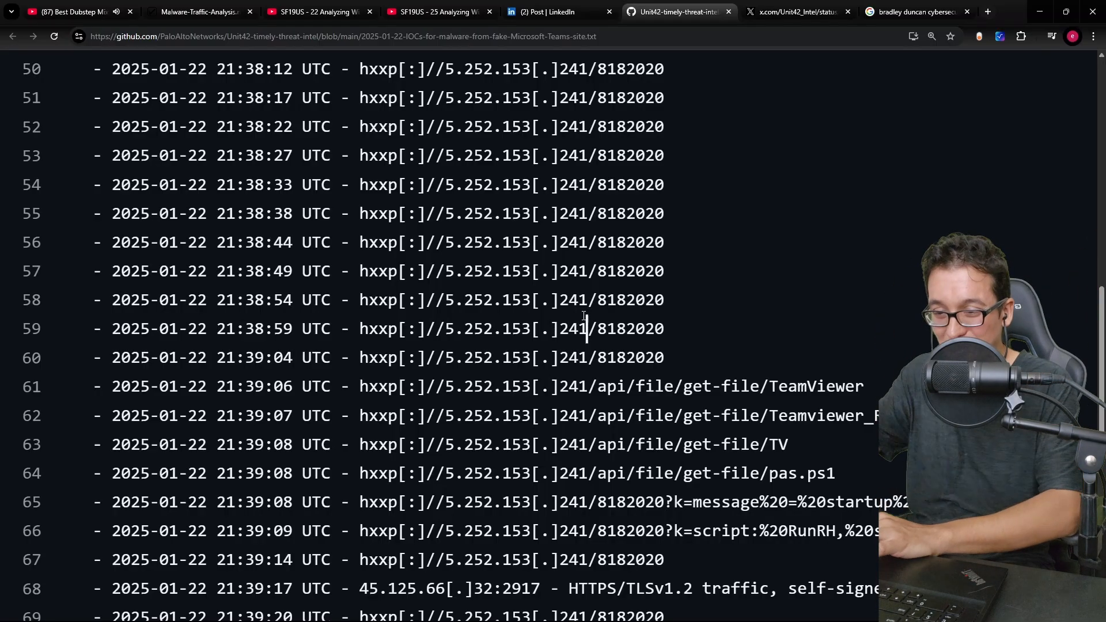
- Revisit the SharkFest 2019 pcap page and Part 1 video tab, then go to the home page
click(197, 12)
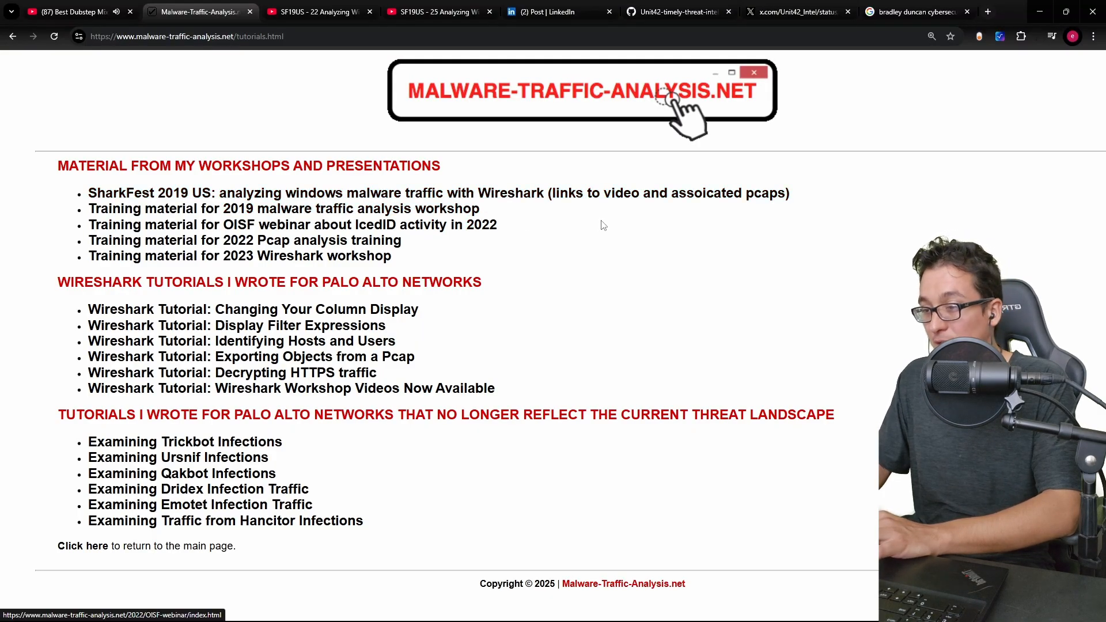
mouse_move(603, 144)
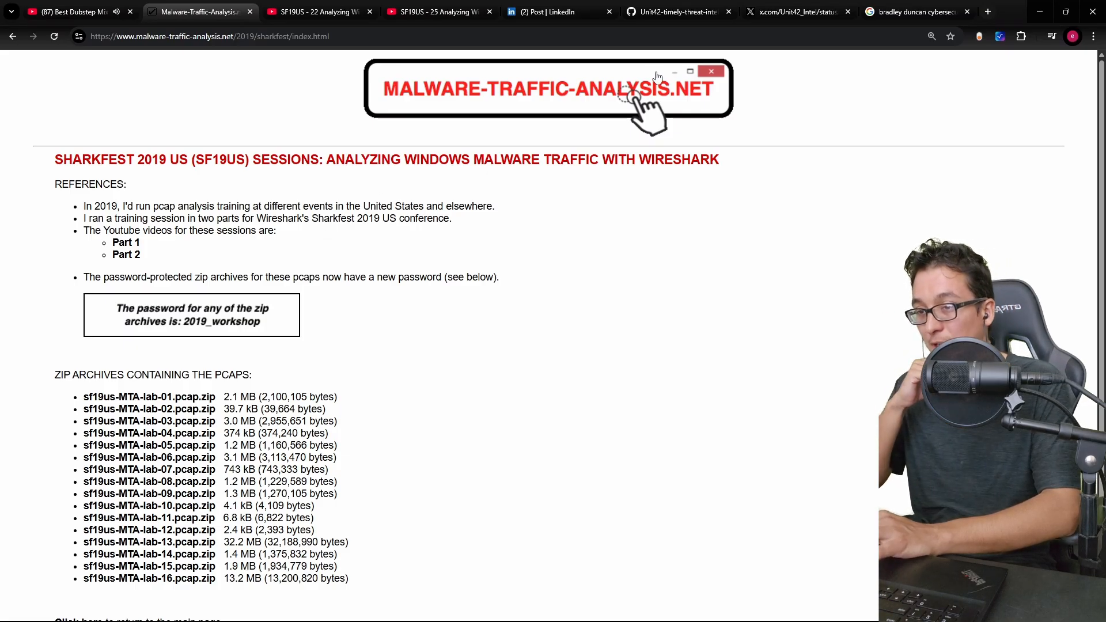
click(318, 12)
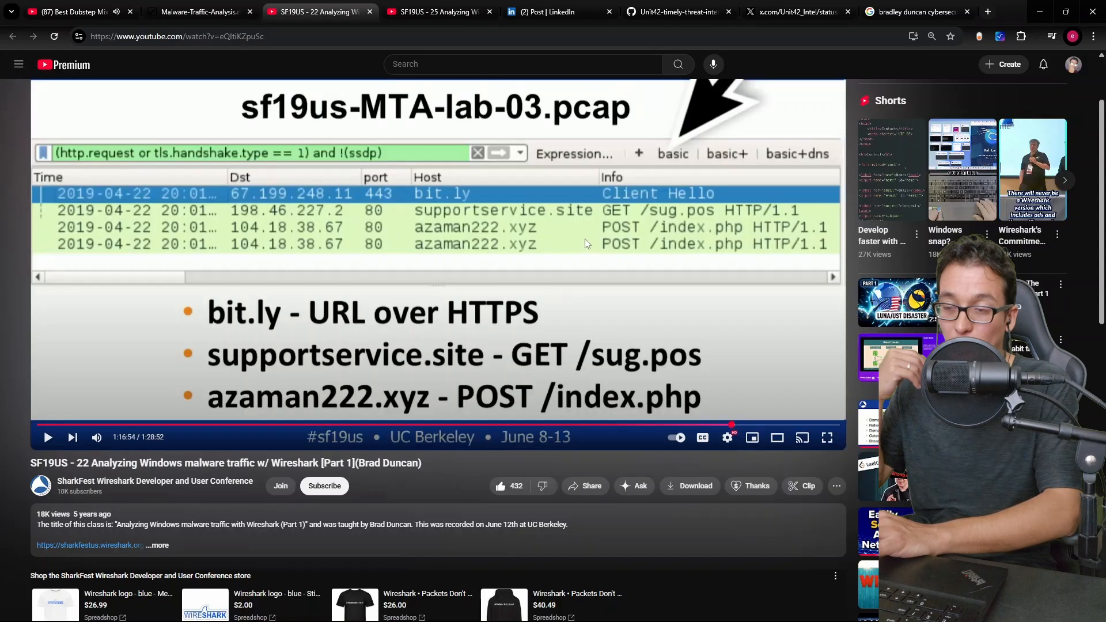
mouse_move(464, 126)
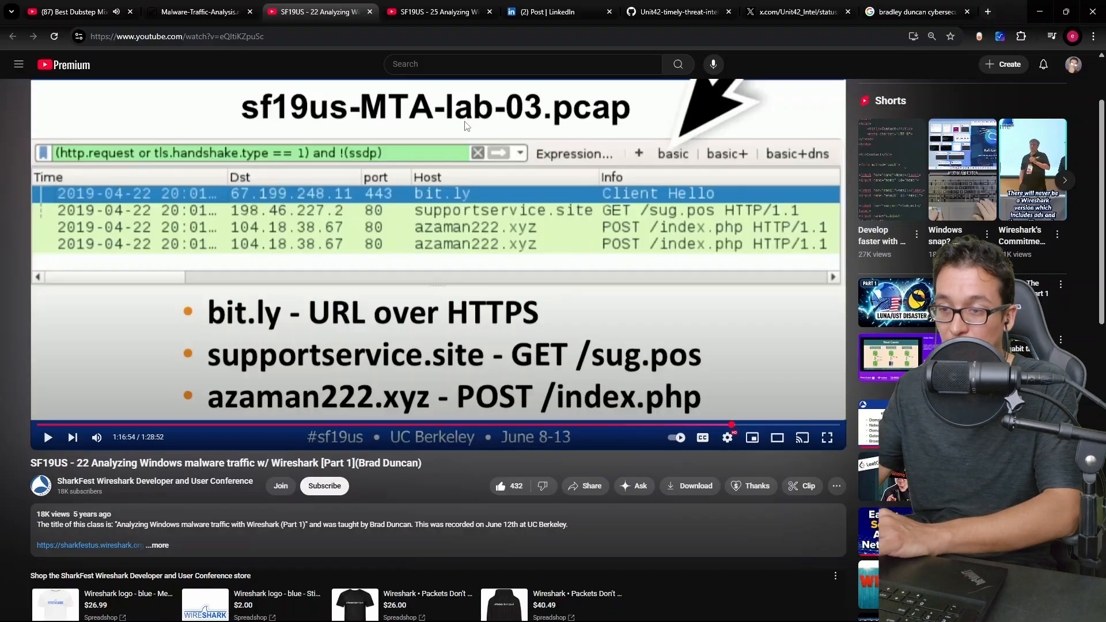
click(198, 12)
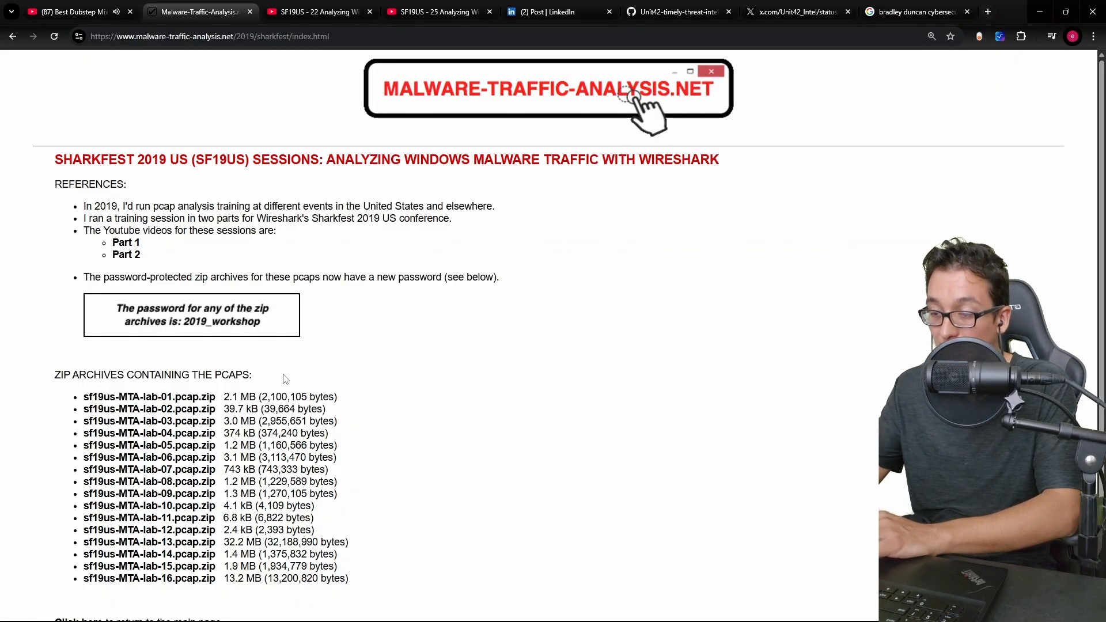
mouse_move(148, 408)
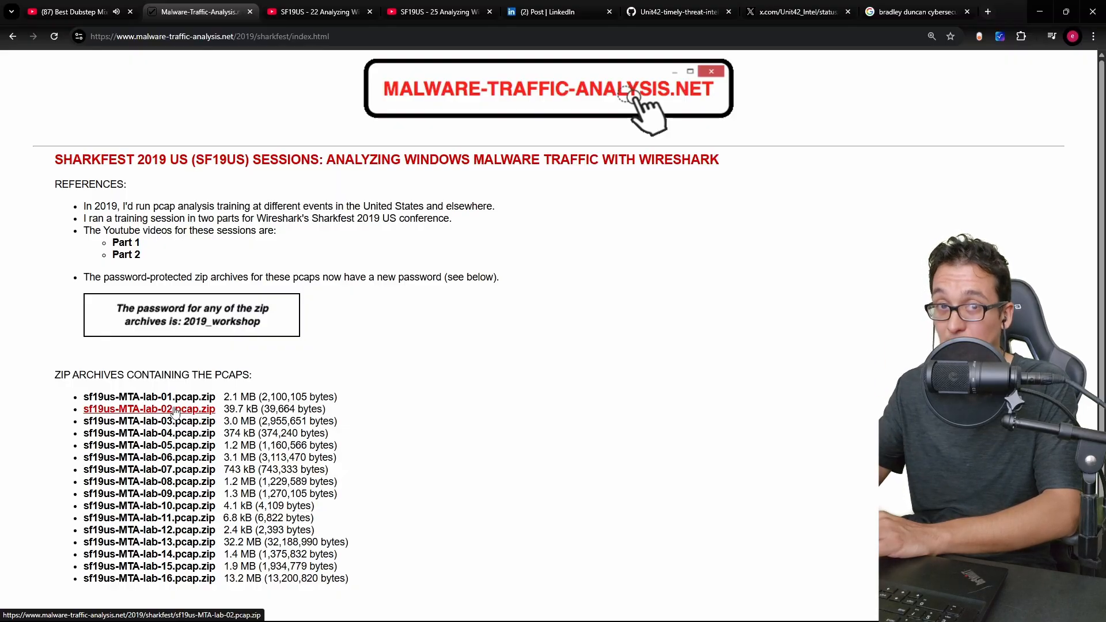
mouse_move(472, 361)
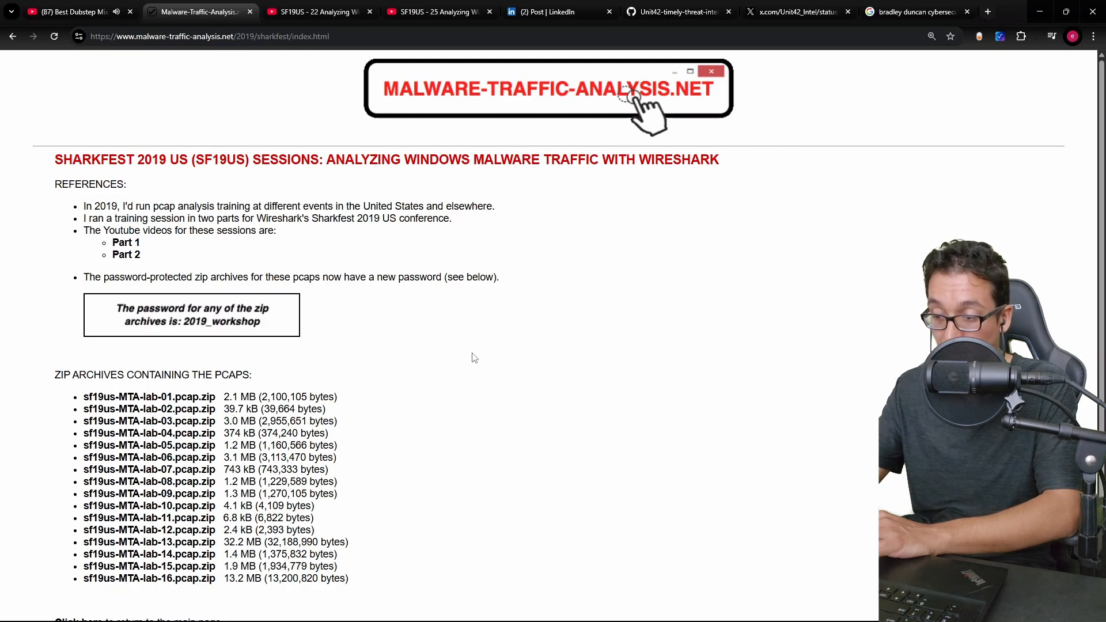
mouse_move(442, 269)
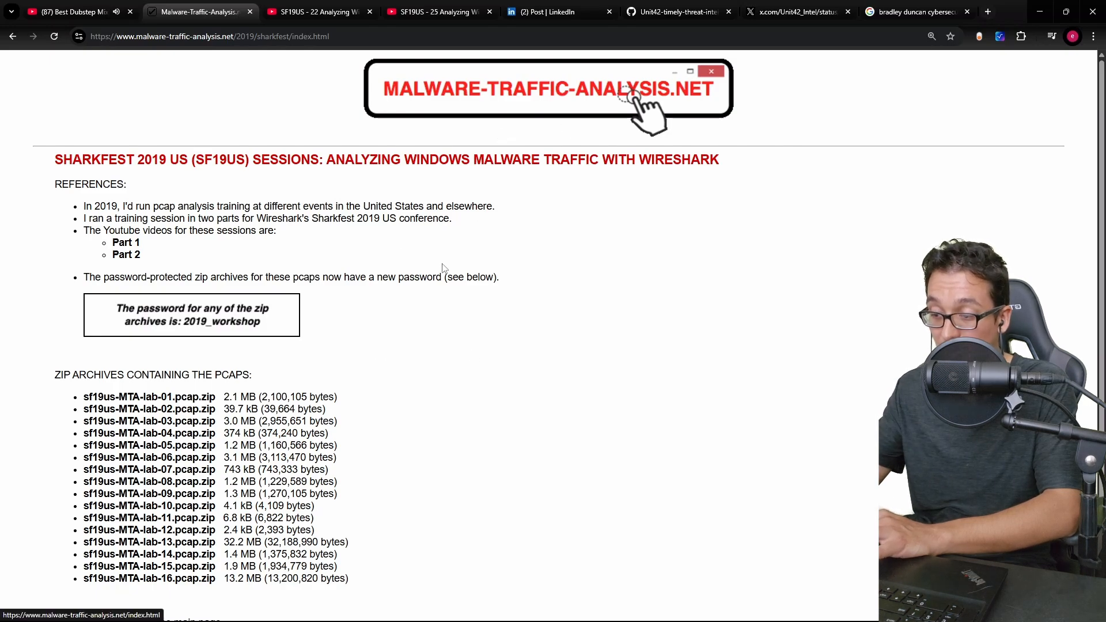
click(549, 88)
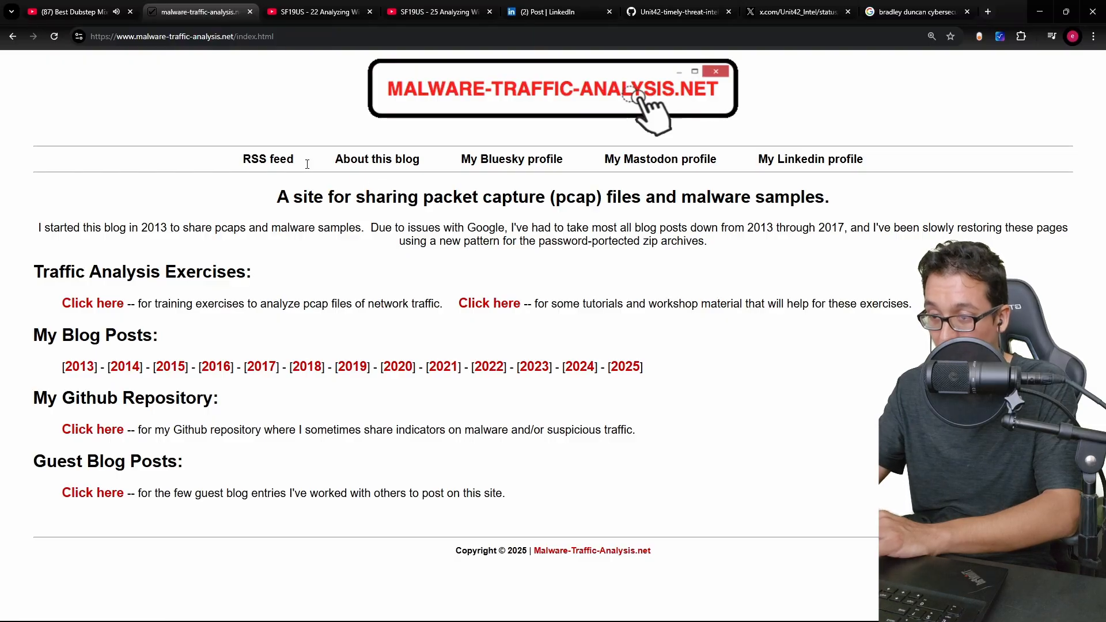
- Open 'About this blog' to see the infected_ plus date zip password scheme
click(376, 159)
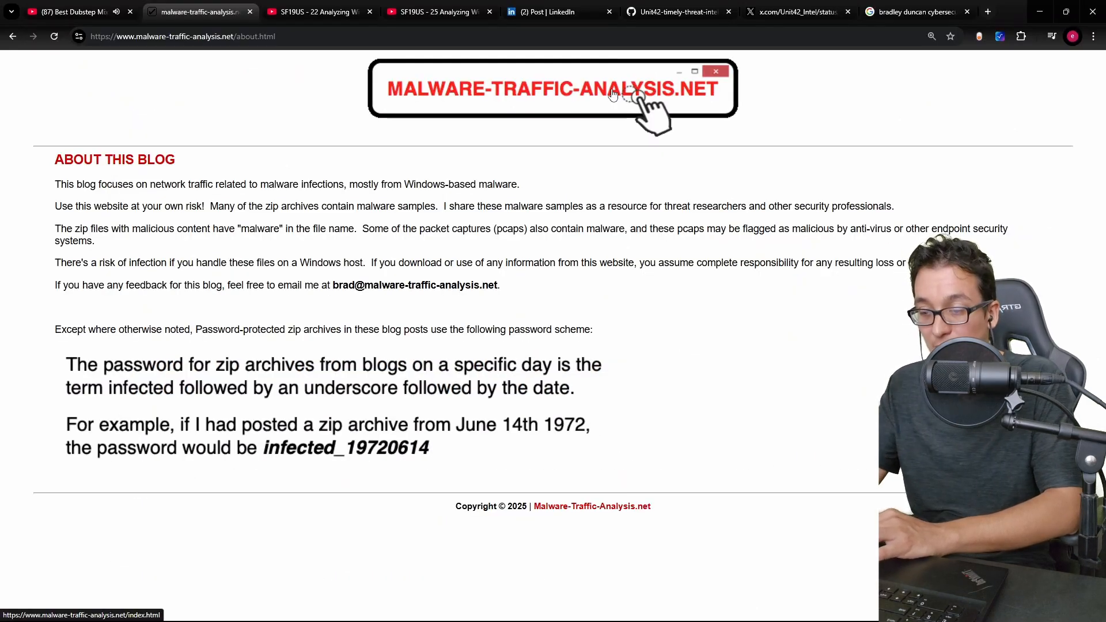
mouse_move(529, 323)
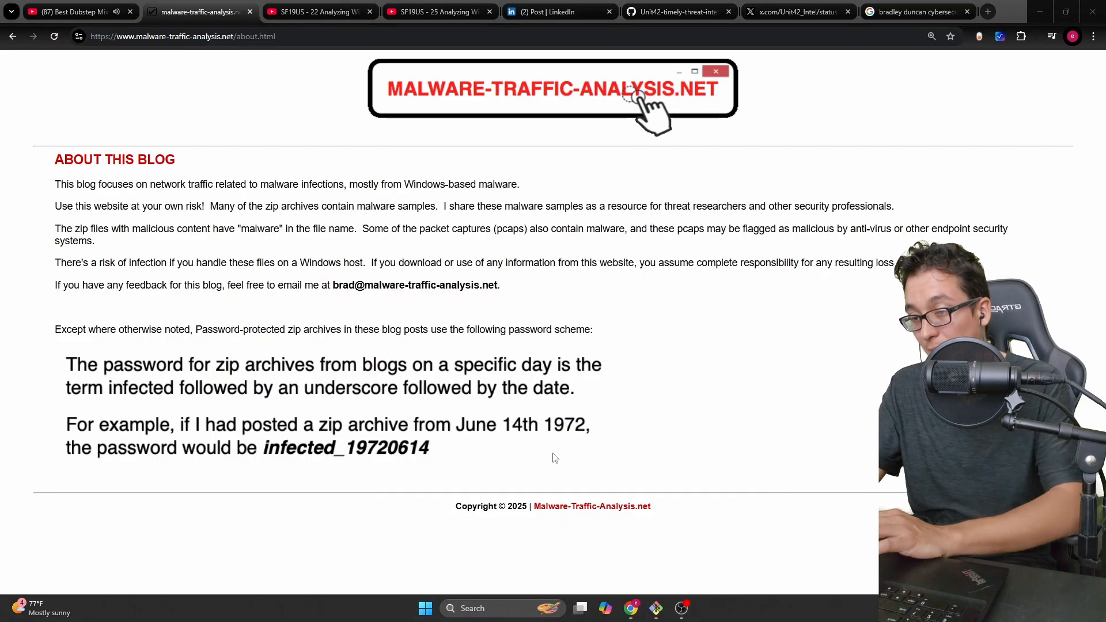
mouse_move(629, 337)
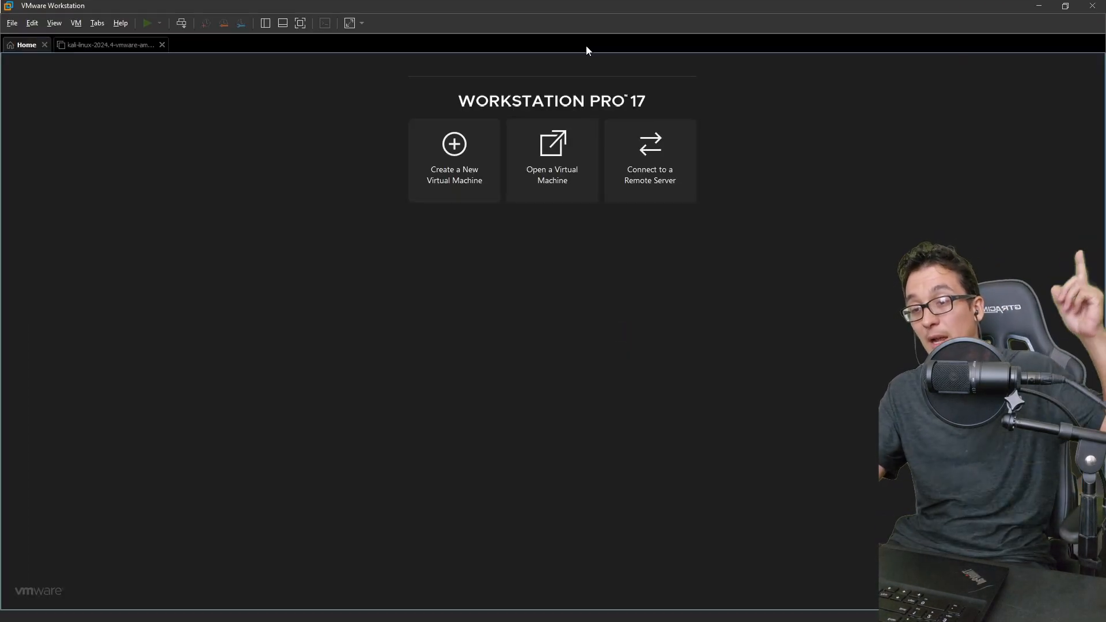
mouse_move(528, 47)
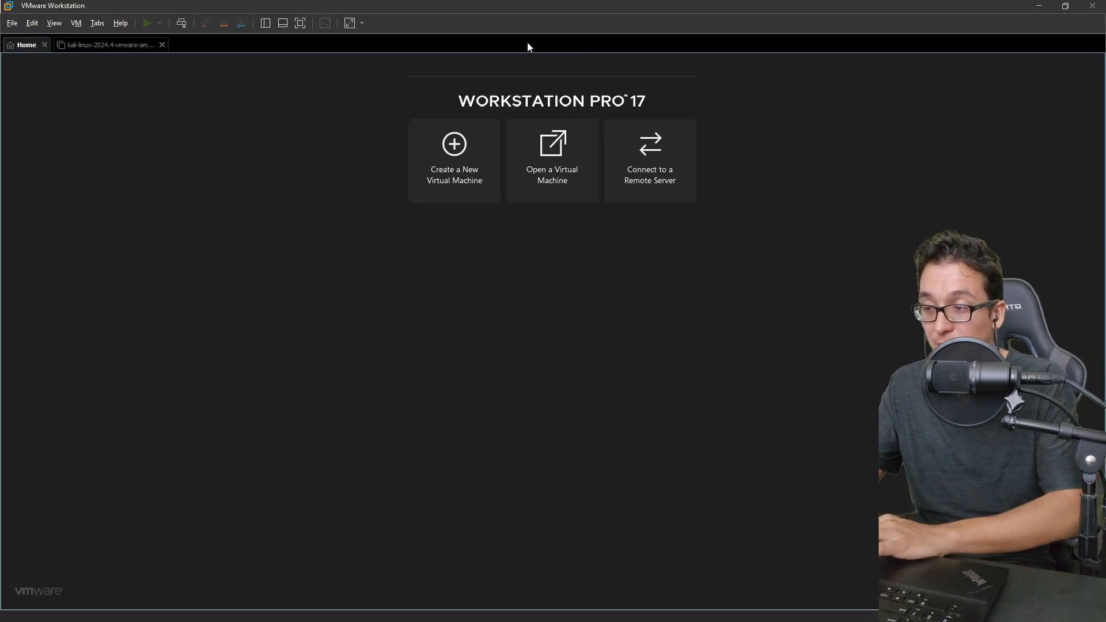
- Open the Kali Linux VM's settings and inspect its Network Adapter connection
click(106, 44)
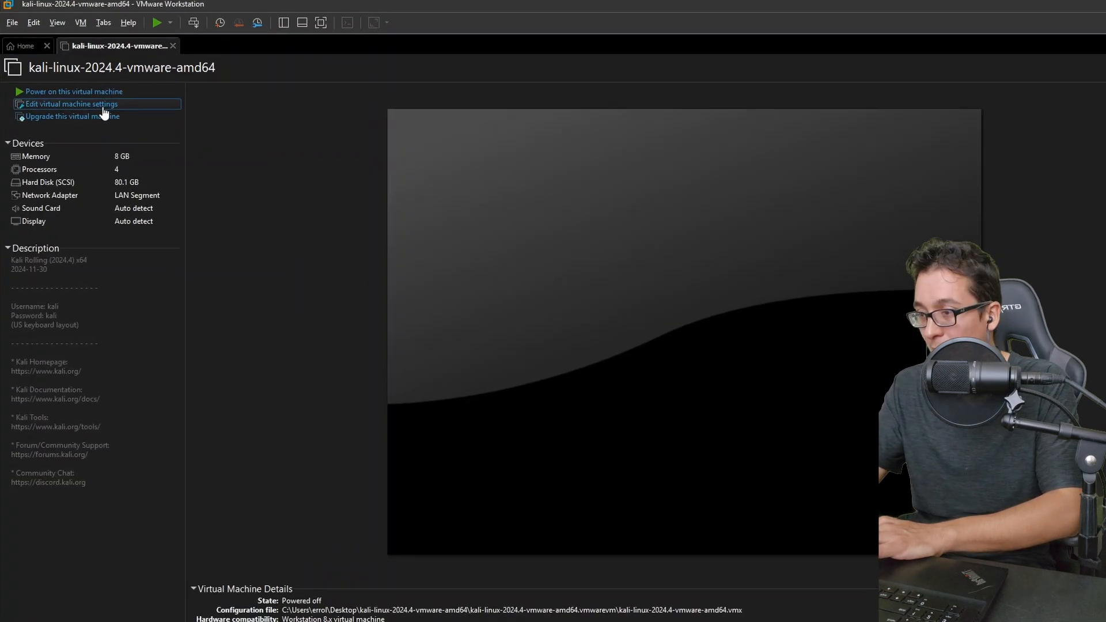
click(69, 103)
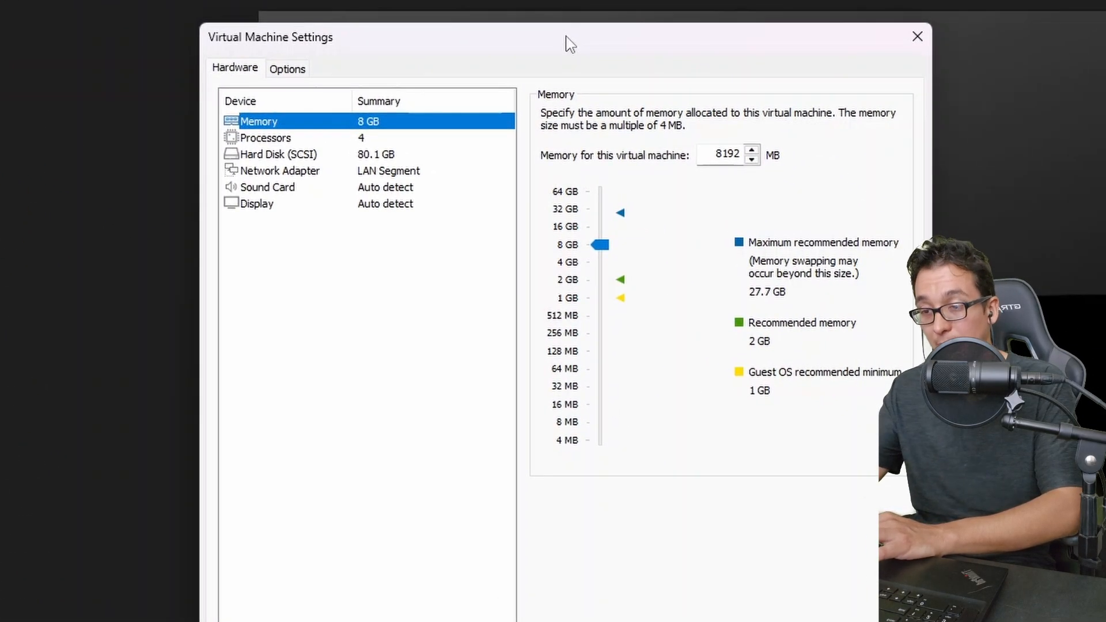
mouse_move(397, 182)
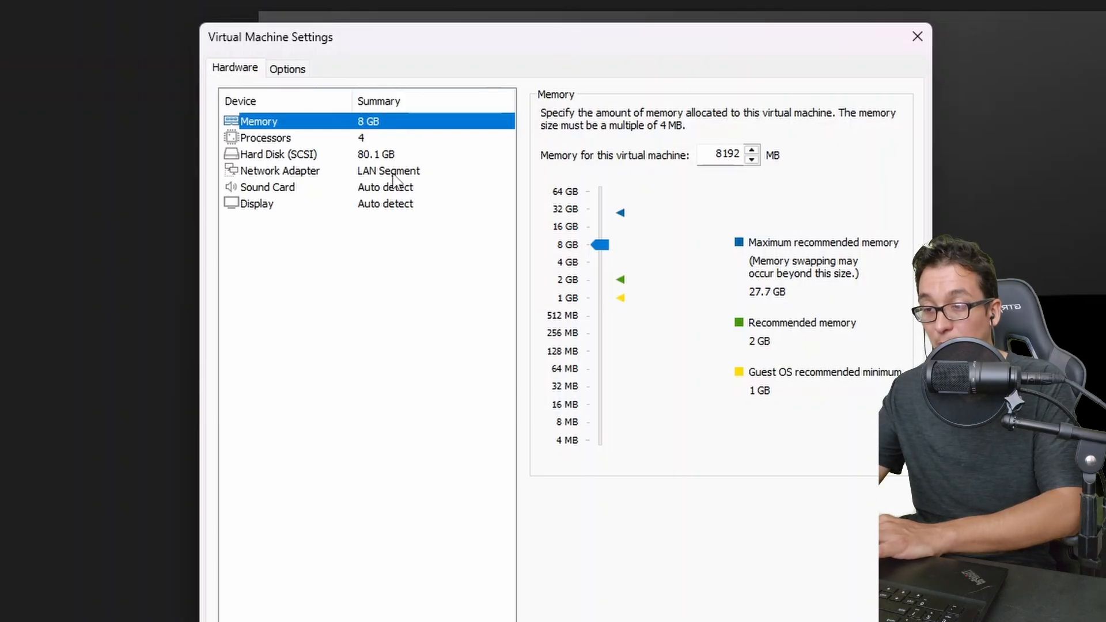
click(280, 170)
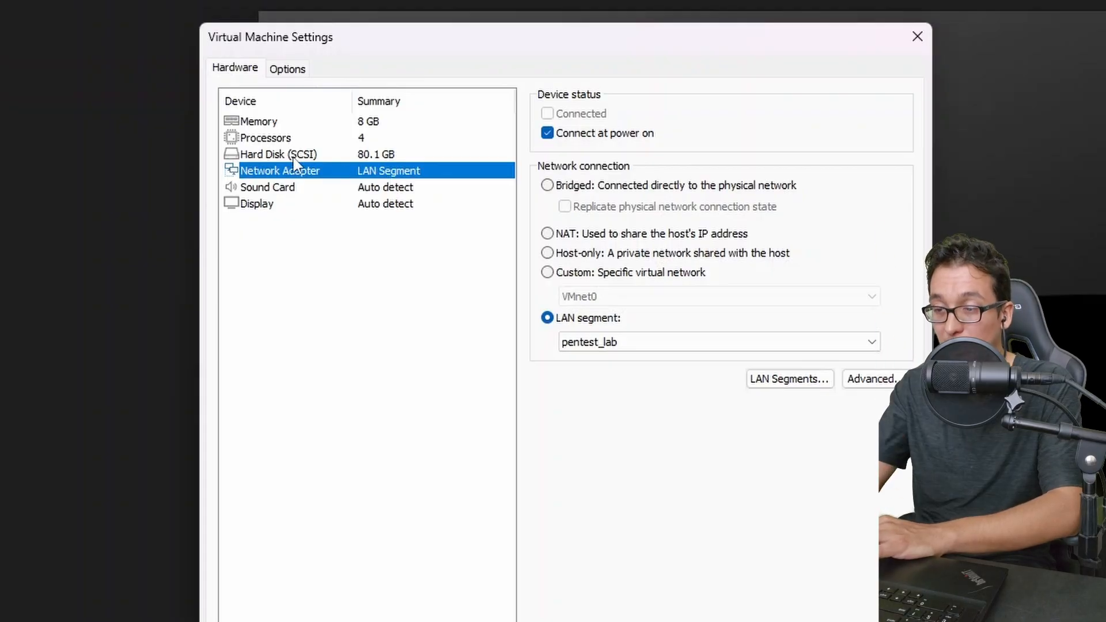
mouse_move(337, 183)
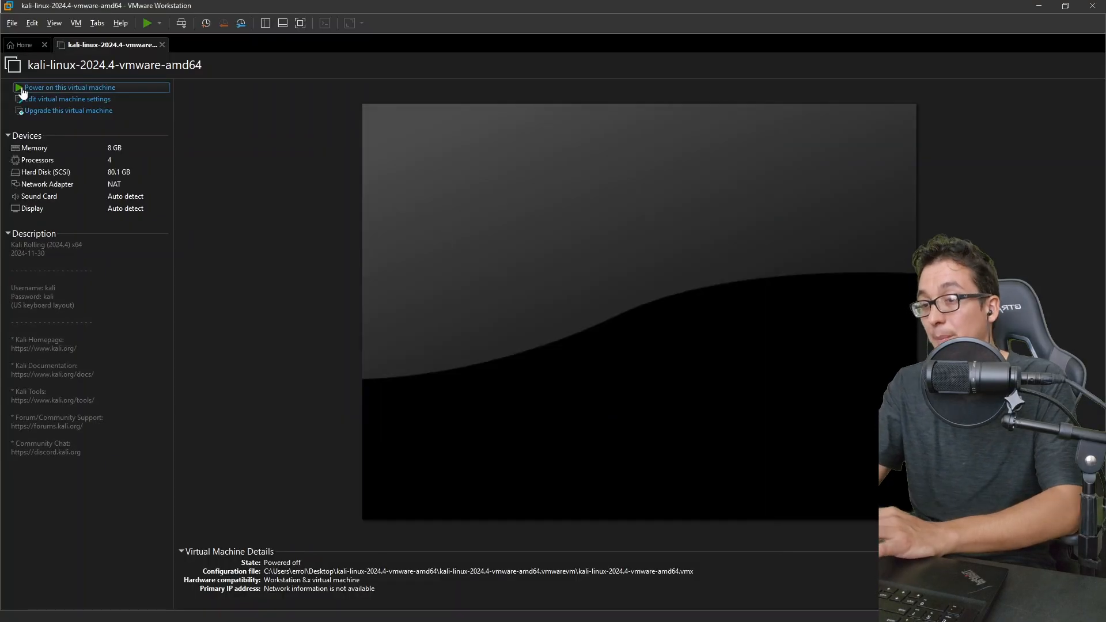
- Power on the Kali VM and ping 1.1.1.1 to test internet connectivity
click(68, 87)
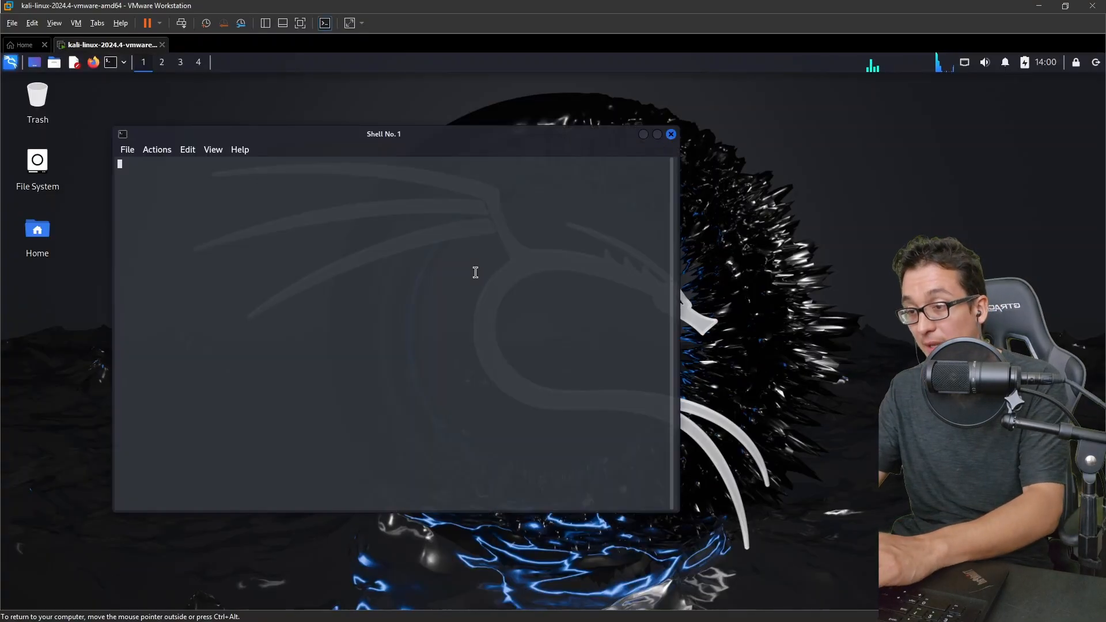
text(ping 1.1.1.)
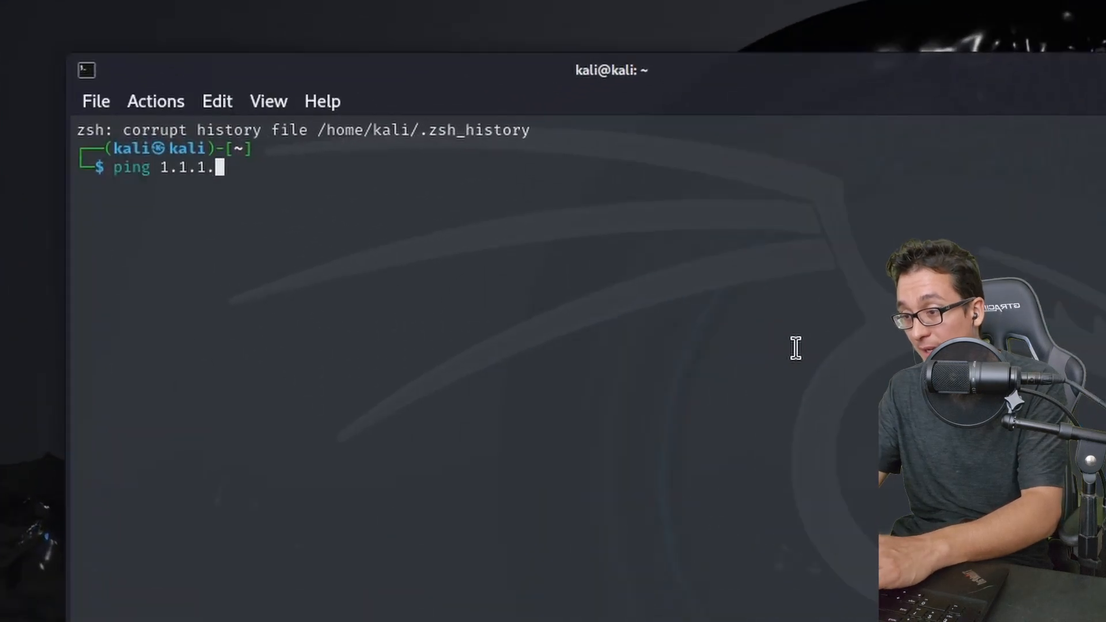
key(Return)
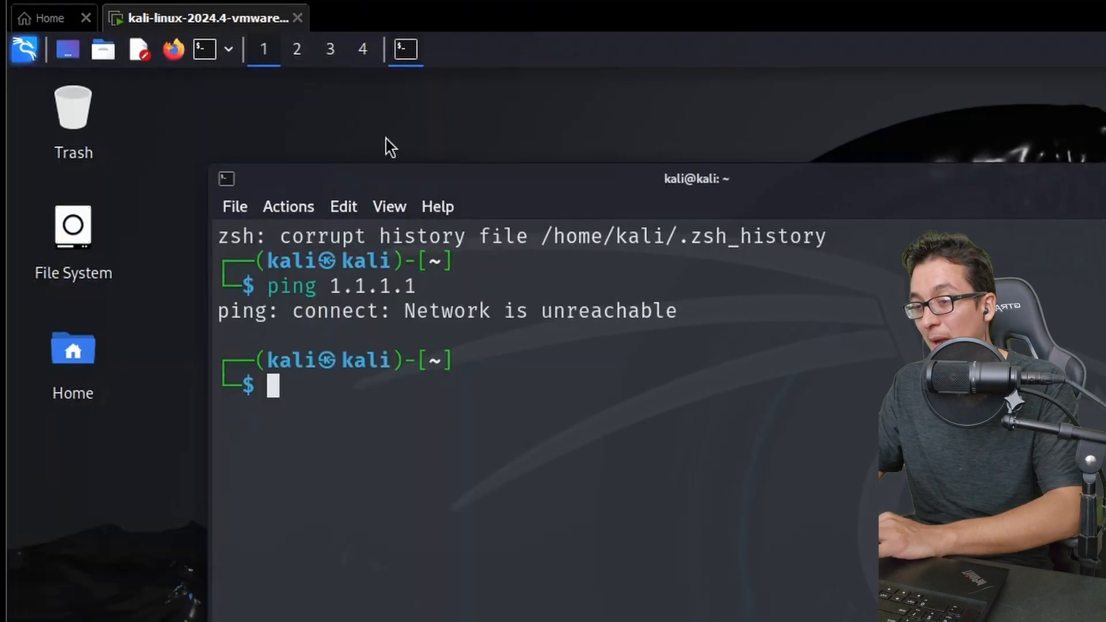
- Set the Auto Ethernet connection's IPv4 method to Automatic (DHCP)
click(440, 50)
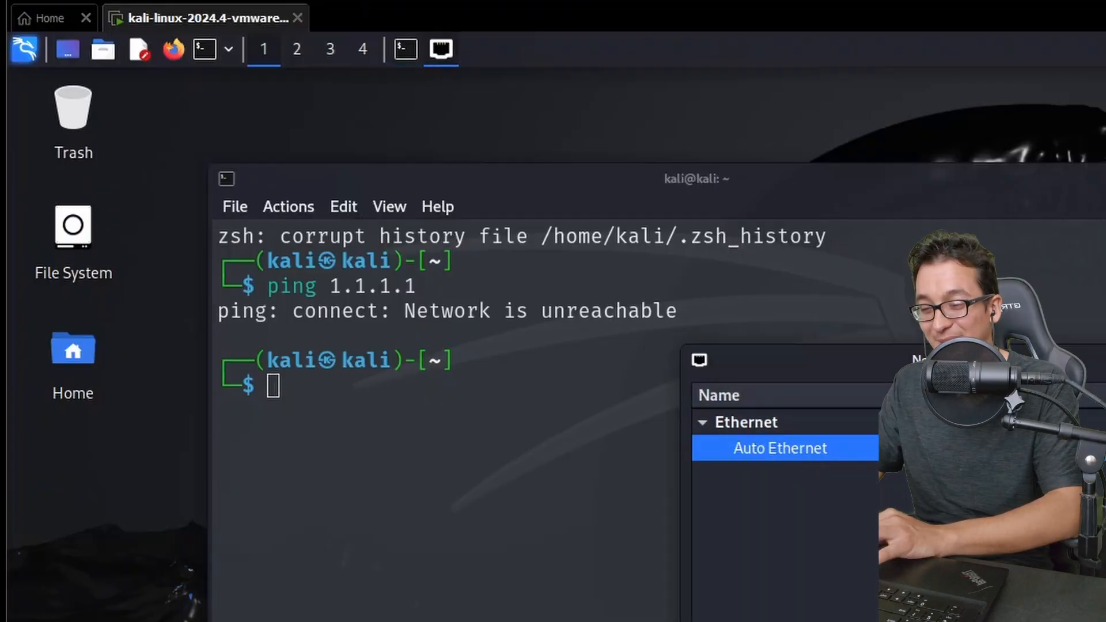
double_click(780, 448)
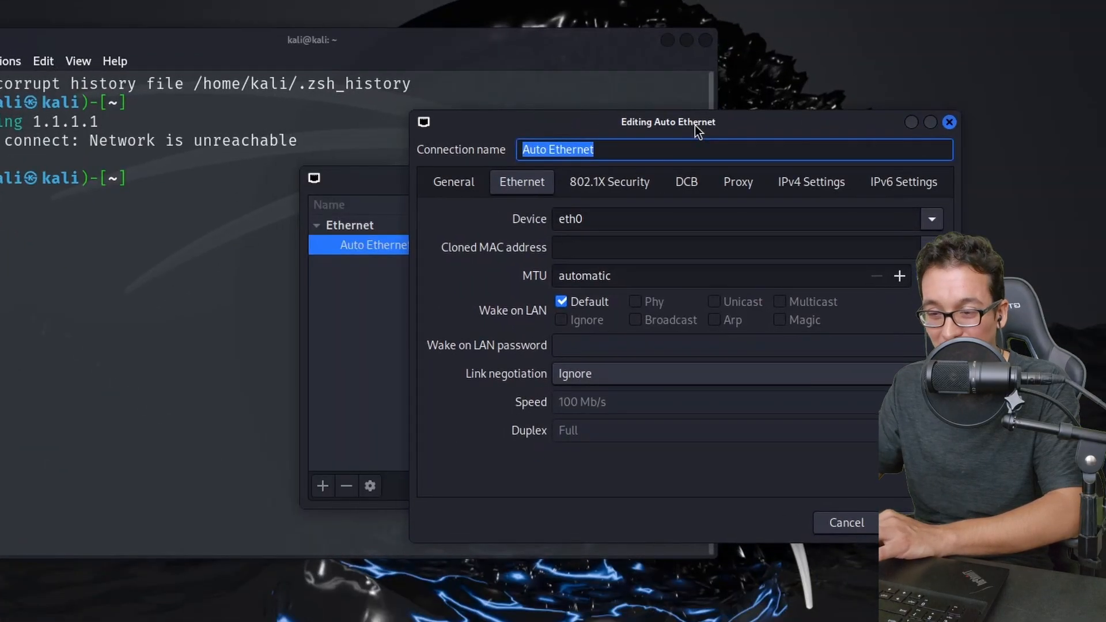
mouse_move(811, 182)
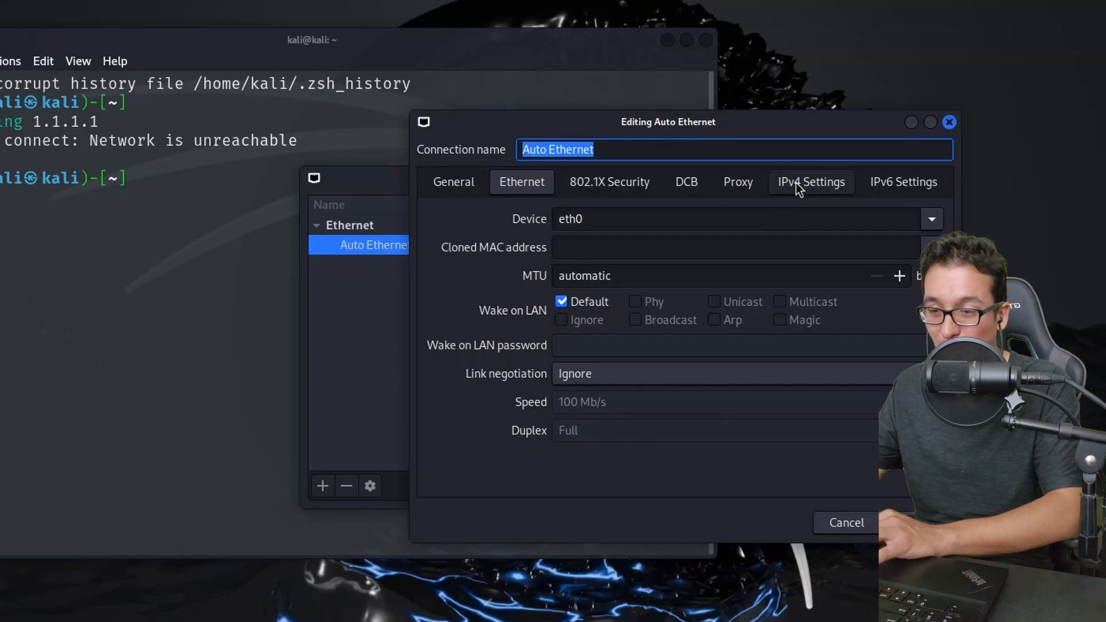
click(811, 182)
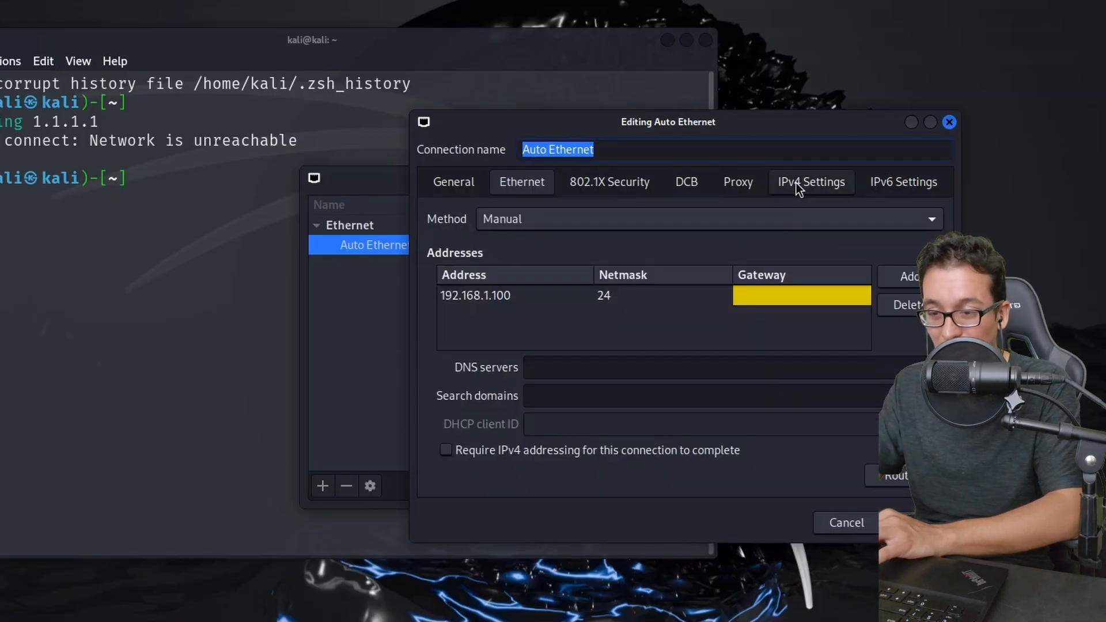
click(521, 182)
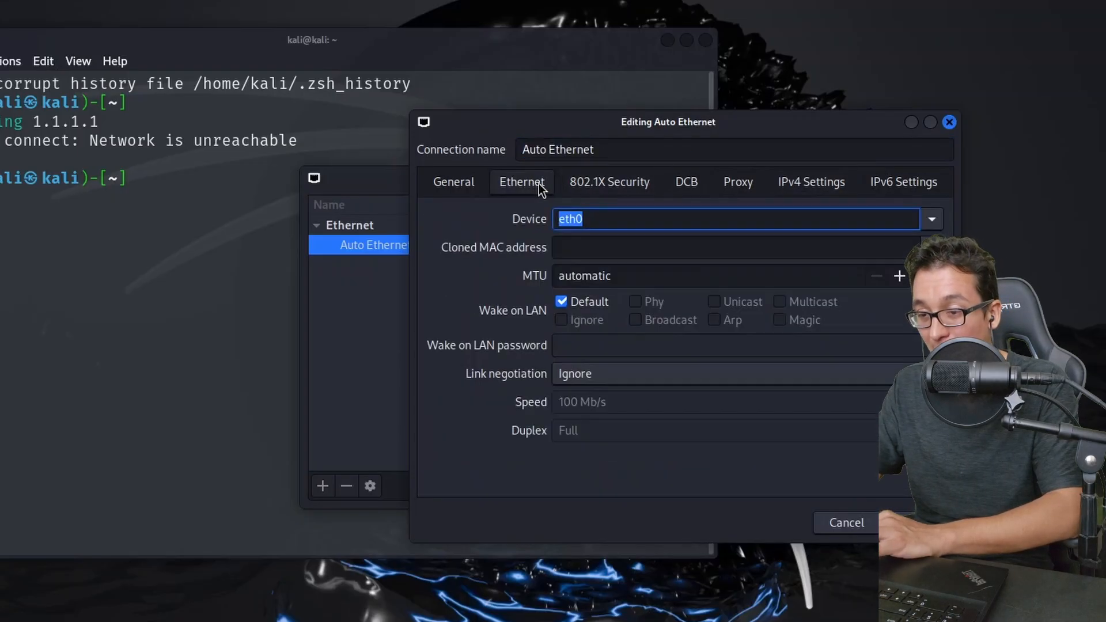
click(811, 182)
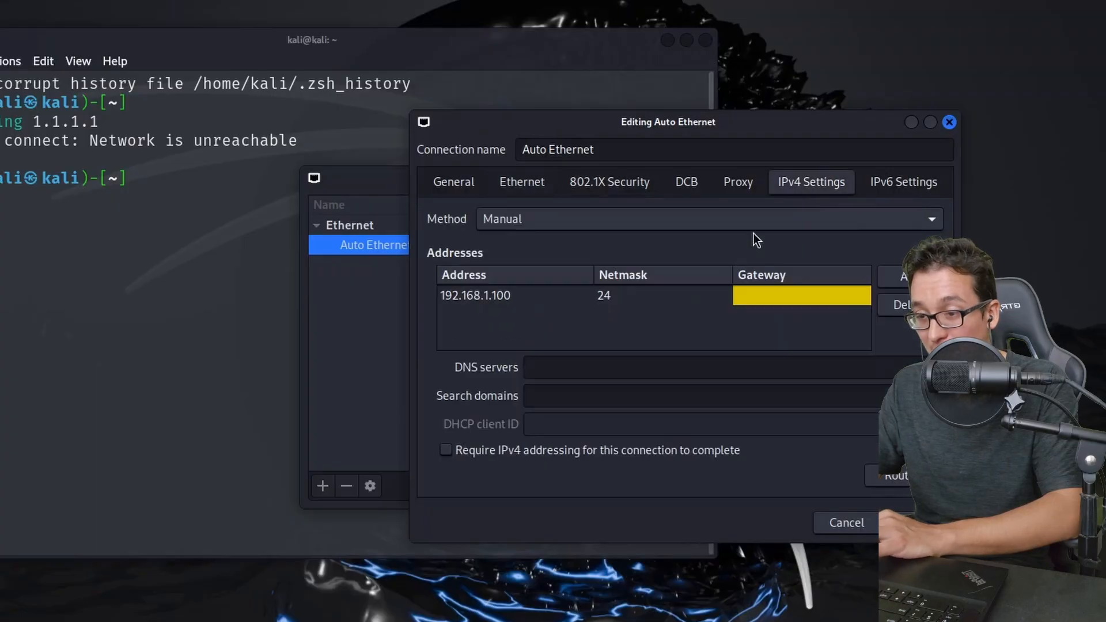
click(708, 219)
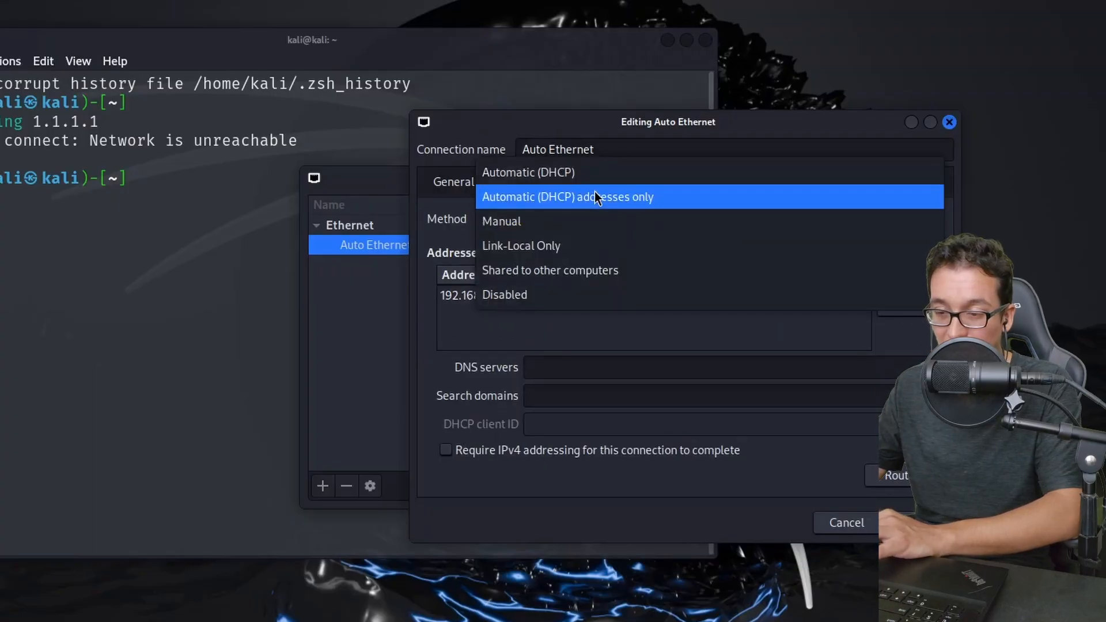
click(528, 172)
text(ip a)
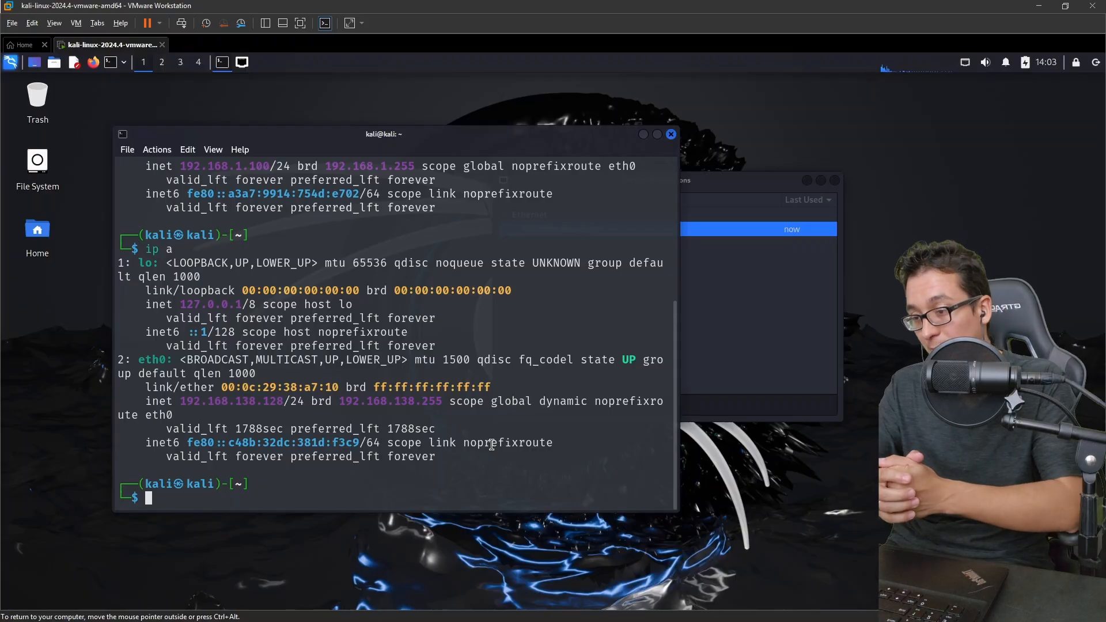
- Ping 1.1.1.1 and 192.168.1.233 from the Kali terminal, stopping each with Ctrl+C
text(ping 1.1.1.1)
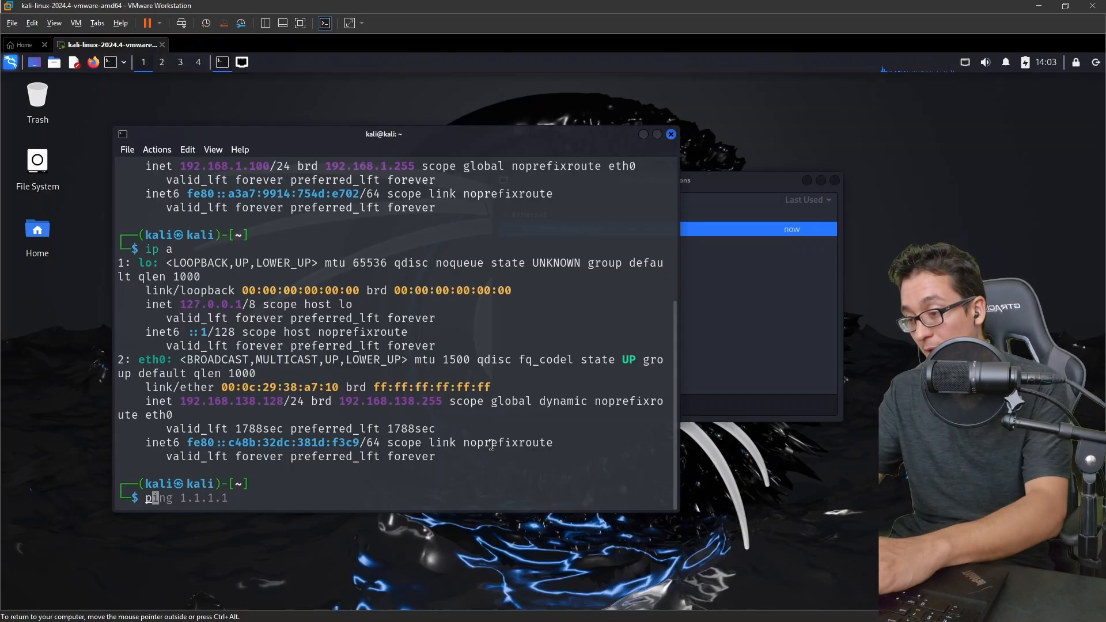
key(Return)
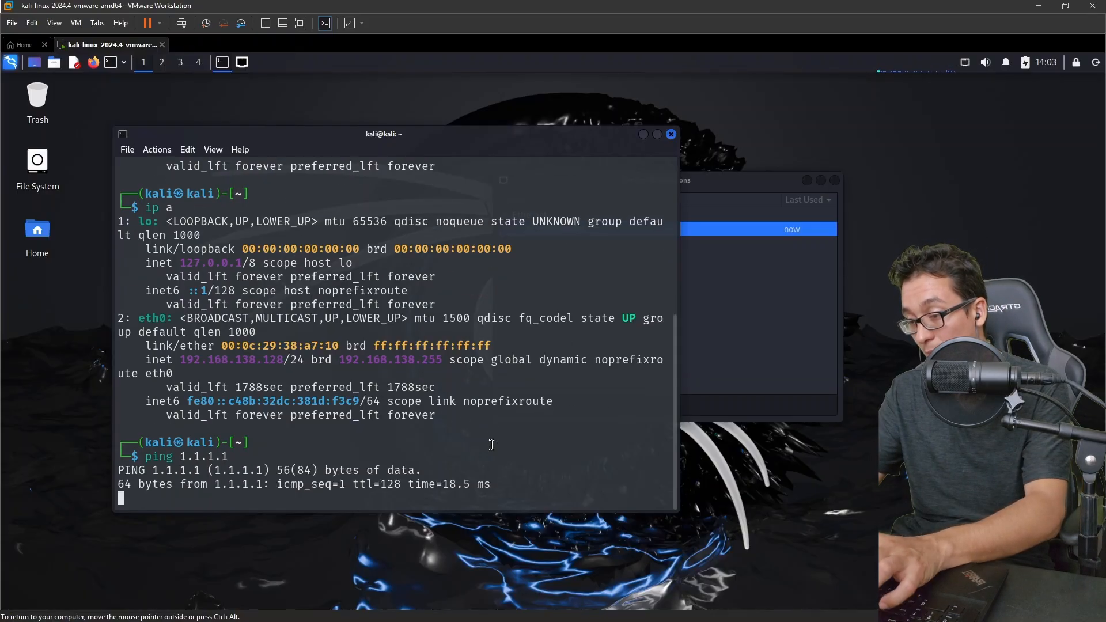
key(ctrl+c)
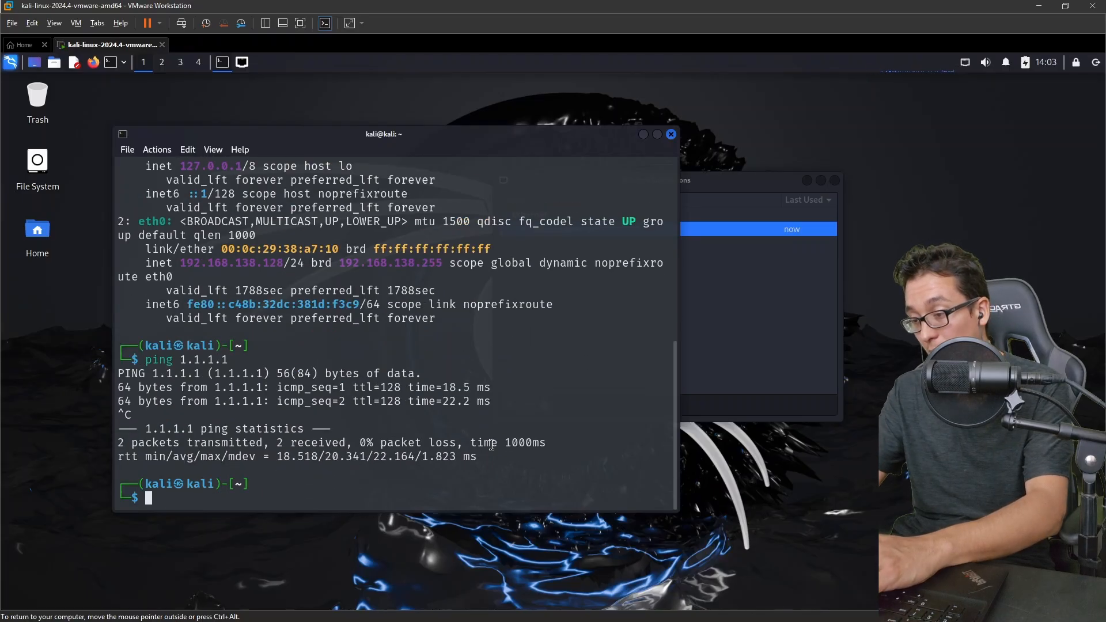
text(ping 1.1.1.1)
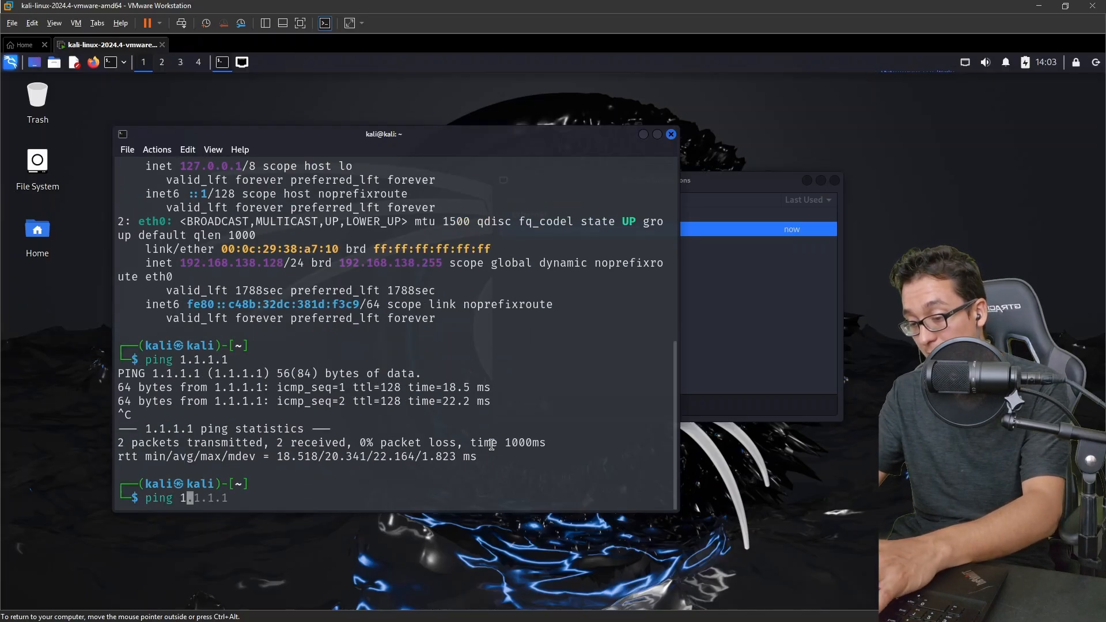
text(92.168.1.233)
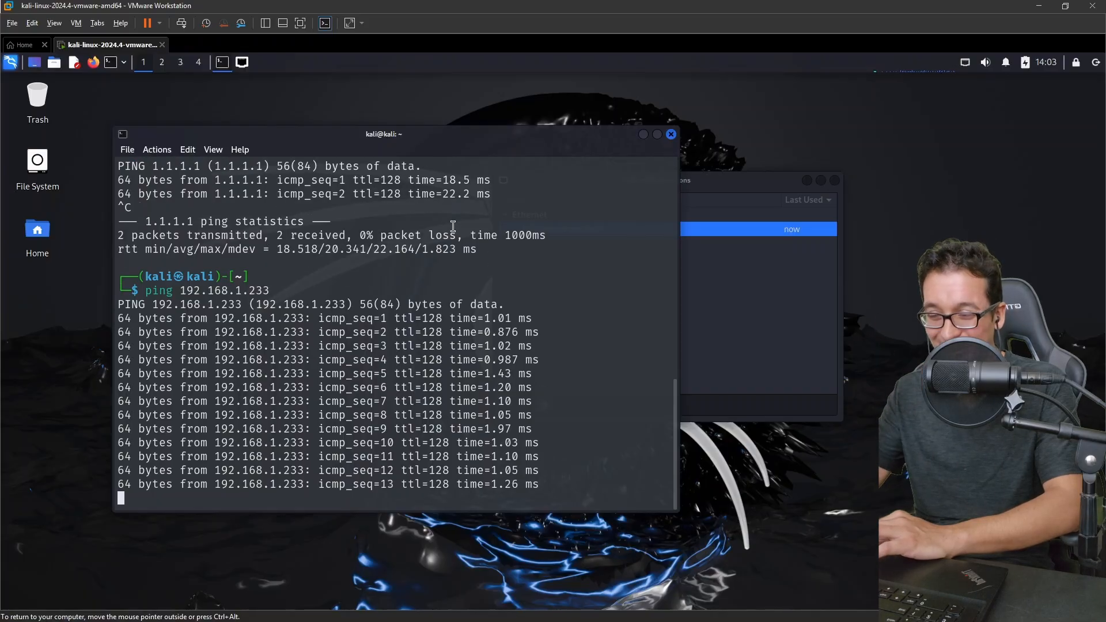
key(ctrl+c)
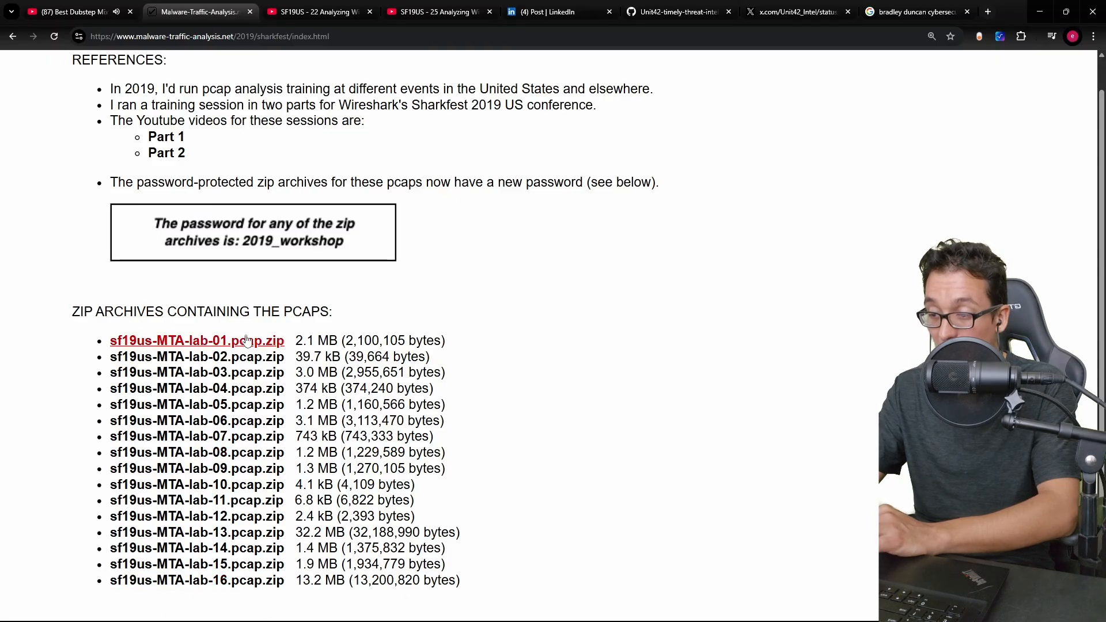
mouse_move(239, 345)
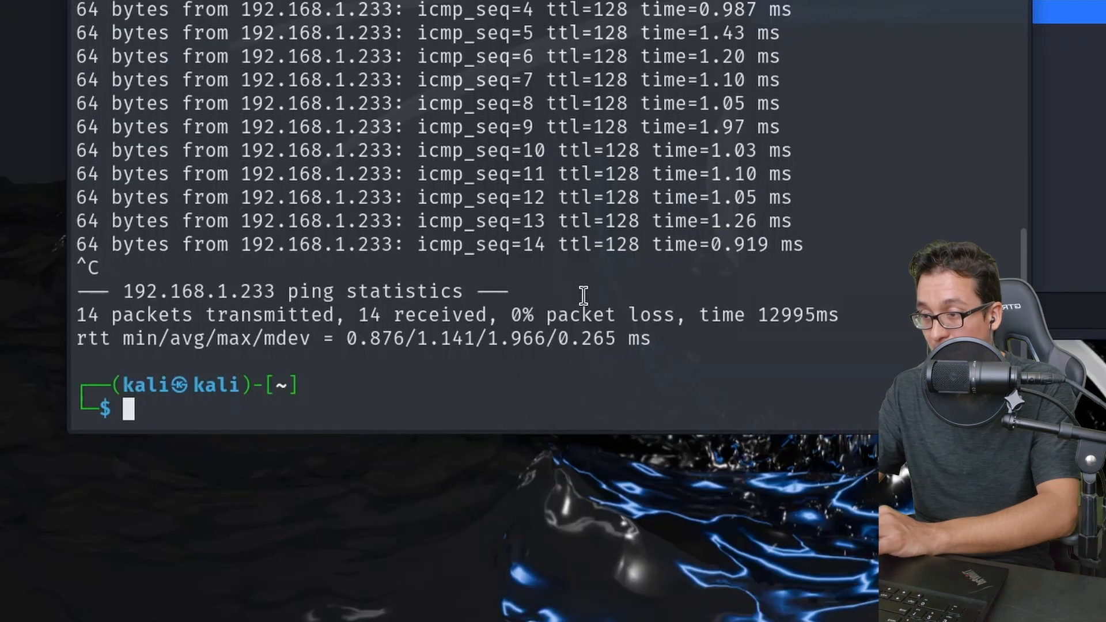
- In MTA-exercises, write the pcap_downloads.sh wget loop and run it with bash
text(wget "$URL)
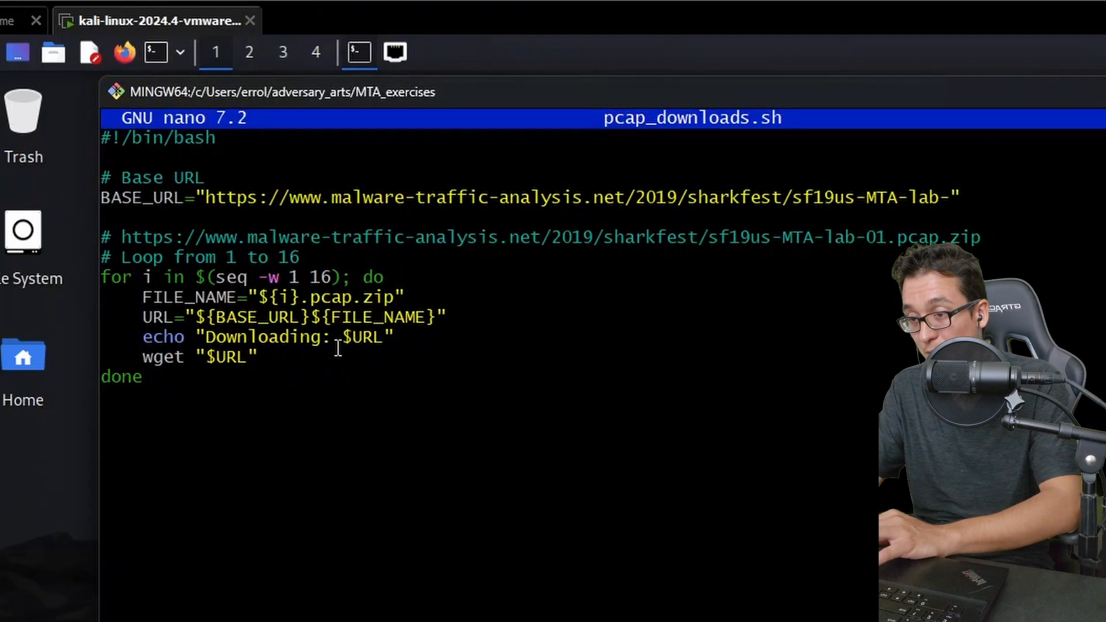
key(ctrl+a)
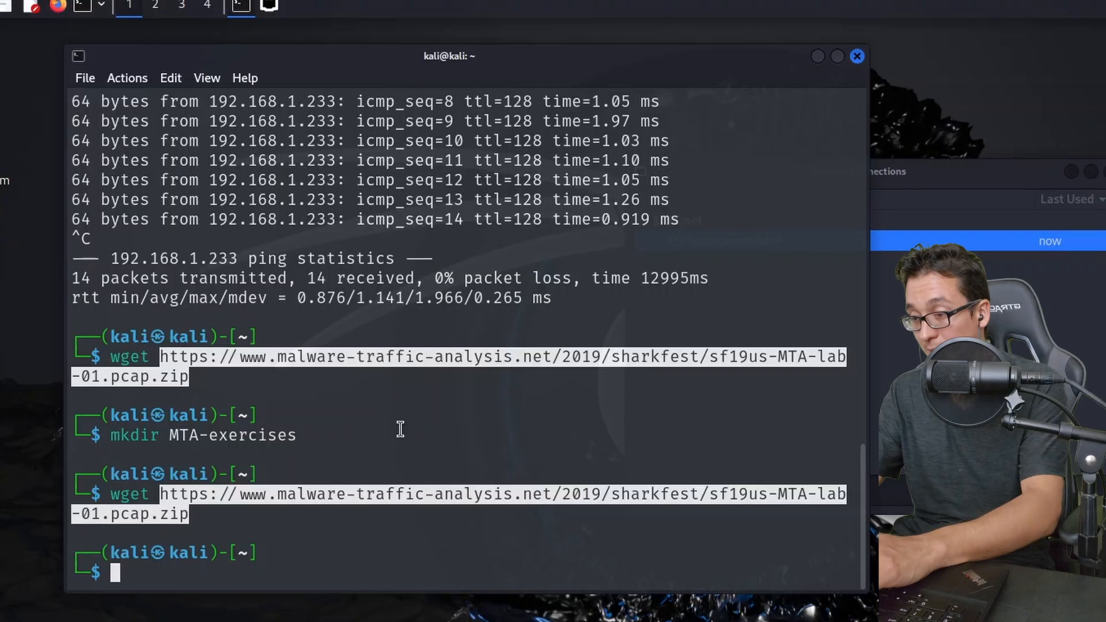
text(cd MTA-exercises/)
text(nano)
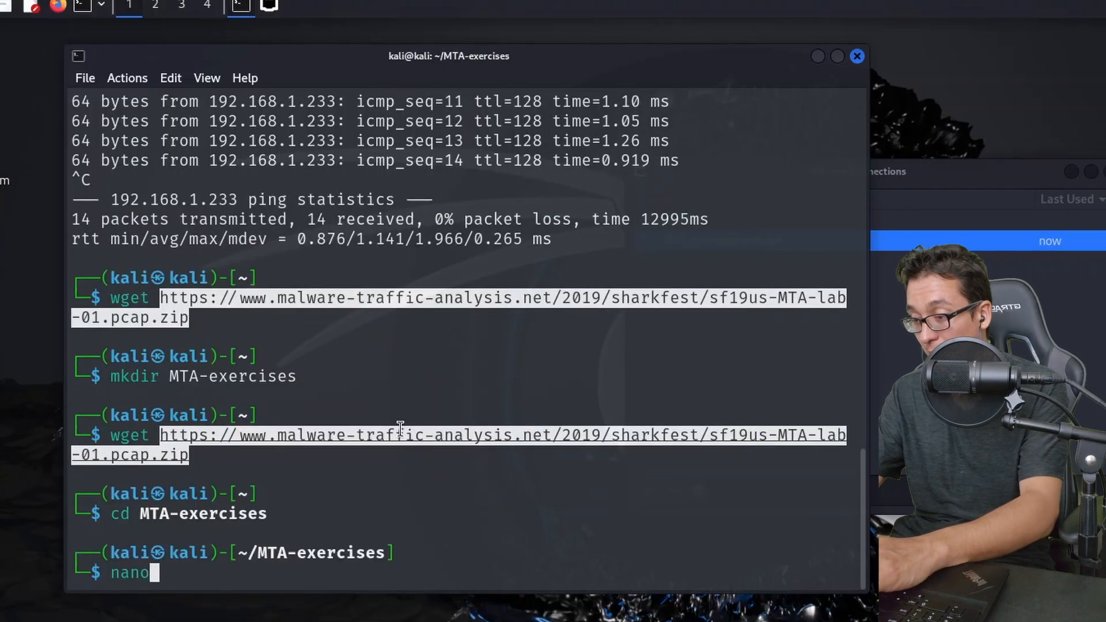
text(pcap)
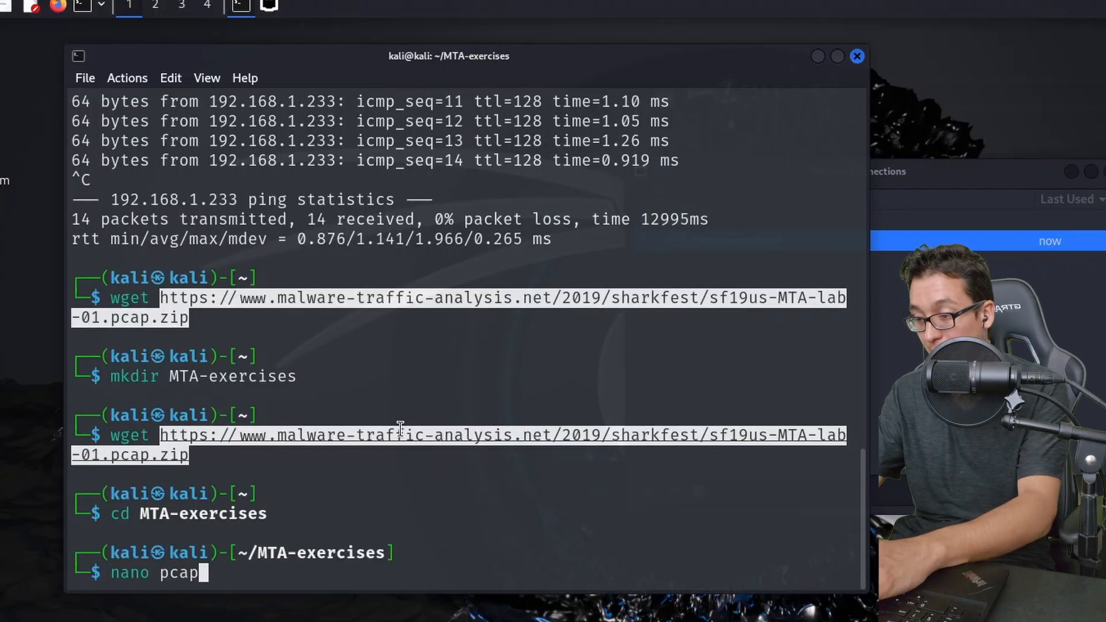
key(Return)
text(bash pcap_downloads.sh)
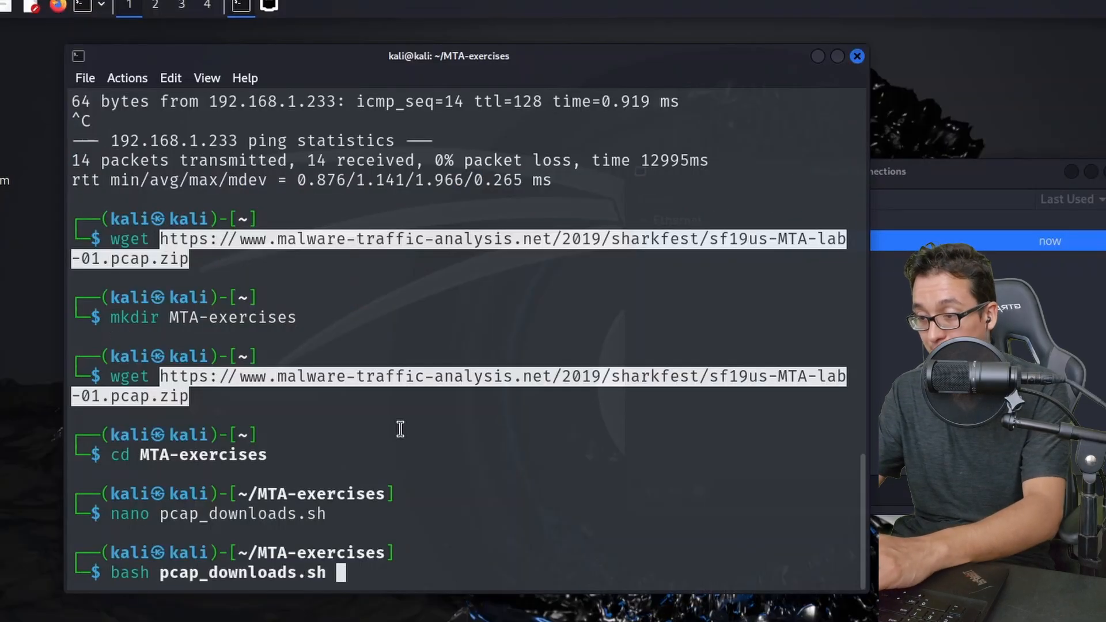
key(Return)
text(ls)
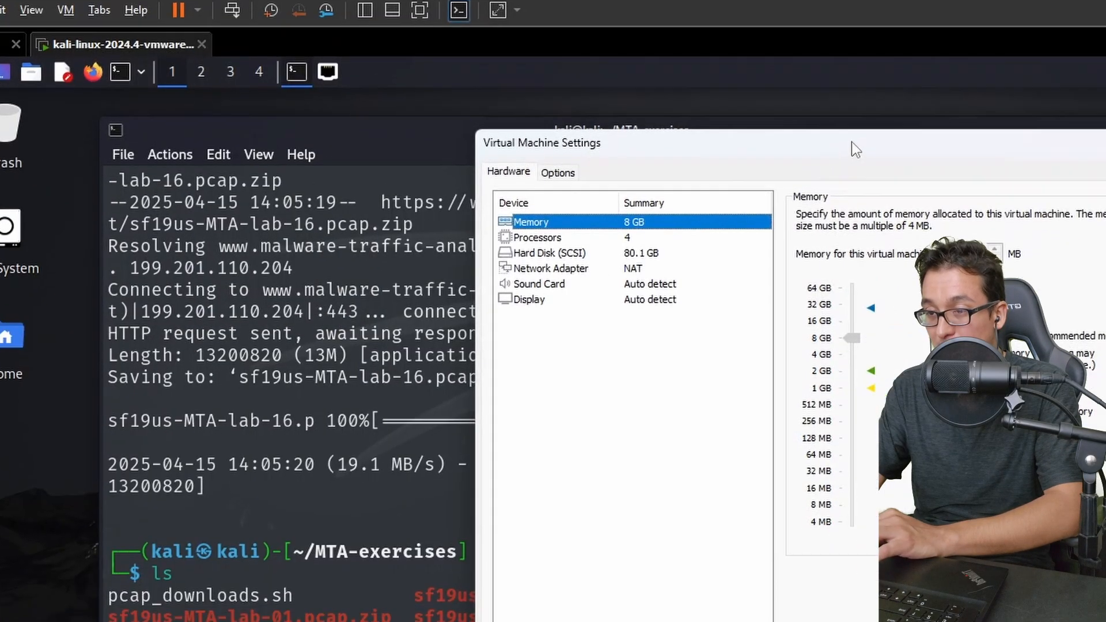
- Switch the Kali VM's network adapter to the pentest_lab LAN segment
click(540, 284)
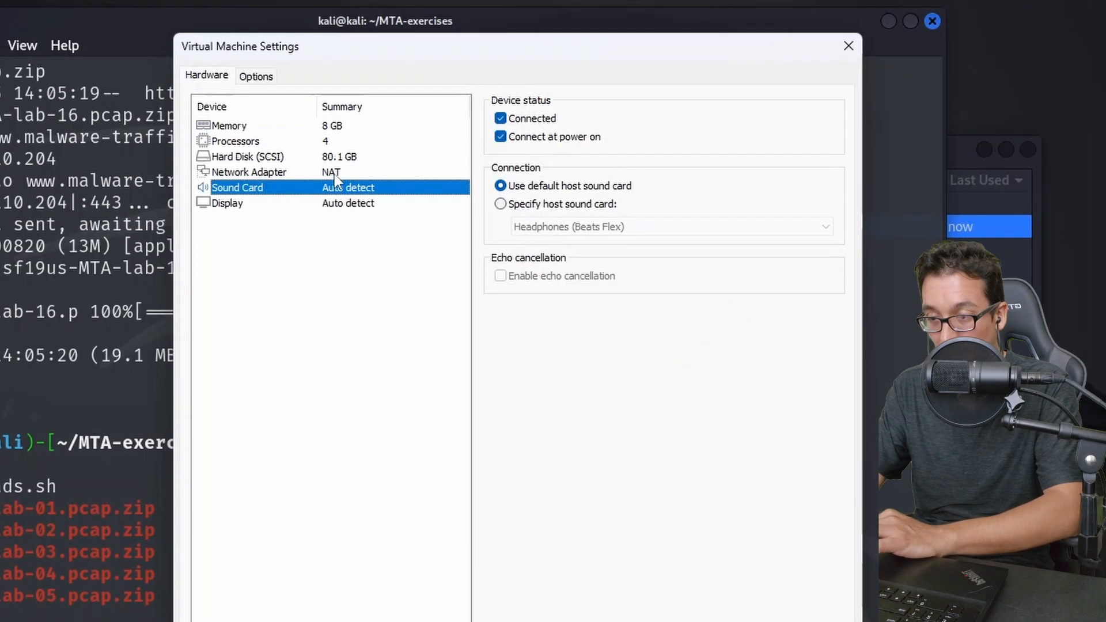
click(250, 171)
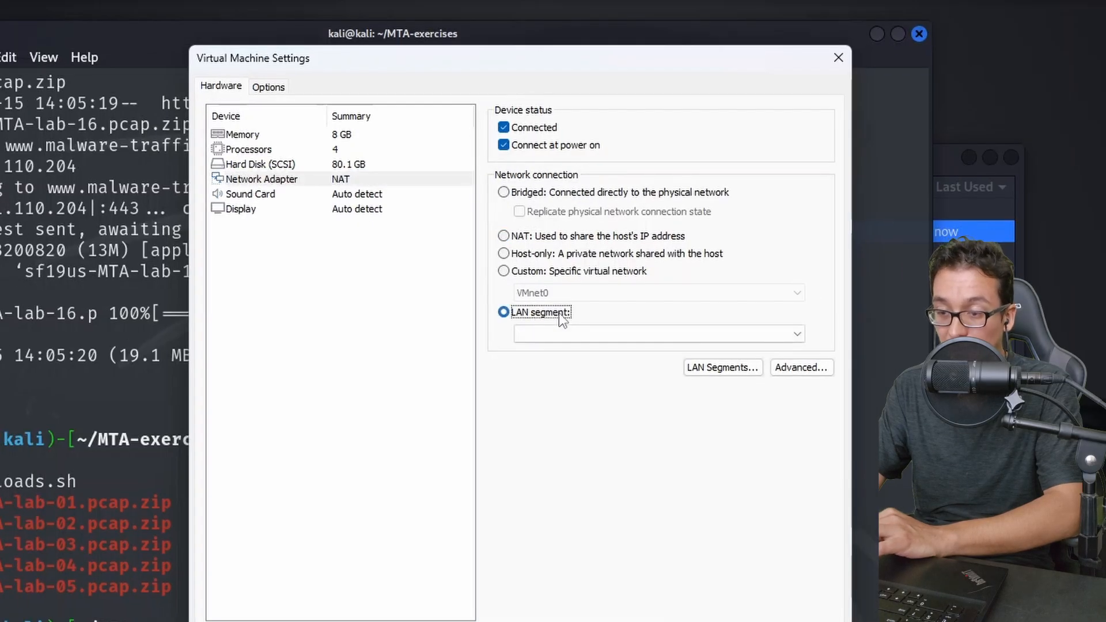
mouse_move(662, 315)
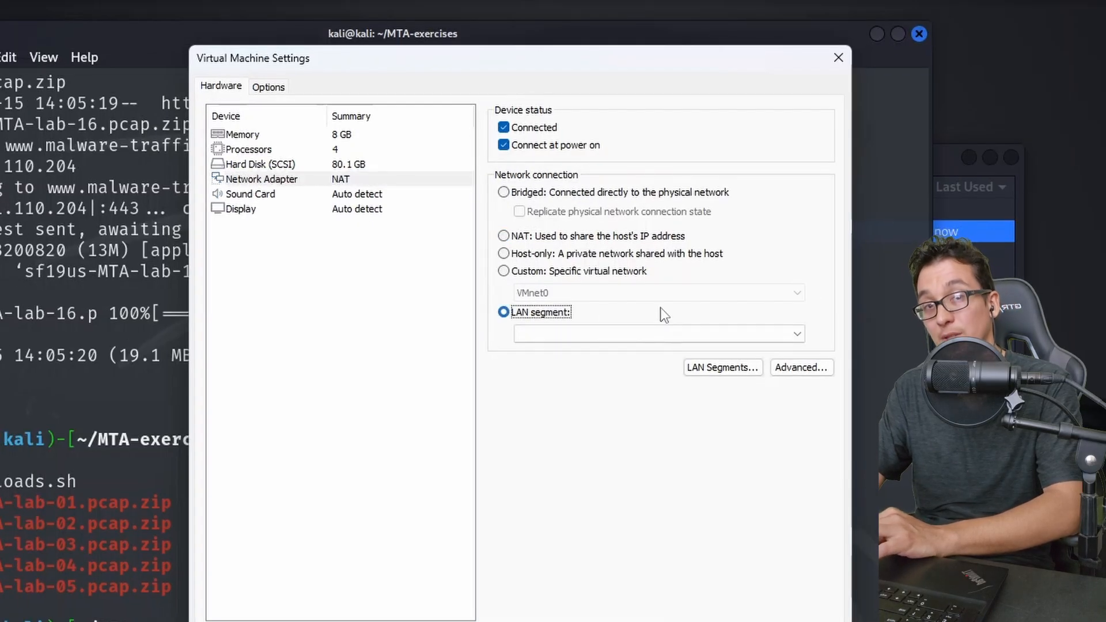
click(722, 367)
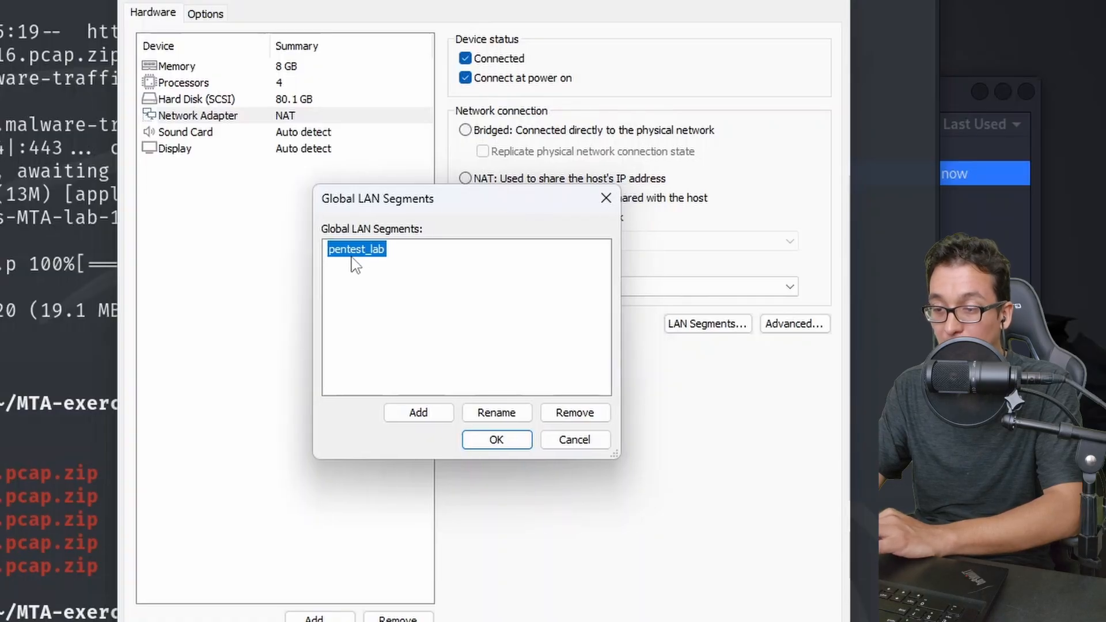
mouse_move(503, 350)
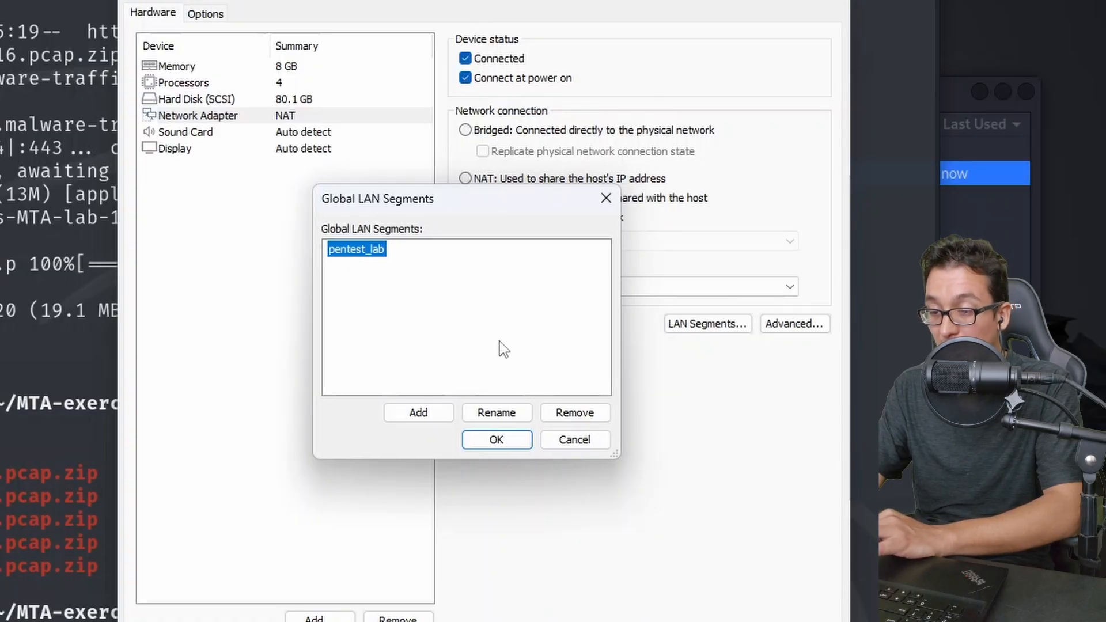
click(496, 439)
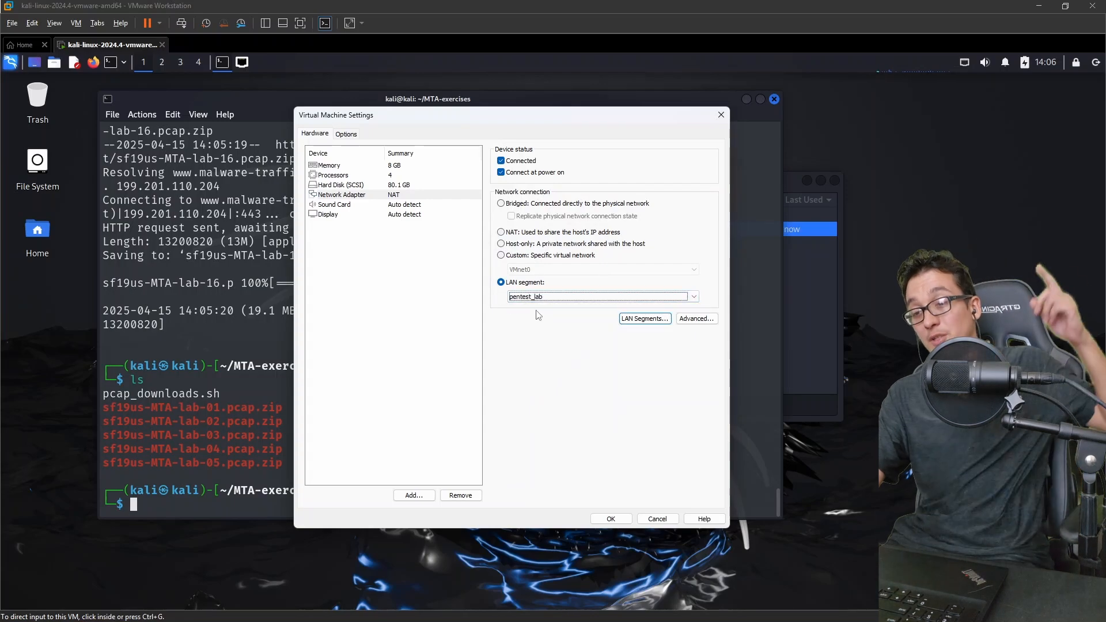
mouse_move(645, 502)
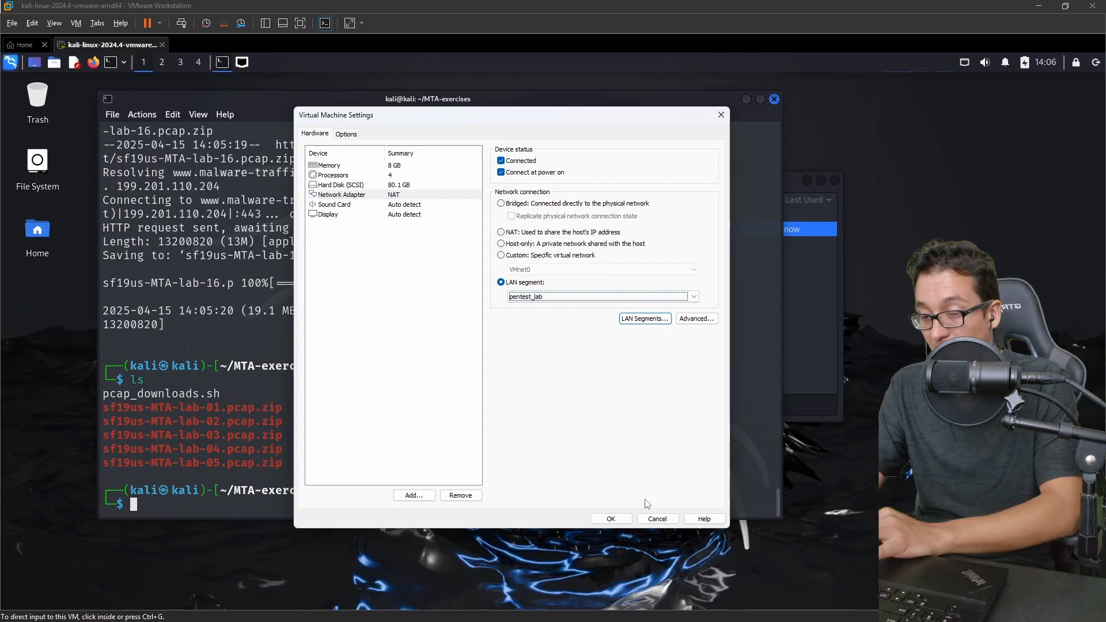
mouse_move(616, 534)
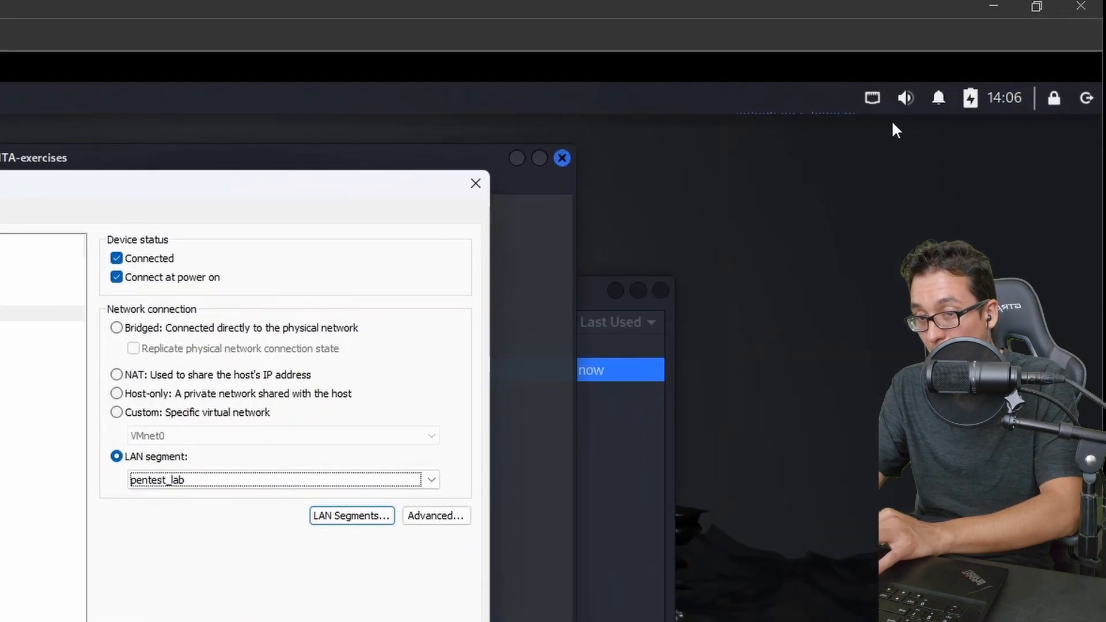
mouse_move(910, 204)
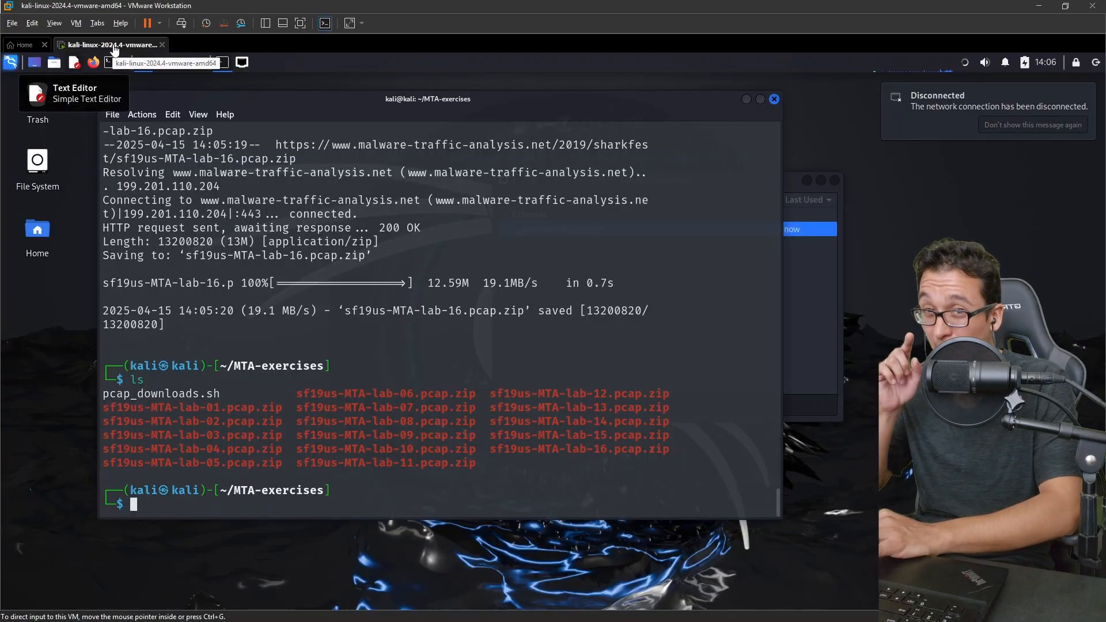
- Confirm in the Kali VM's Options that Shared Folders is disabled
right_click(113, 44)
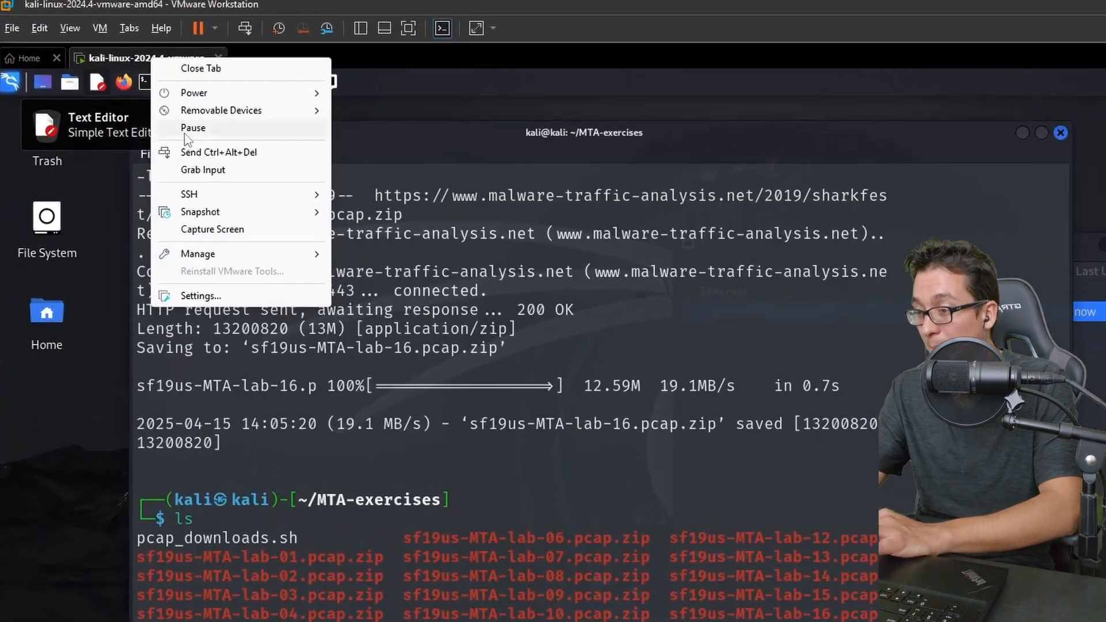
click(201, 295)
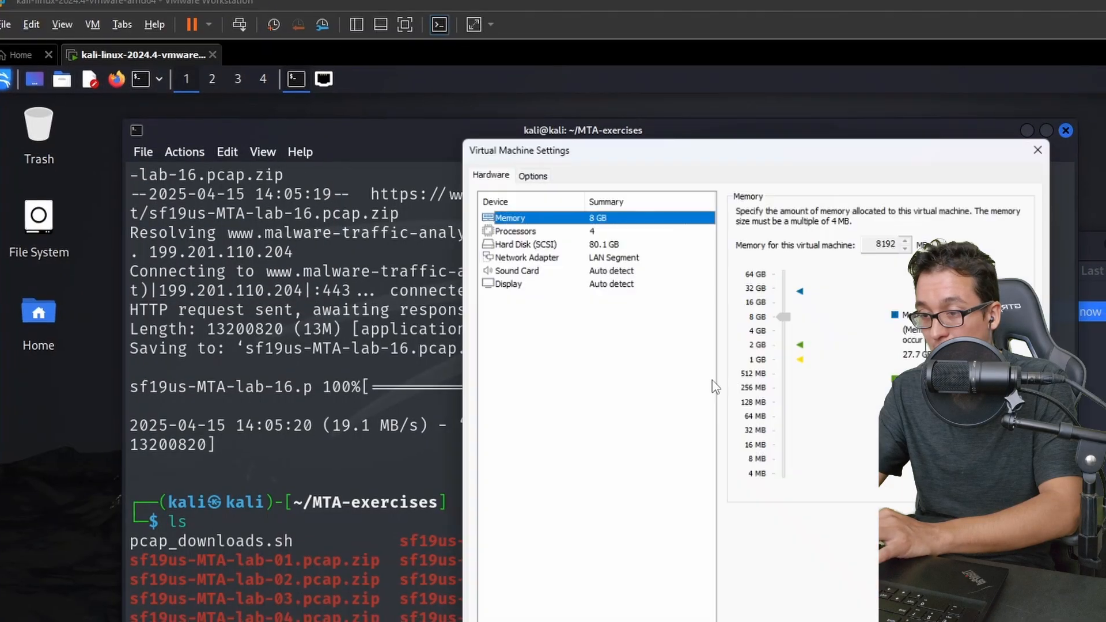
click(533, 175)
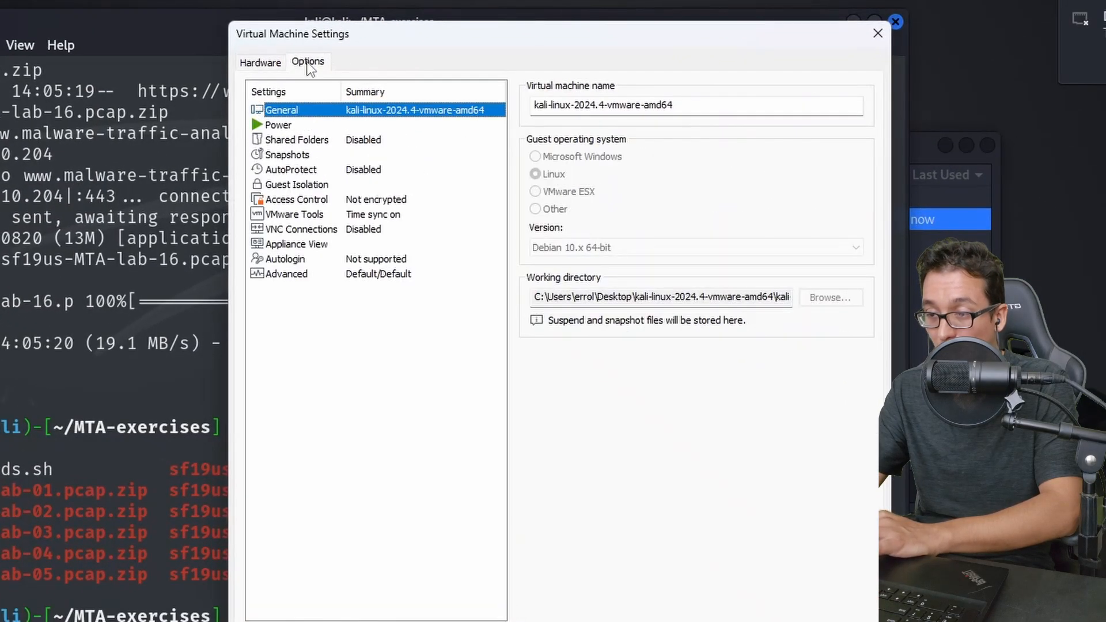
mouse_move(359, 186)
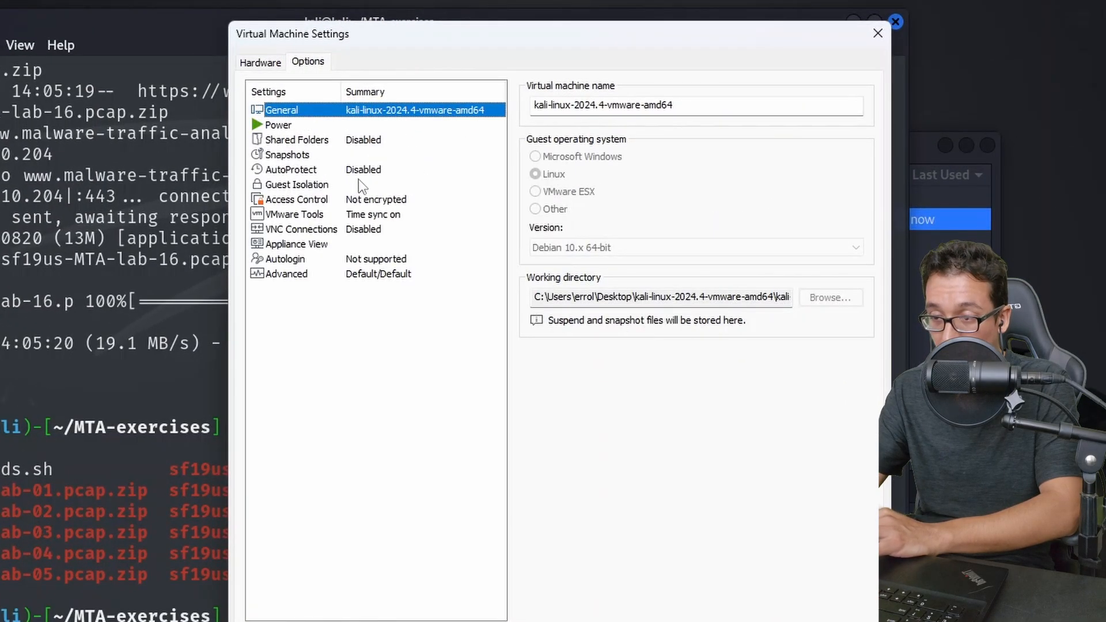
click(296, 138)
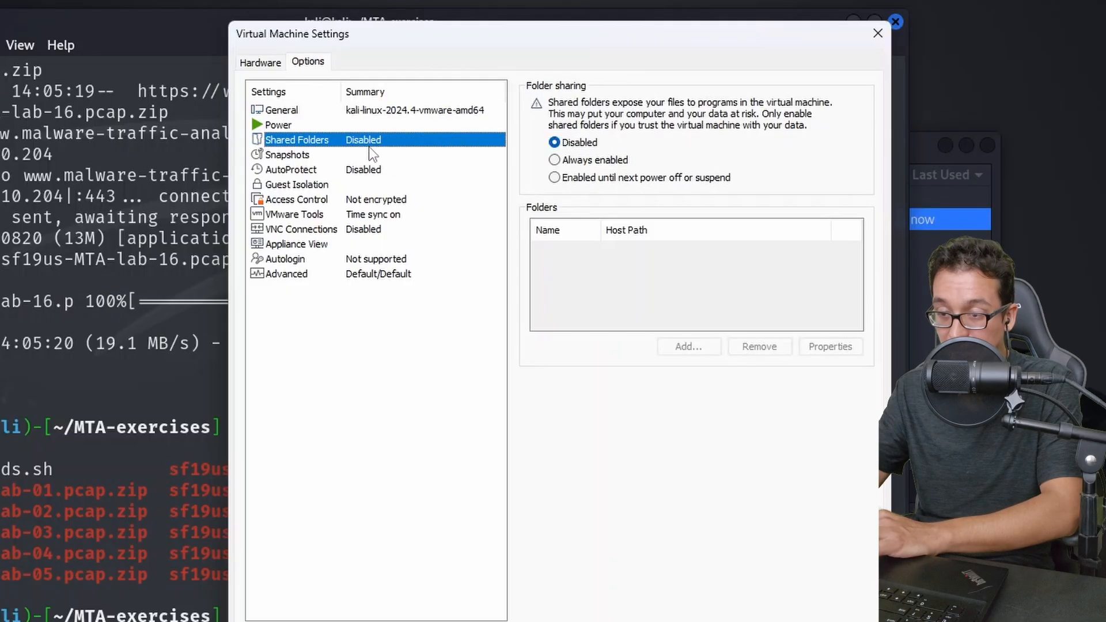
mouse_move(622, 138)
text(ip a)
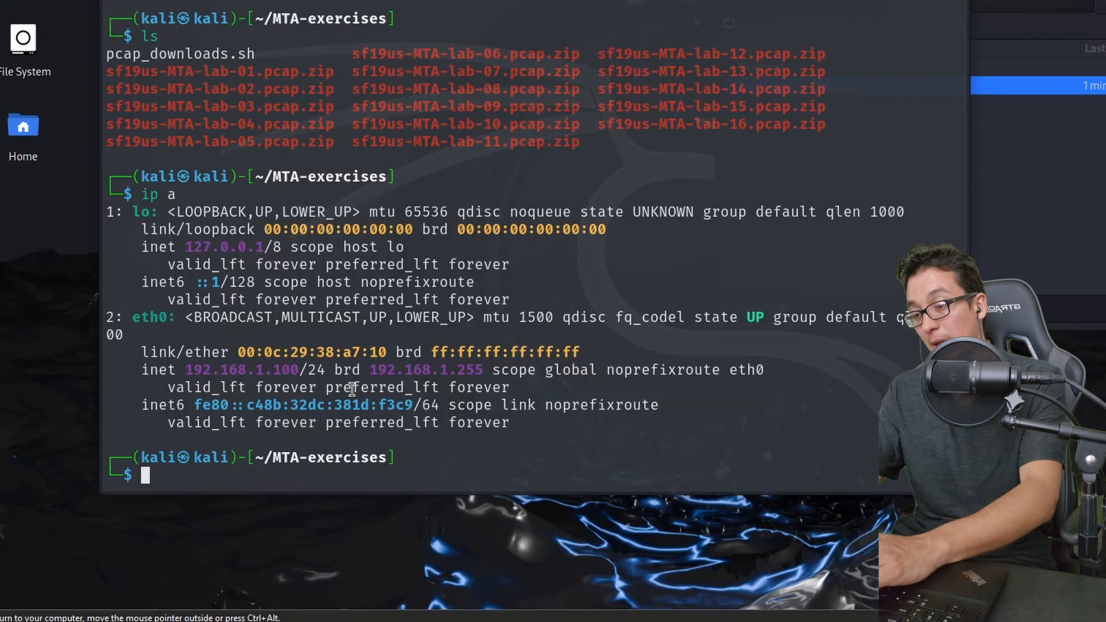
- Ping 1.1.1.1 and 192.168.1.233 from Kali to confirm both are unreachable
text(ping 1.1.1.1)
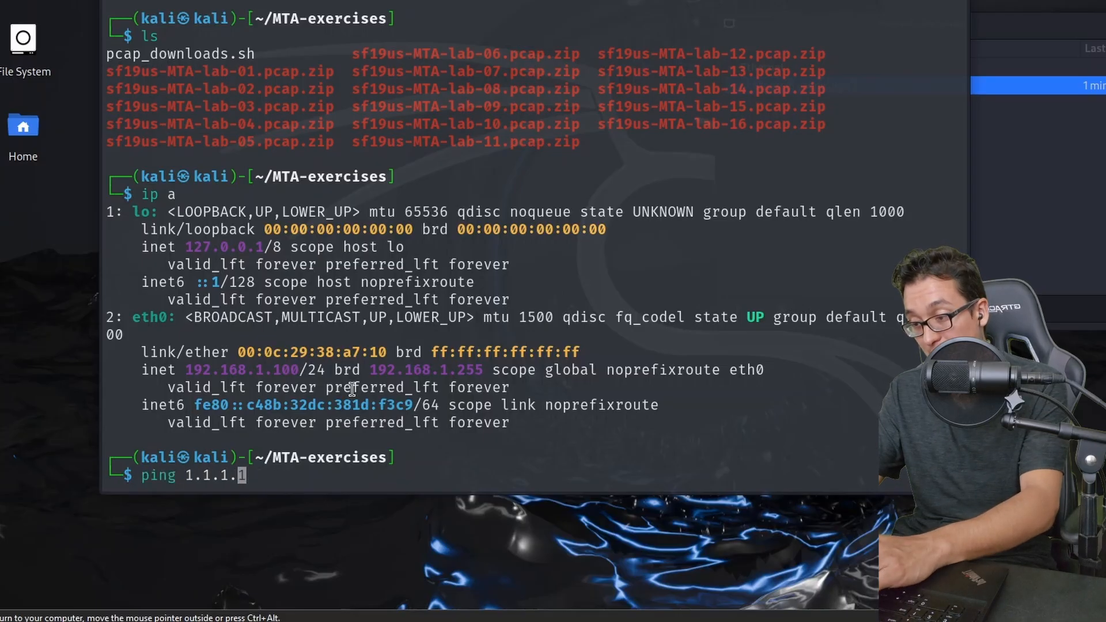
key(Return)
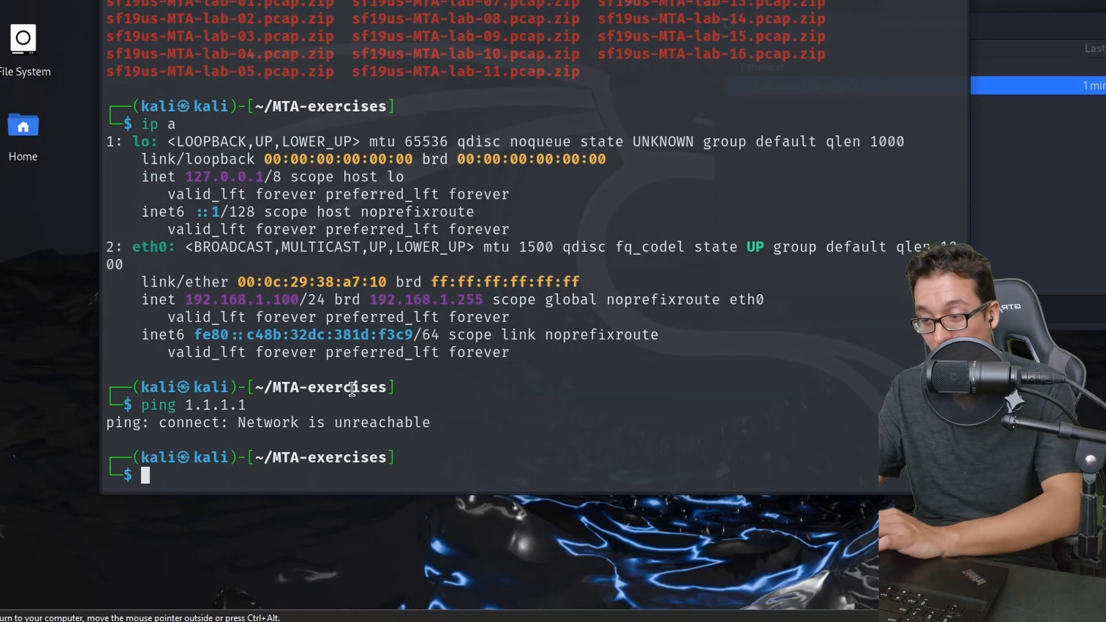
mouse_move(462, 383)
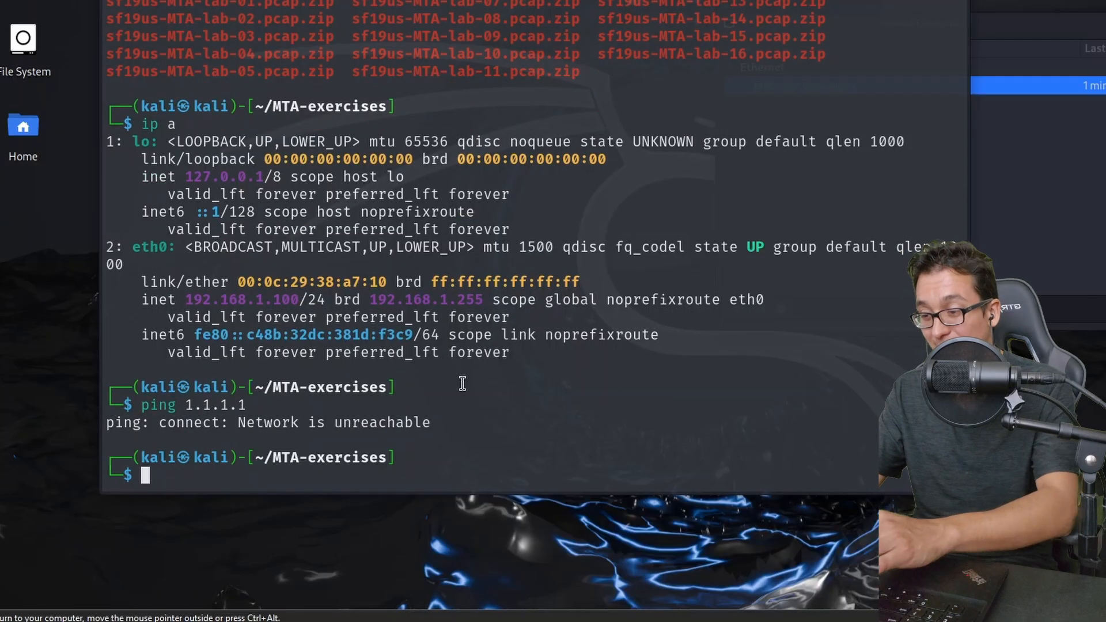
text(ping 192.168.1.233)
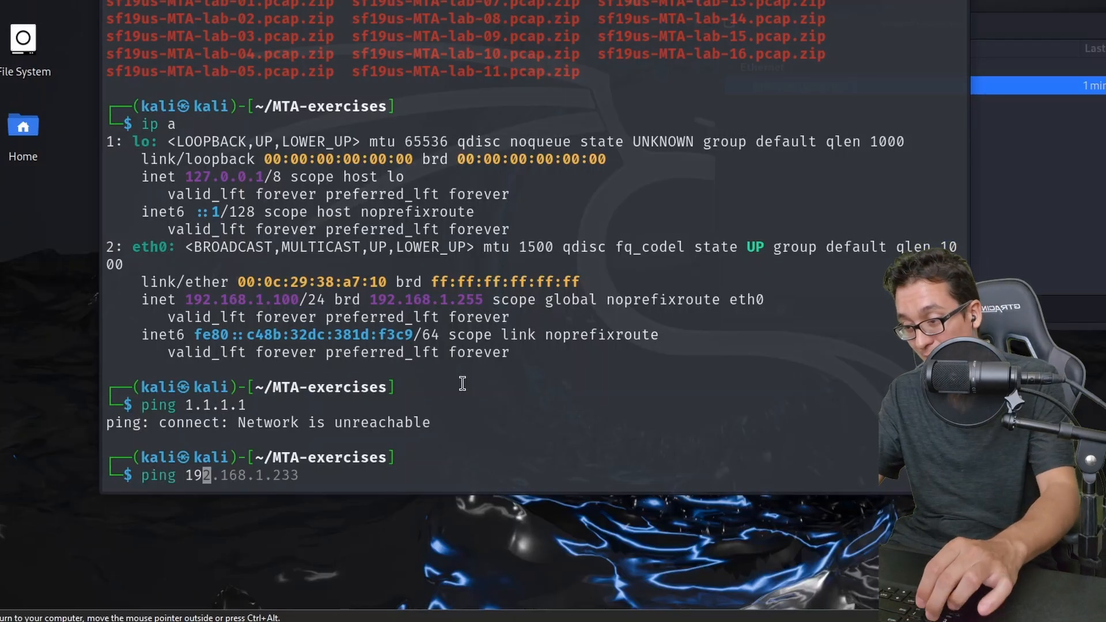
key(Return)
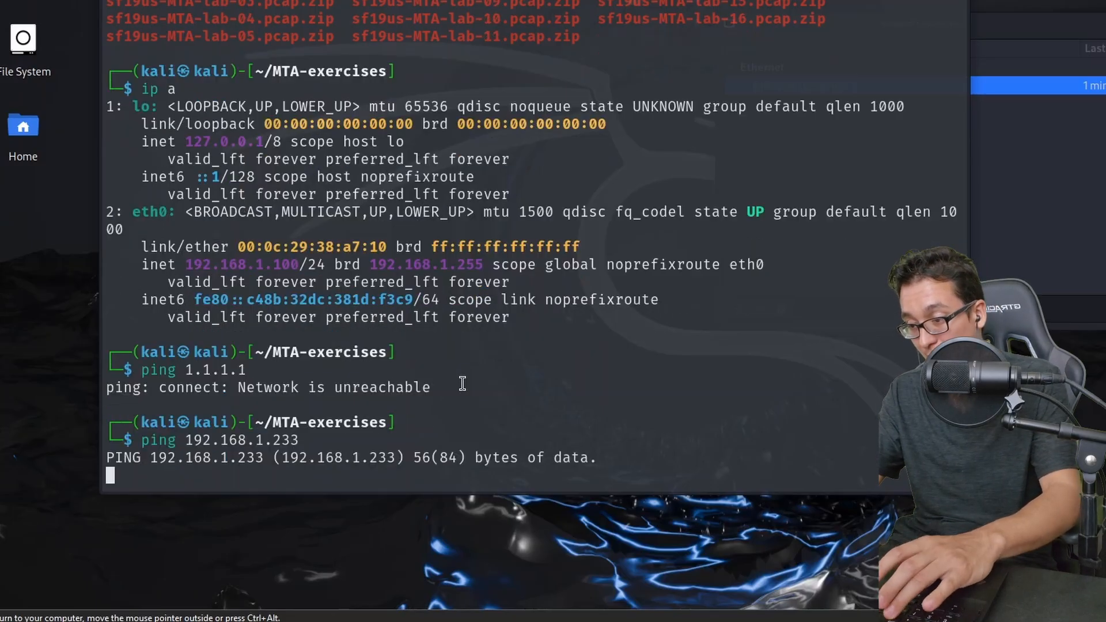
key(ctrl+c)
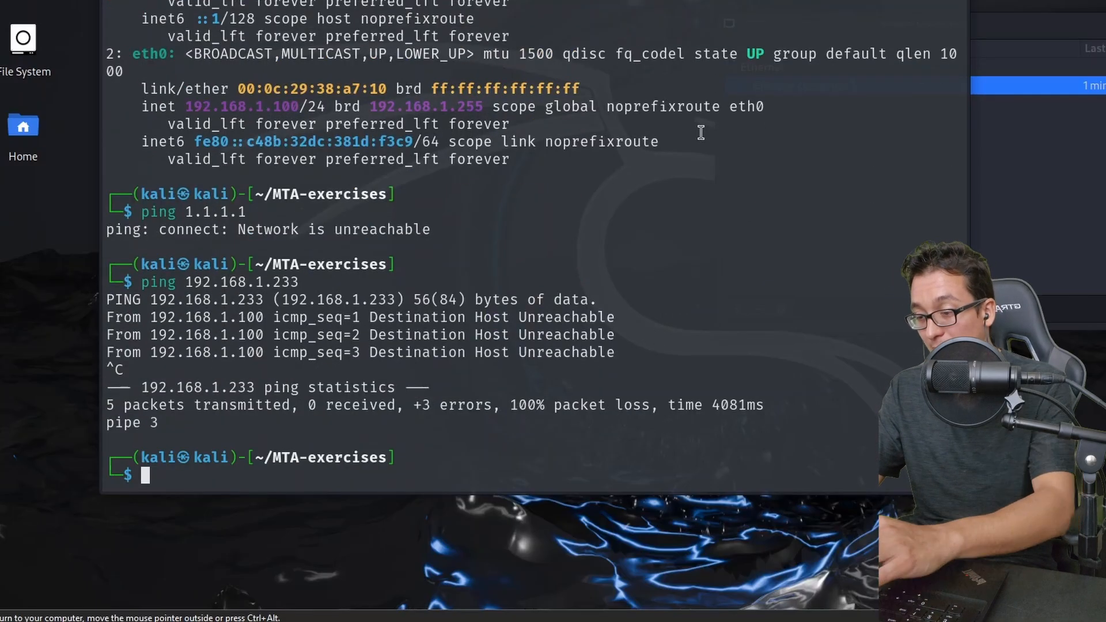
- Run an nmap sweep of 192.168.1.0/24 to list live hosts
text(nmap 19)
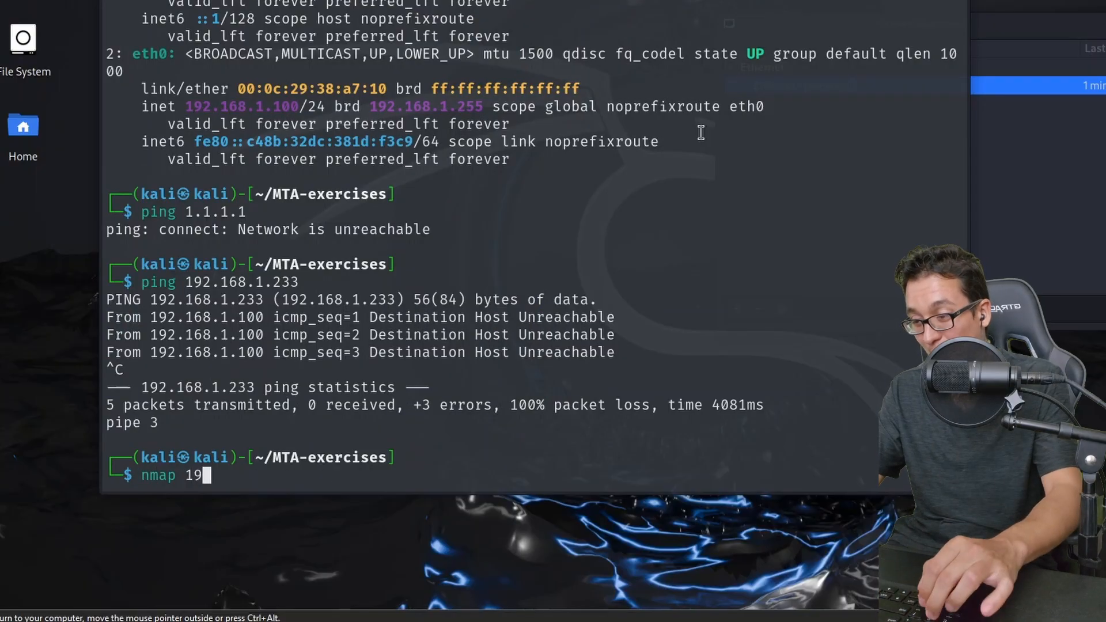
text(2.168.1.0)
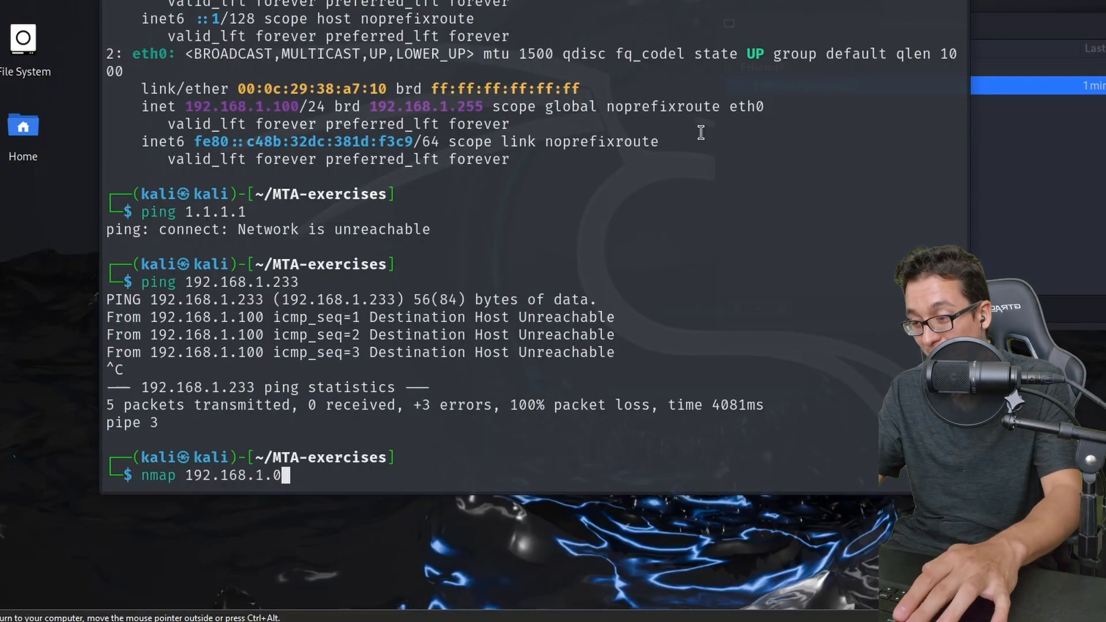
text(/24)
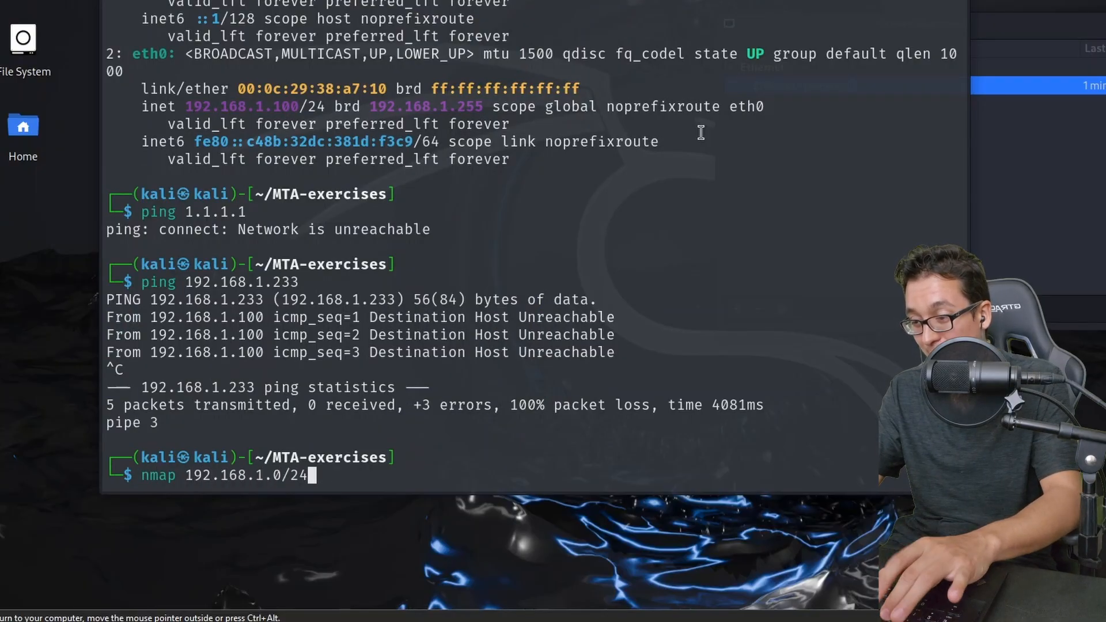
key(Return)
text(ls)
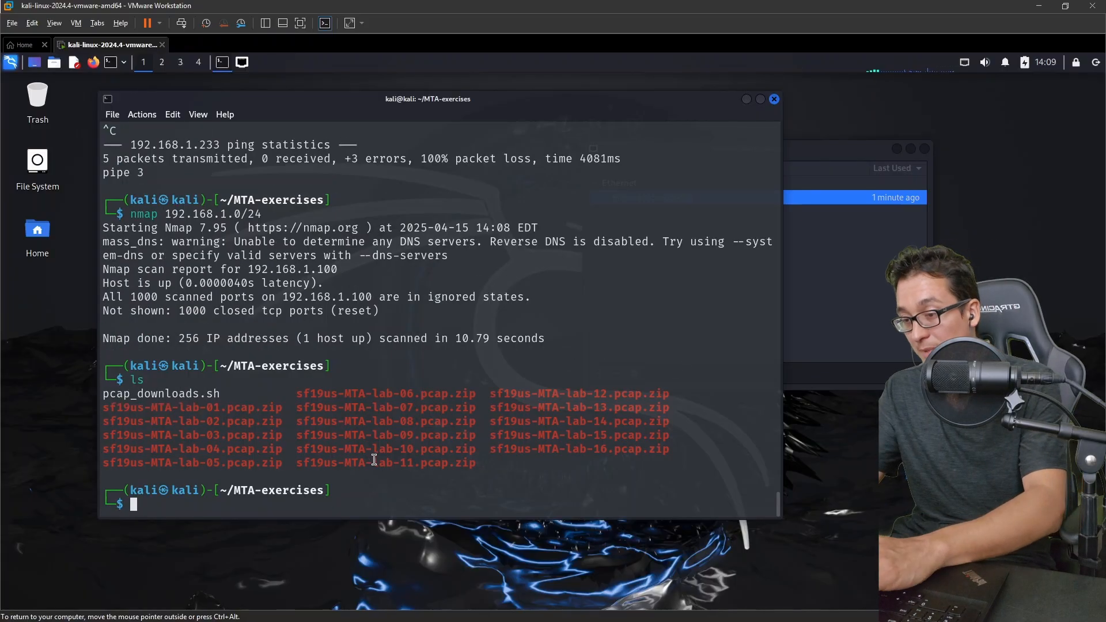
- Unzip sf19us-MTA-lab-01.pcap.zip using the archive password
text(unzip sf19us-MTA-lab-)
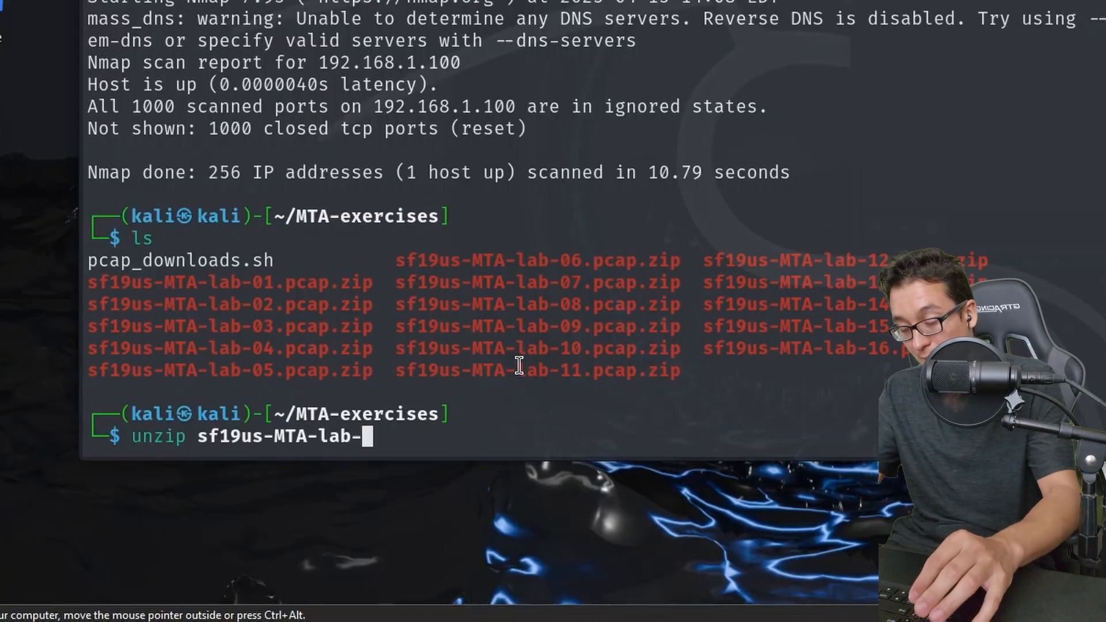
text(01.pcap.zip)
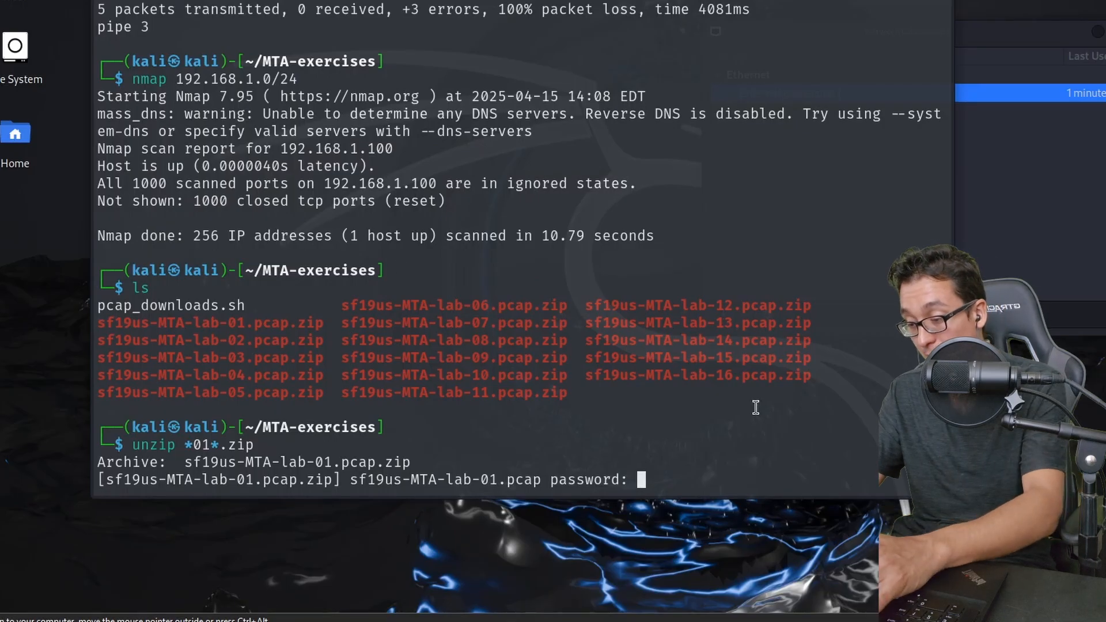
key(Return)
text(ls)
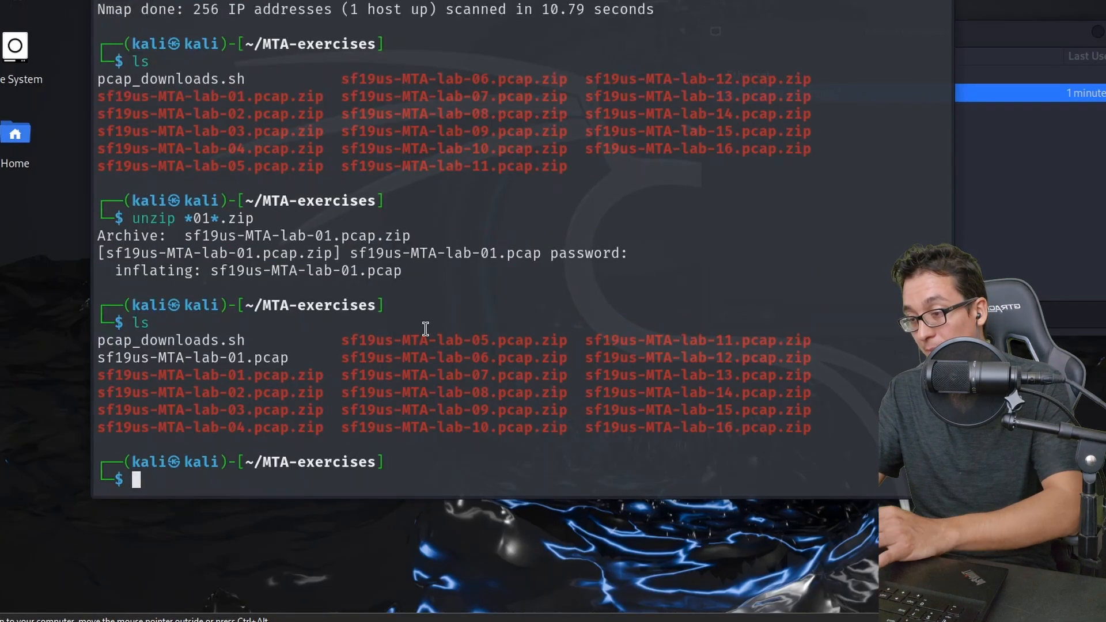
- Open sf19us-MTA-lab-01.pcap in Wireshark
text(wireshark)
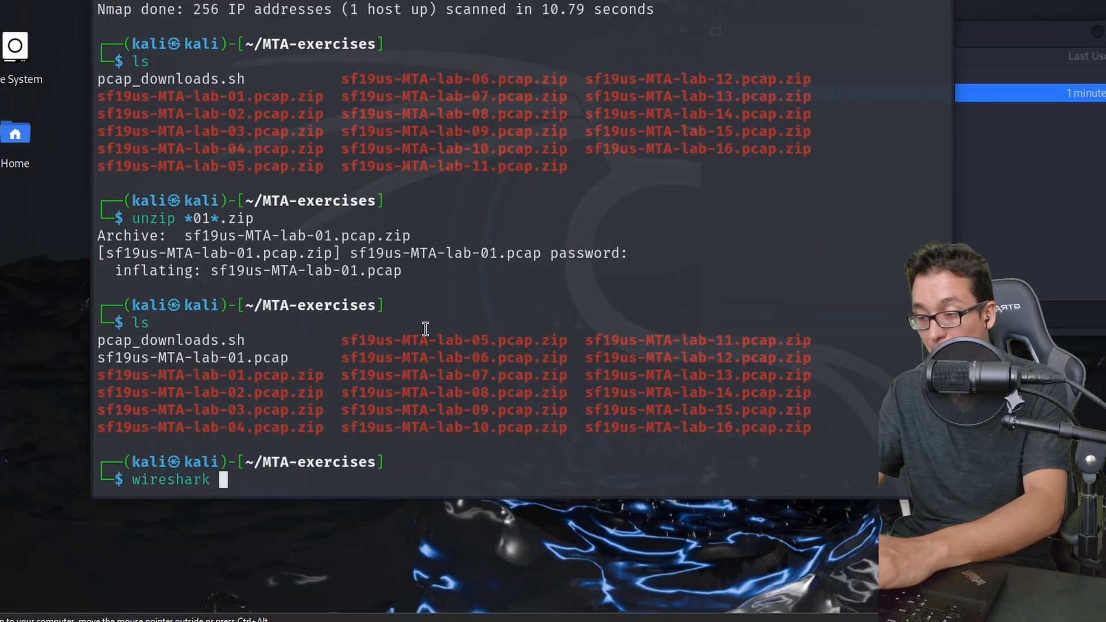
text(sf19us-MTA-lab-01.pcap)
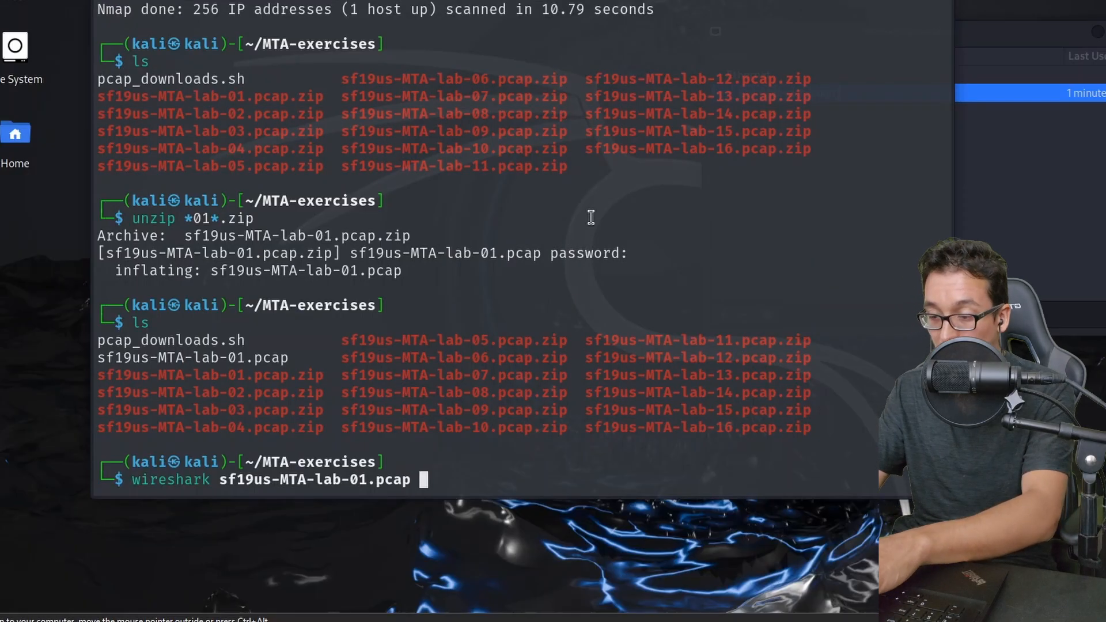
key(Return)
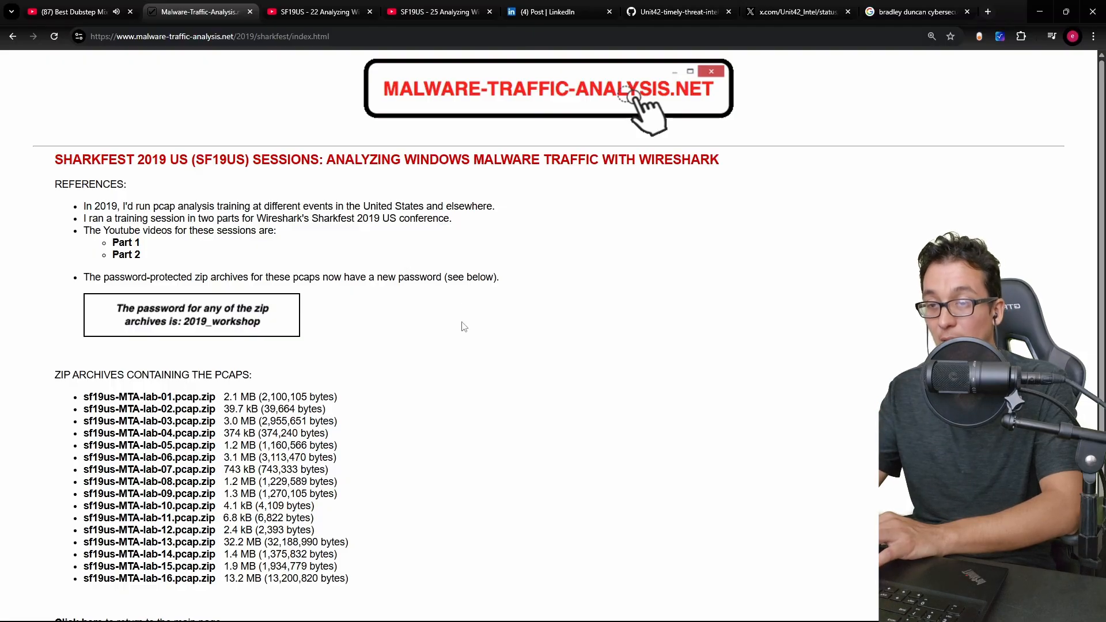
mouse_move(564, 90)
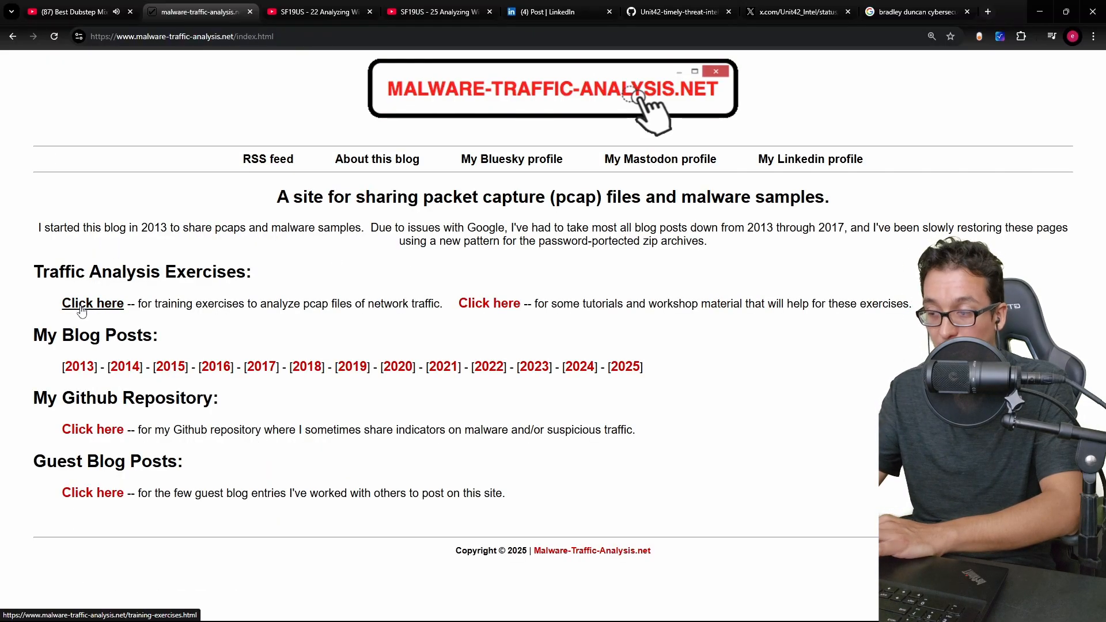
- Follow the Traffic Analysis Exercises link to the 2025-01-22 fake software site exercise
click(92, 302)
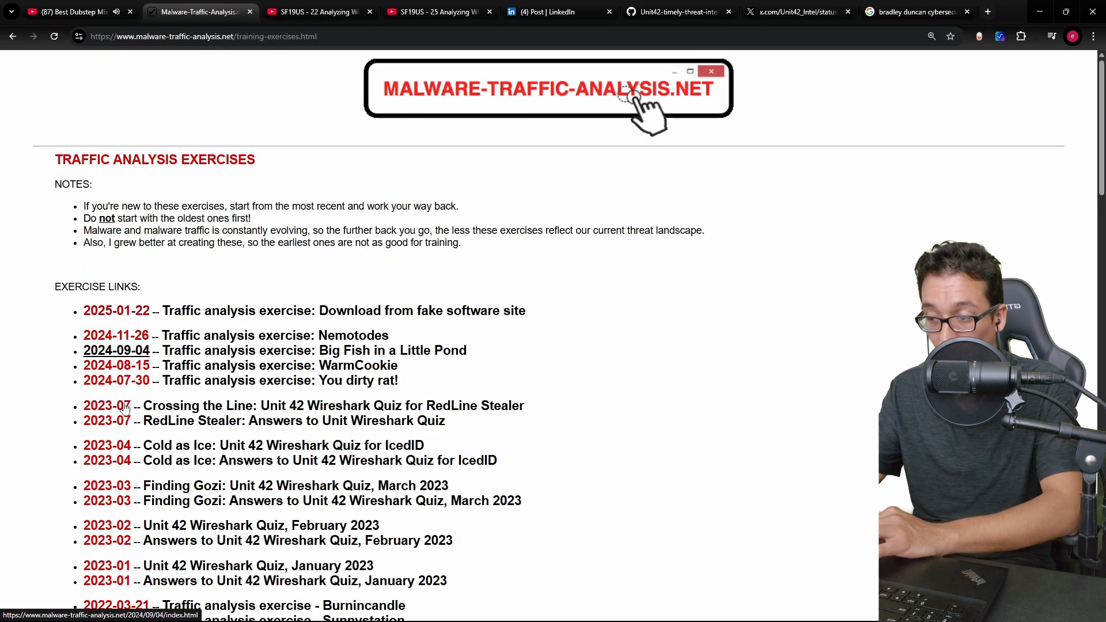
click(116, 310)
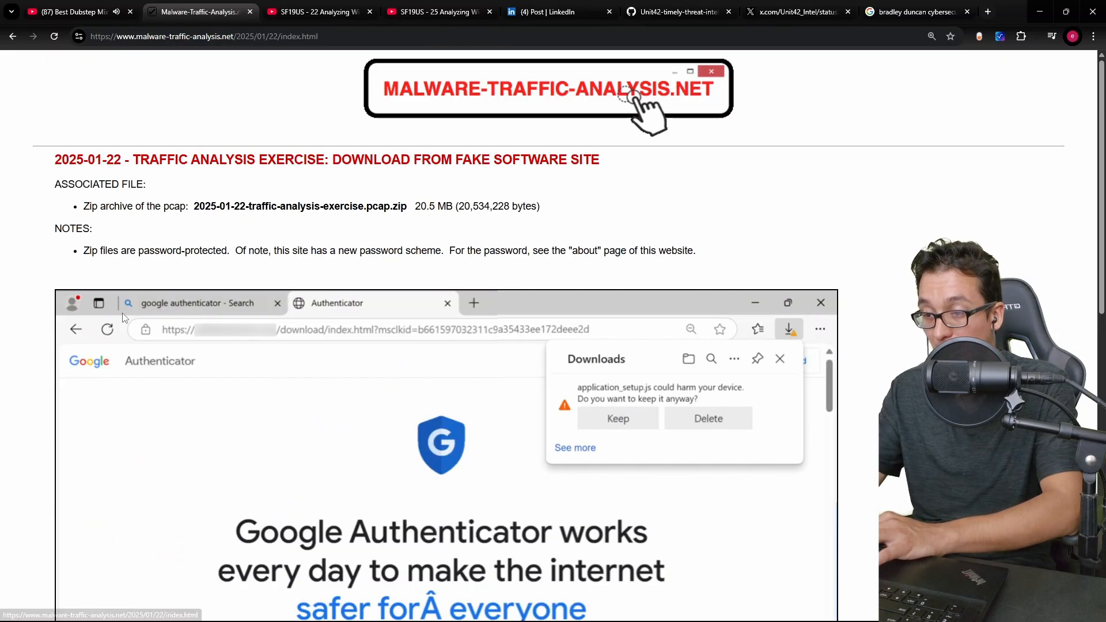
- Read through the exercise page, then right-click the 2025-01-22-traffic-analysis-exercise.pcap.zip link
scroll(down, 3)
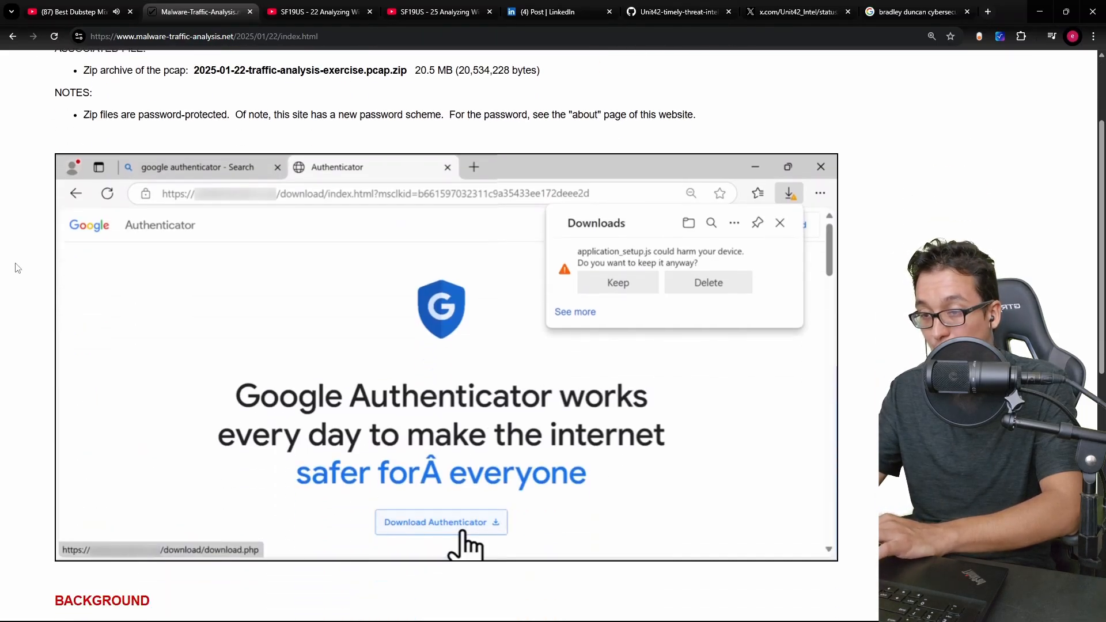
scroll(down, 3)
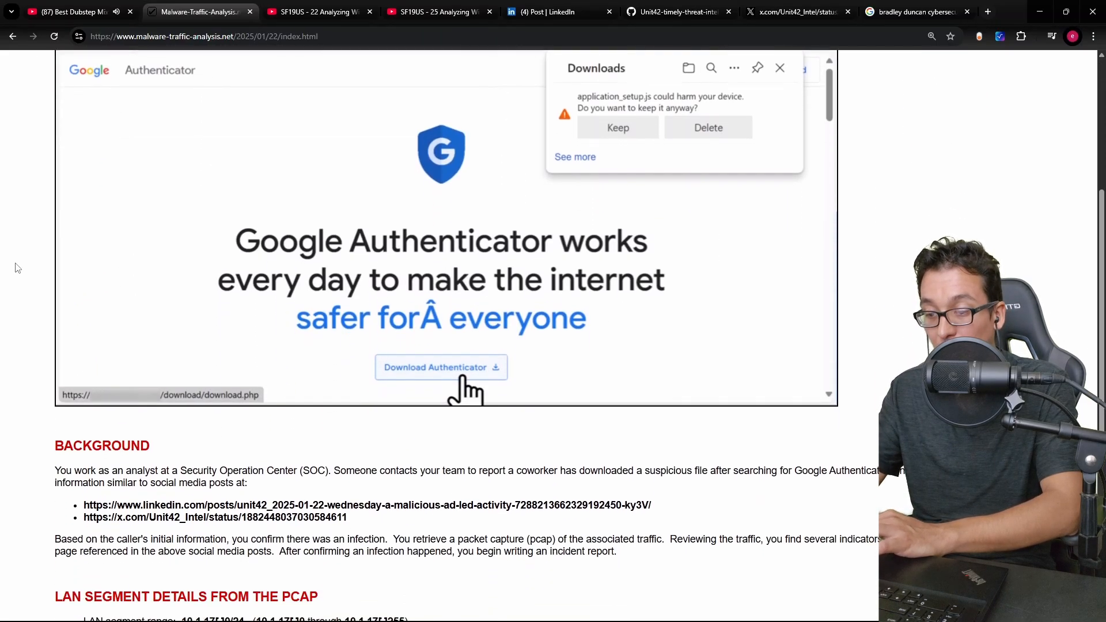
scroll(down, 3)
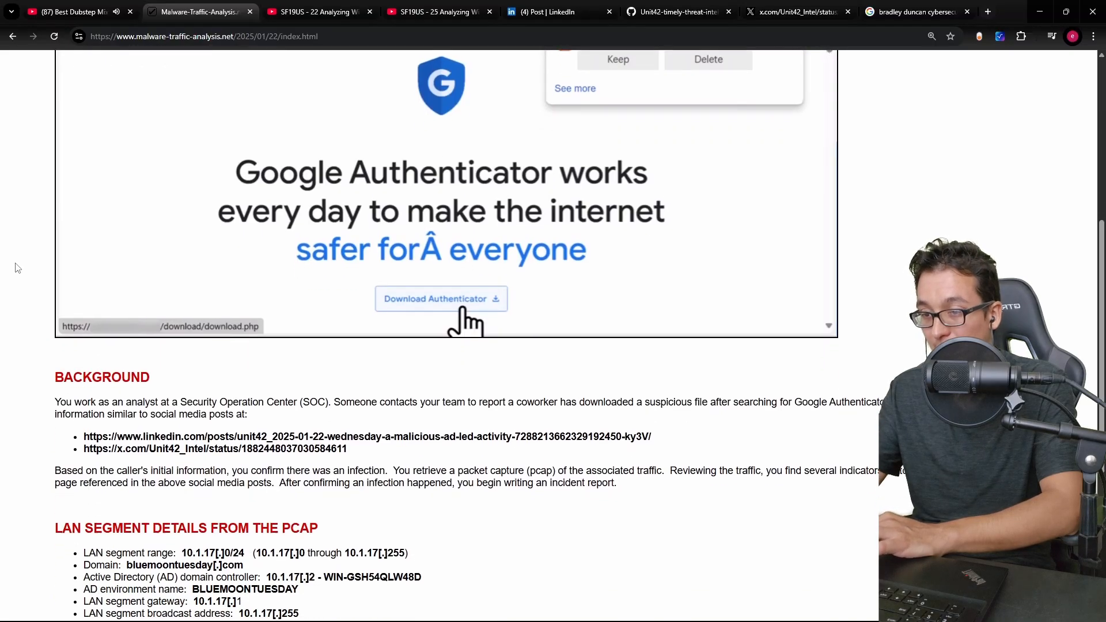
scroll(down, 3)
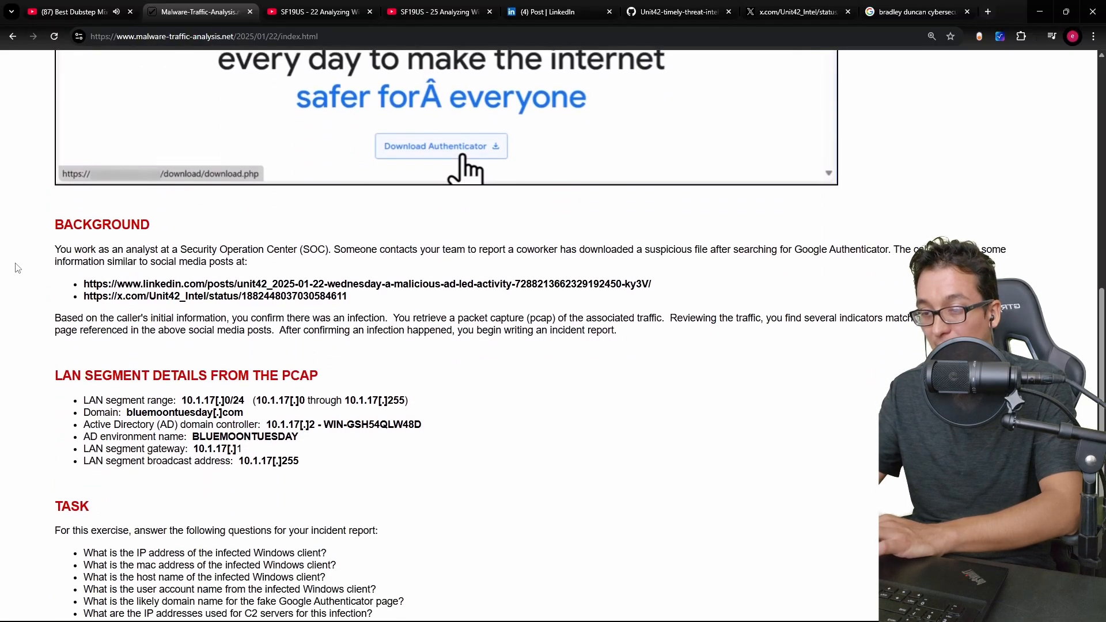
scroll(down, 3)
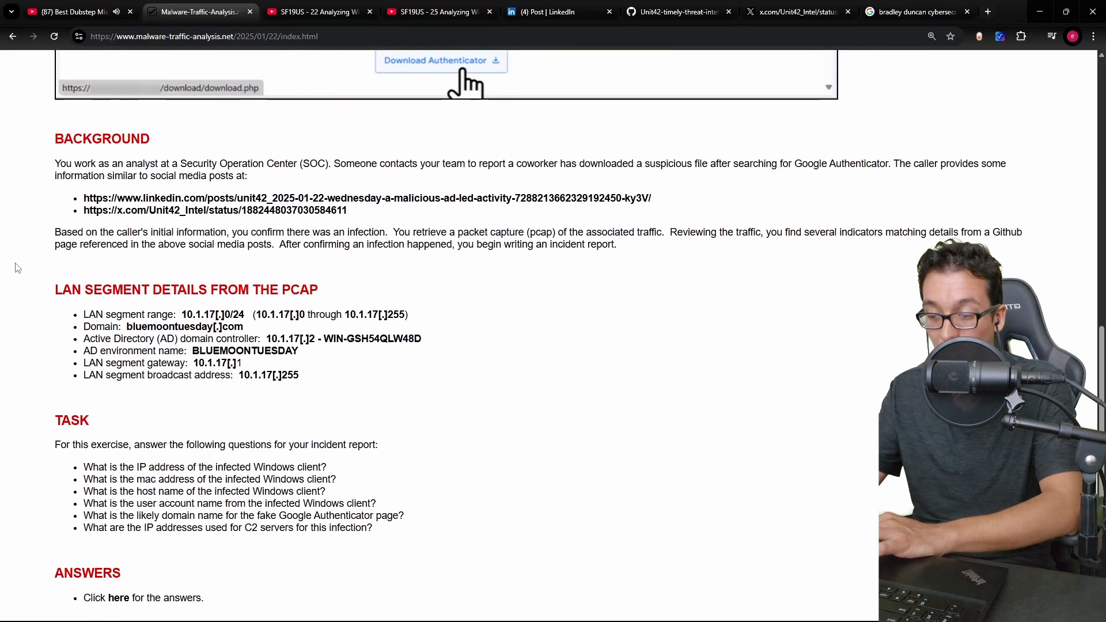
scroll(down, 3)
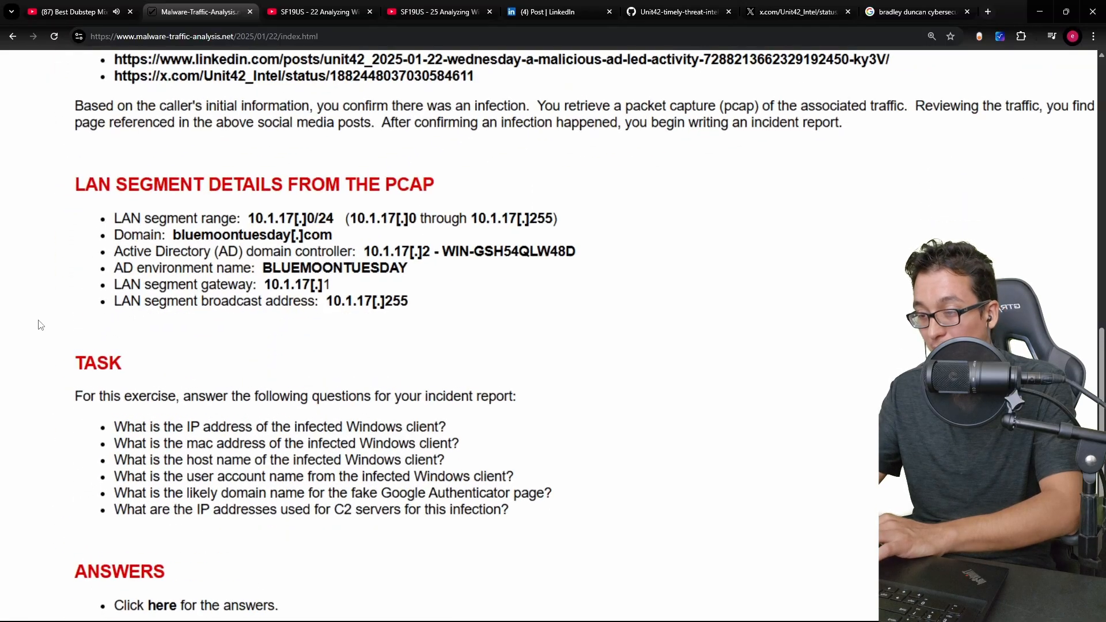
scroll(down, 3)
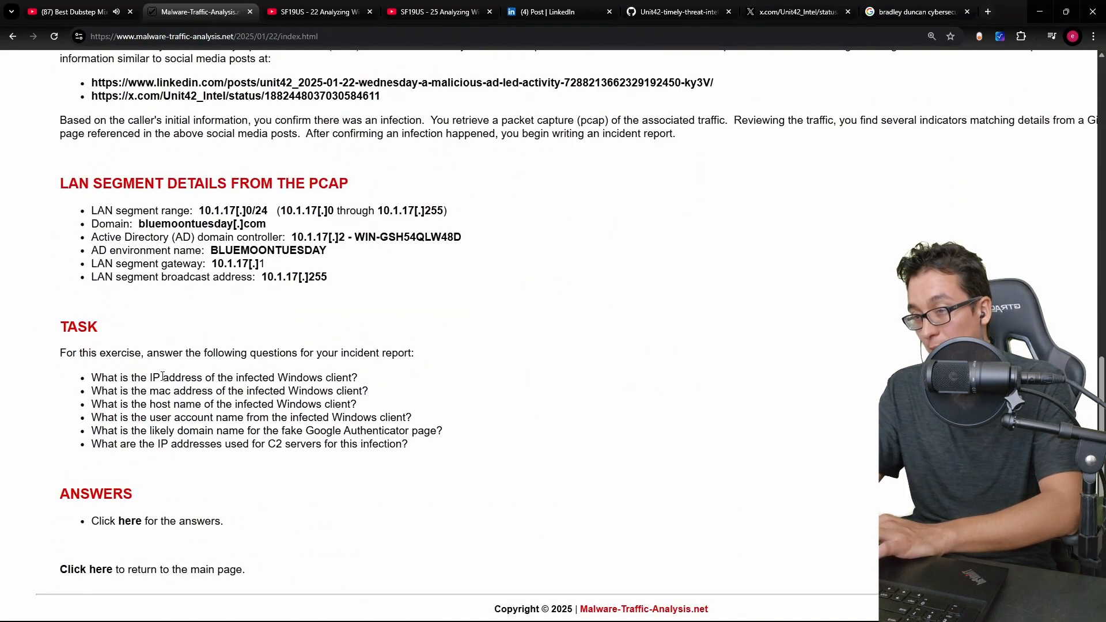
scroll(up, 3)
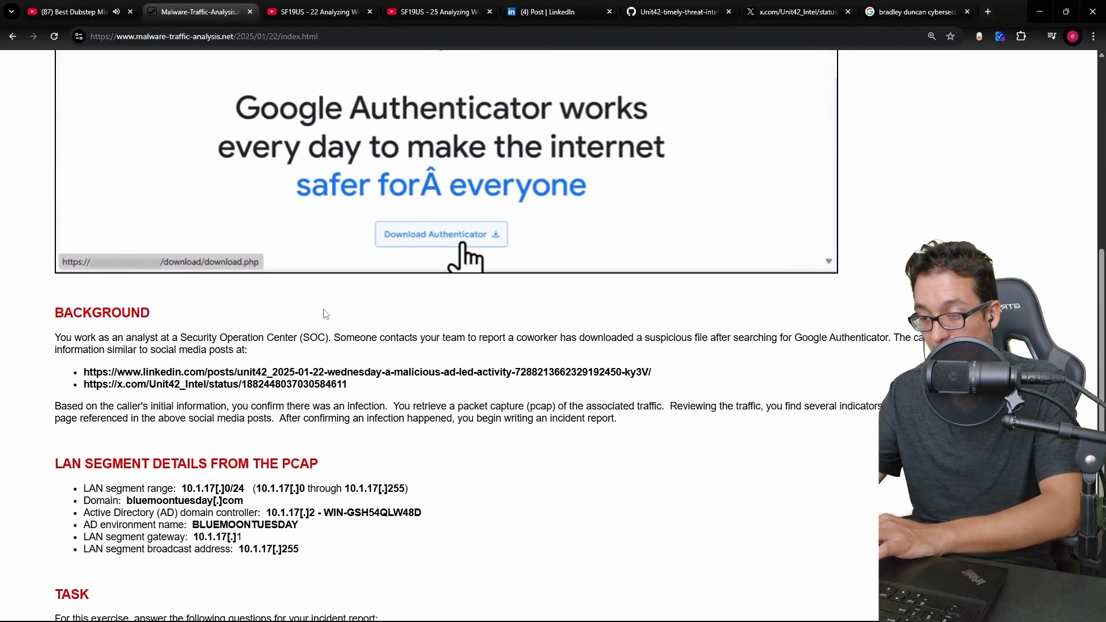
scroll(down, 3)
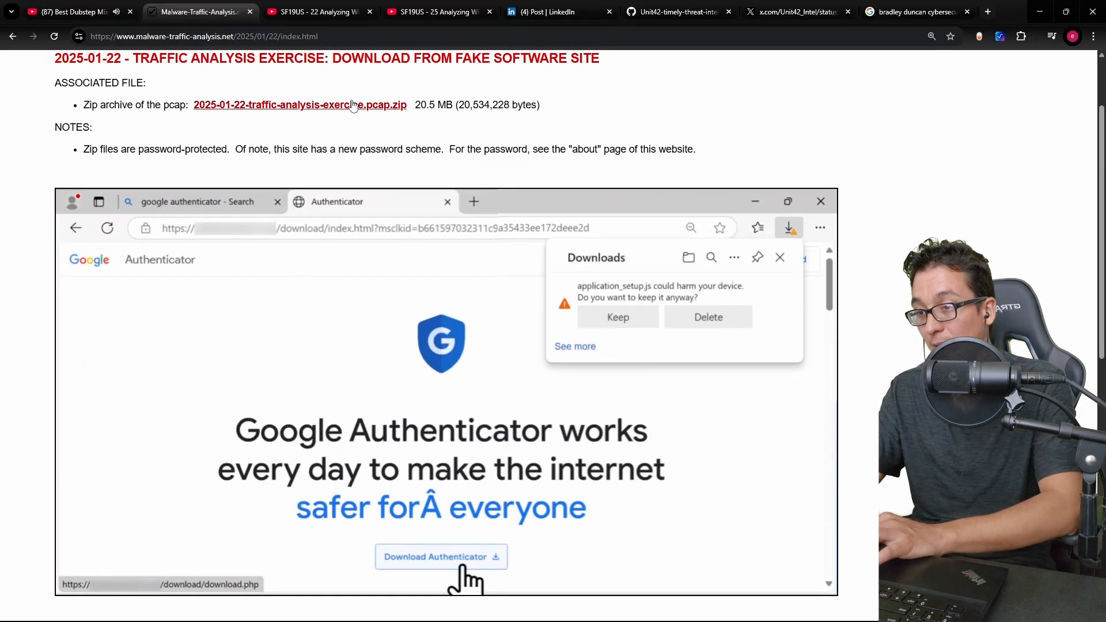
right_click(300, 105)
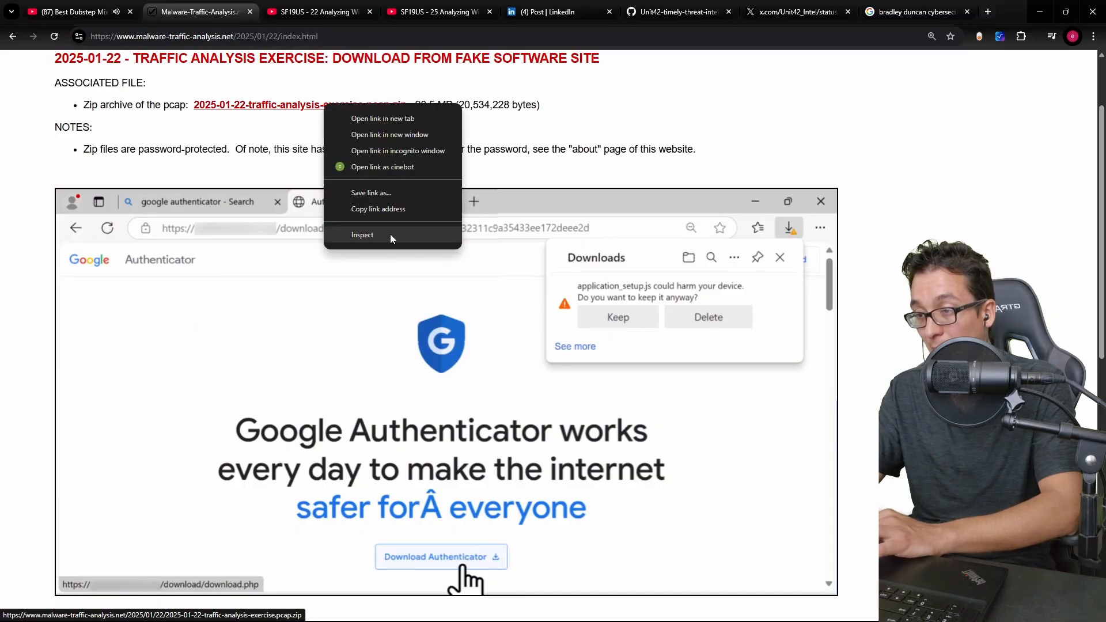
- Copy the exercise pcap zip's download link and check vm2's Adapter 1 attachment
click(377, 208)
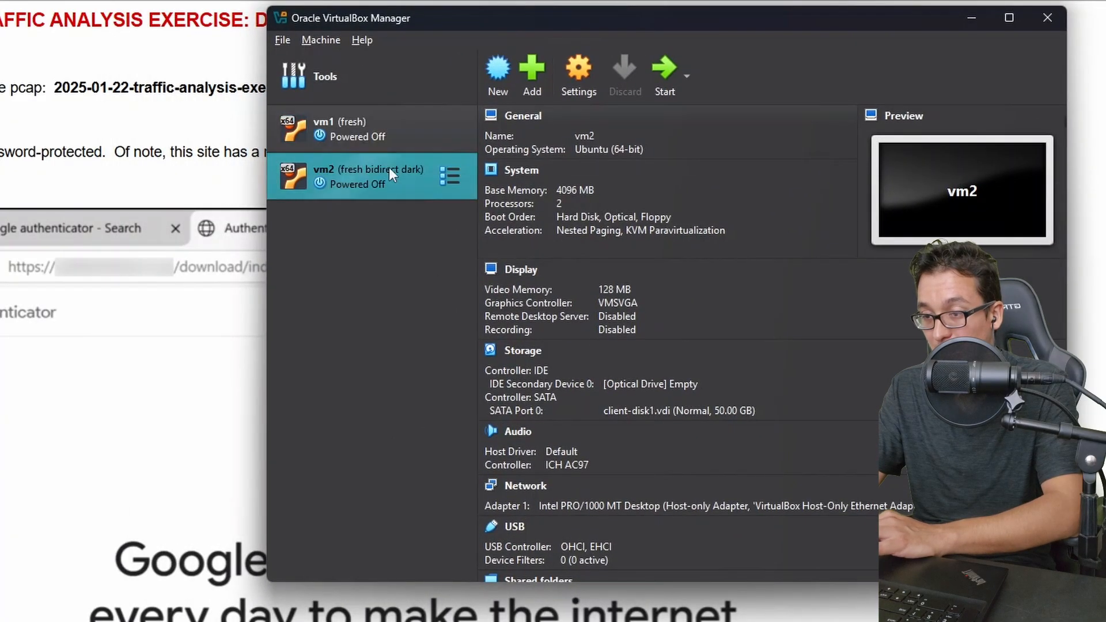
mouse_move(578, 71)
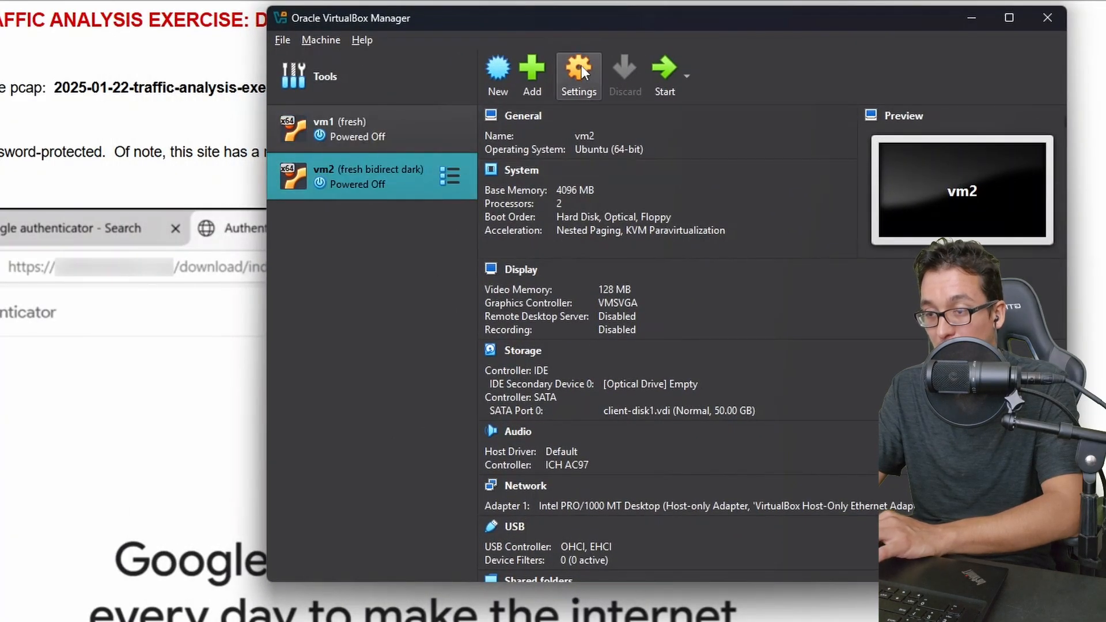
click(577, 74)
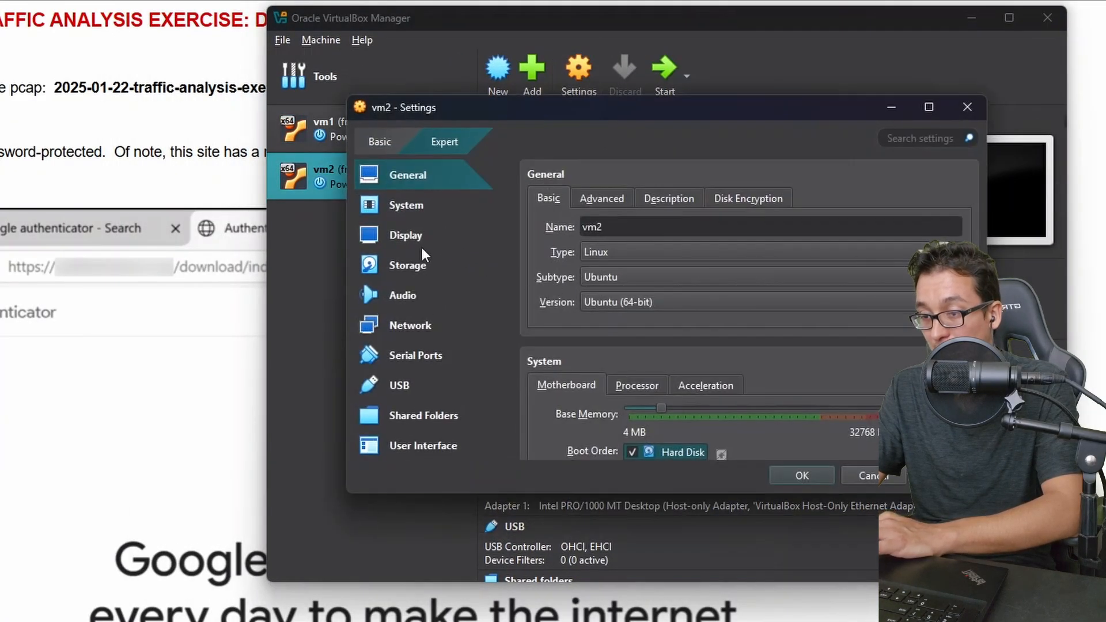
click(409, 324)
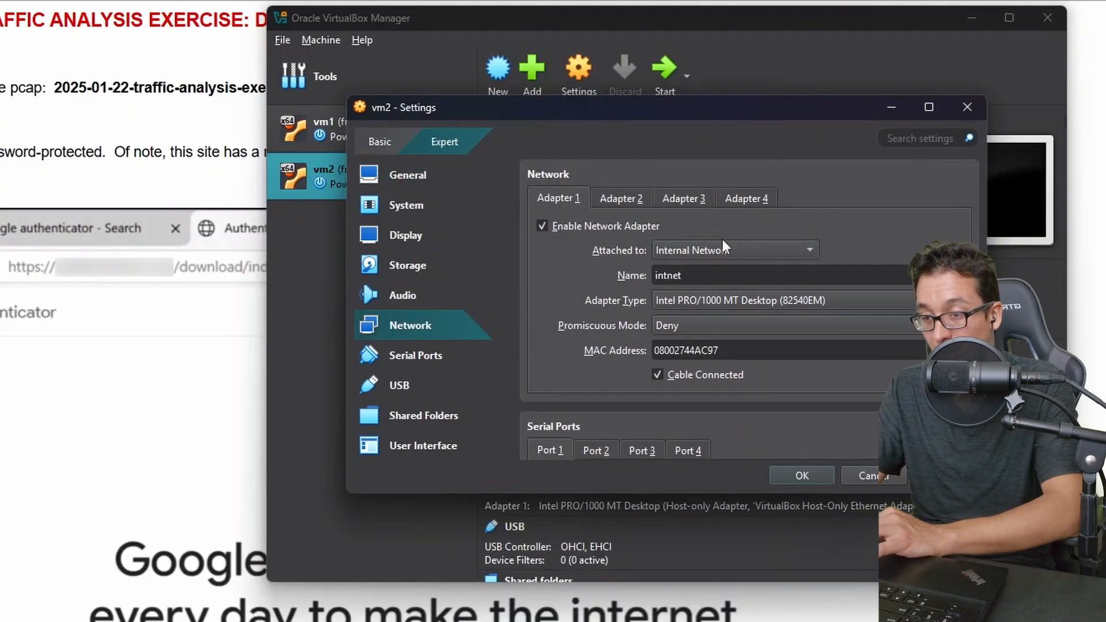
click(733, 250)
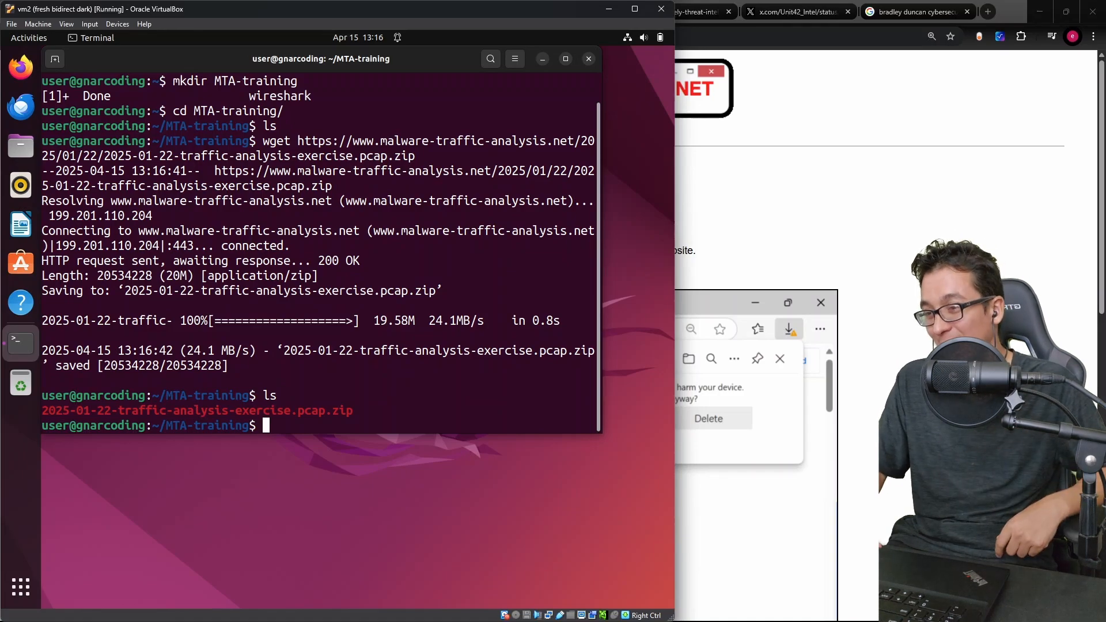
- Change vm2's network attachment, reconnect Wired, and ping to verify its 192.168.1.100 connectivity
click(161, 25)
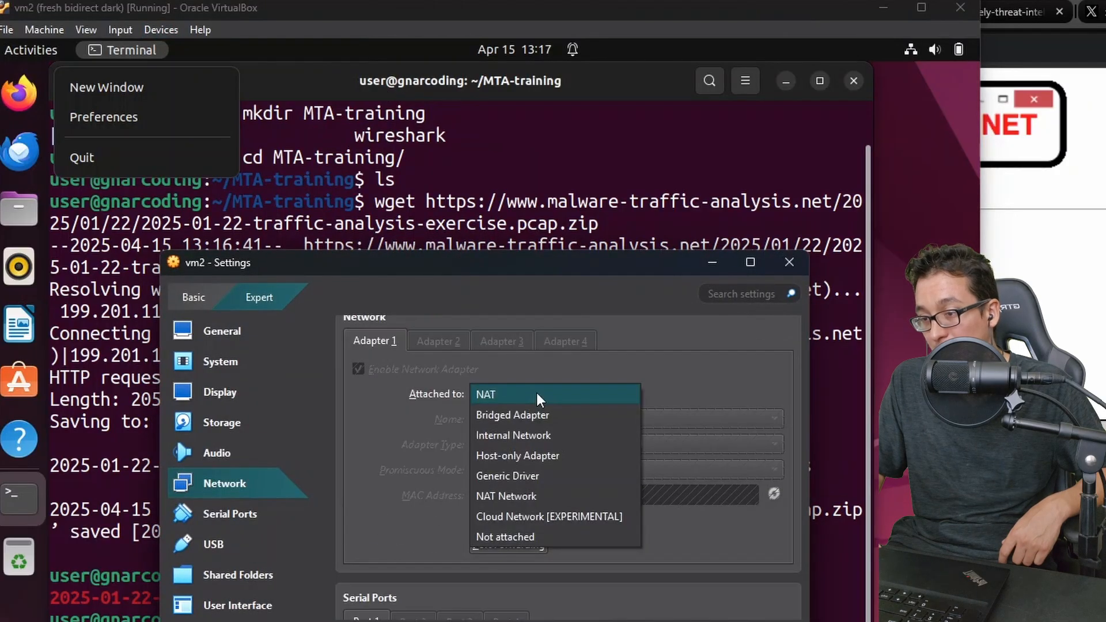
mouse_move(518, 455)
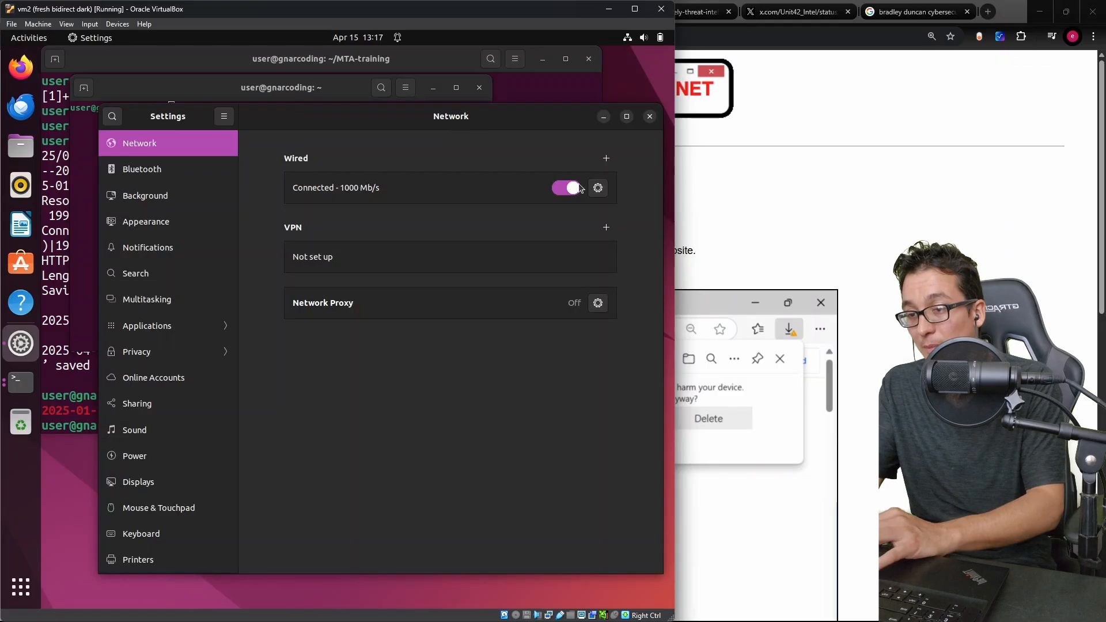
click(598, 188)
text(ping 1.1)
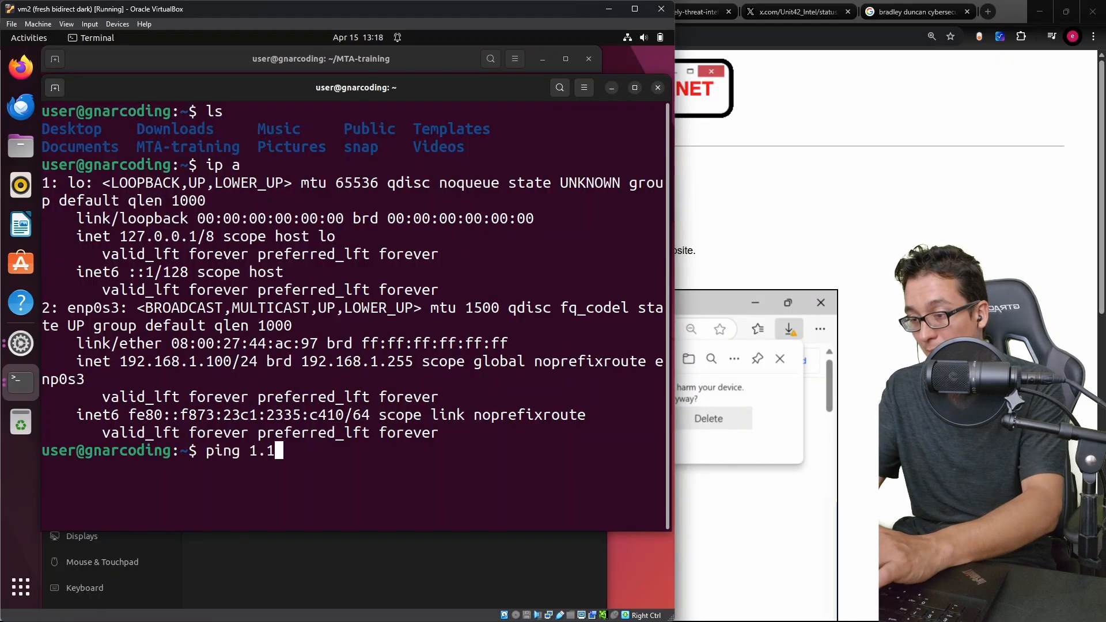
key(Return)
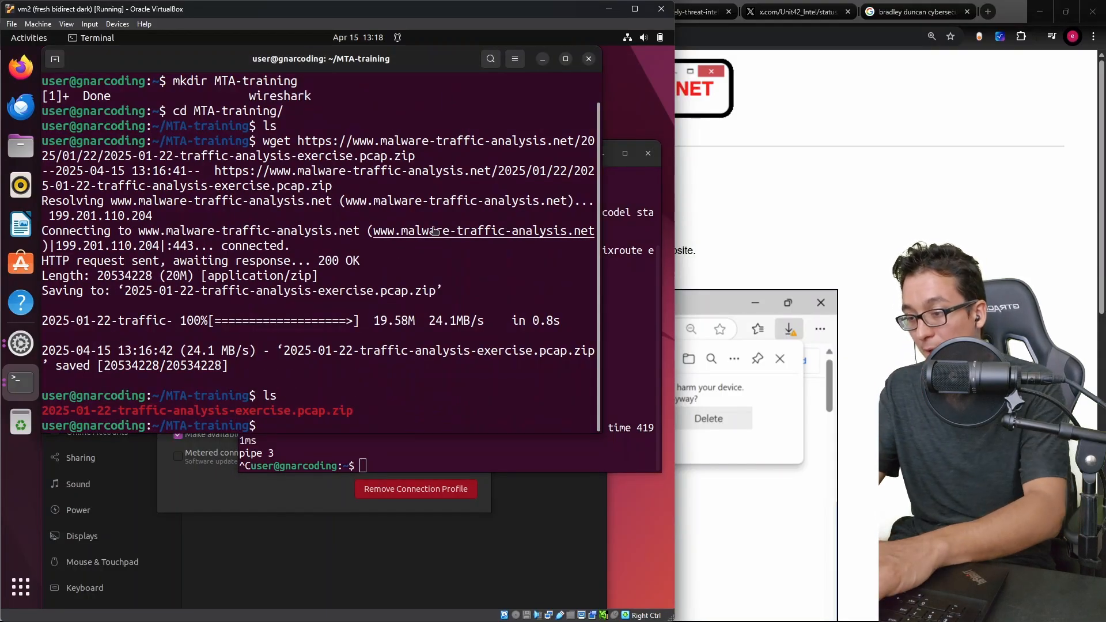
key(Return)
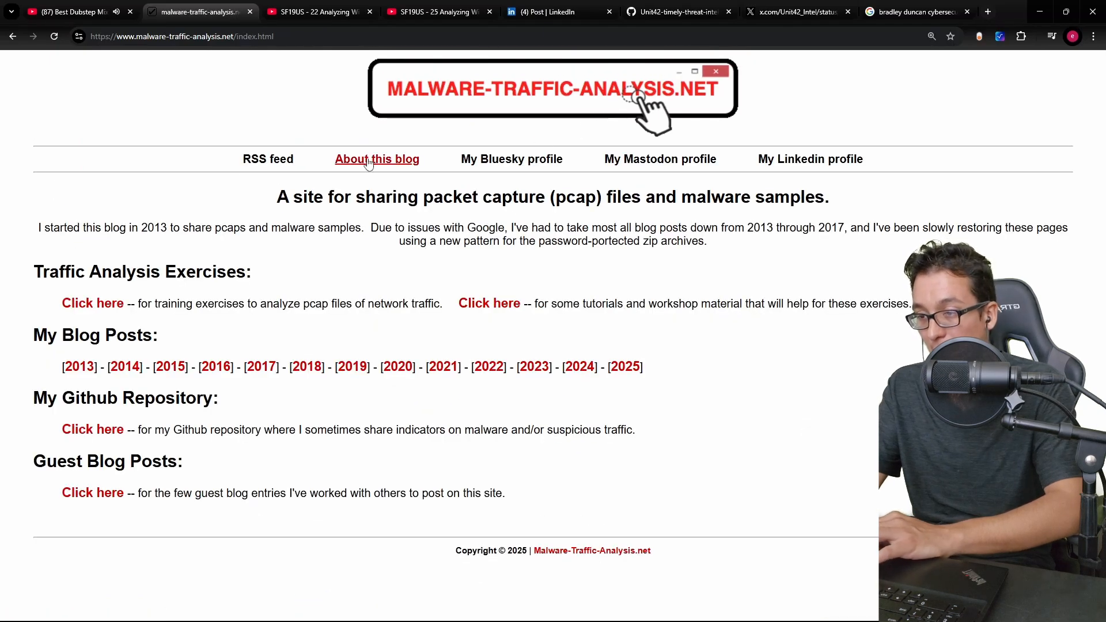
- Get the password from the About page, unzip the 2025-01-22 pcap, and launch Wireshark on it
click(377, 159)
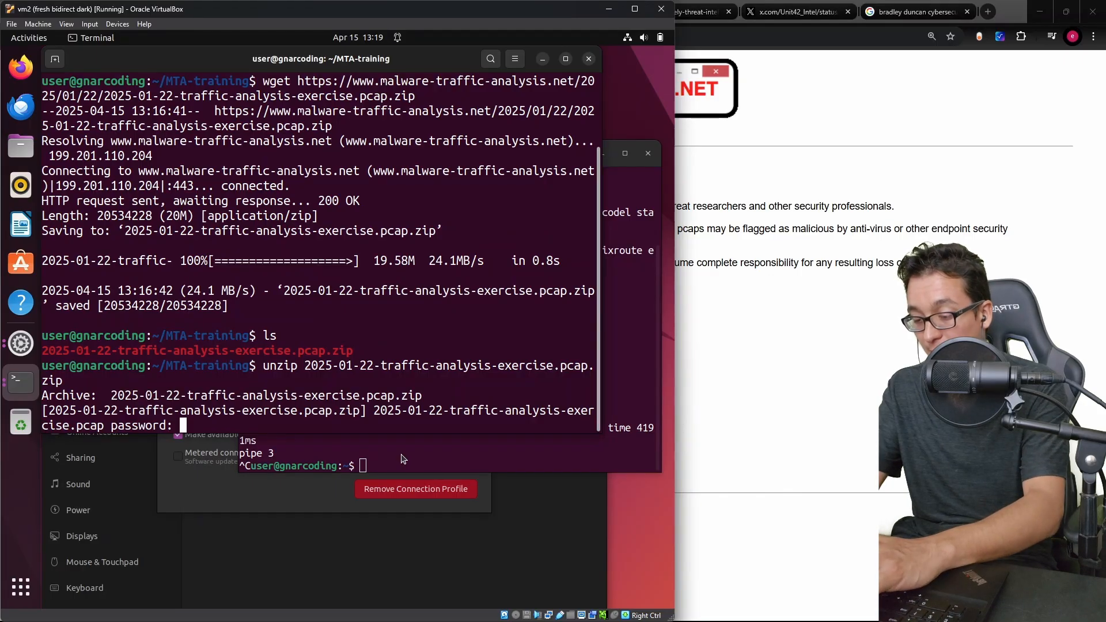
key(Return)
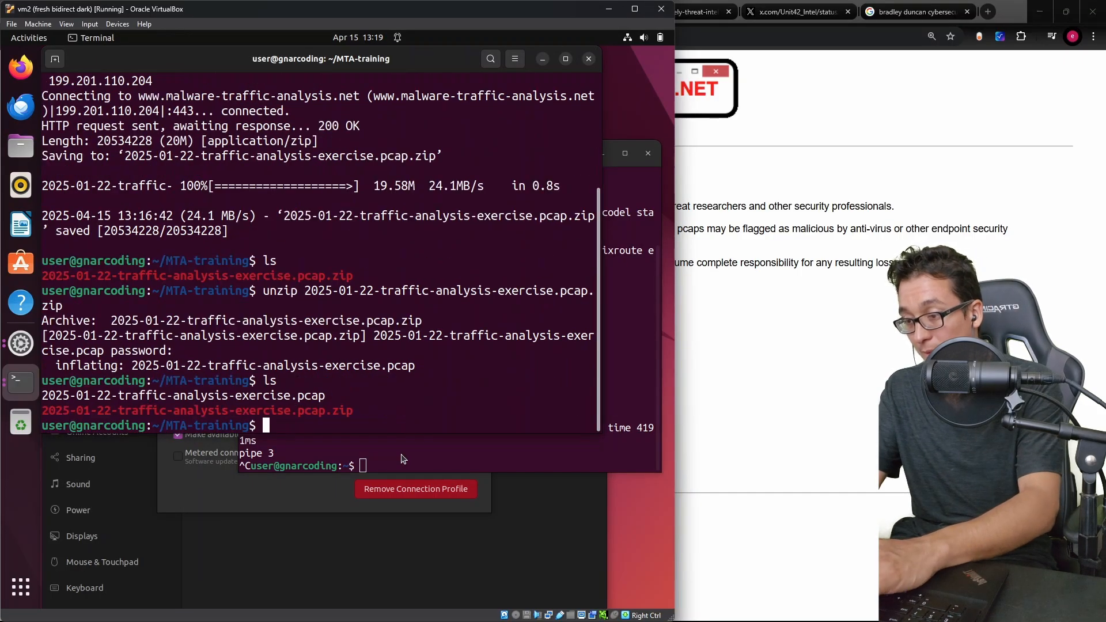
text(wireshark 20)
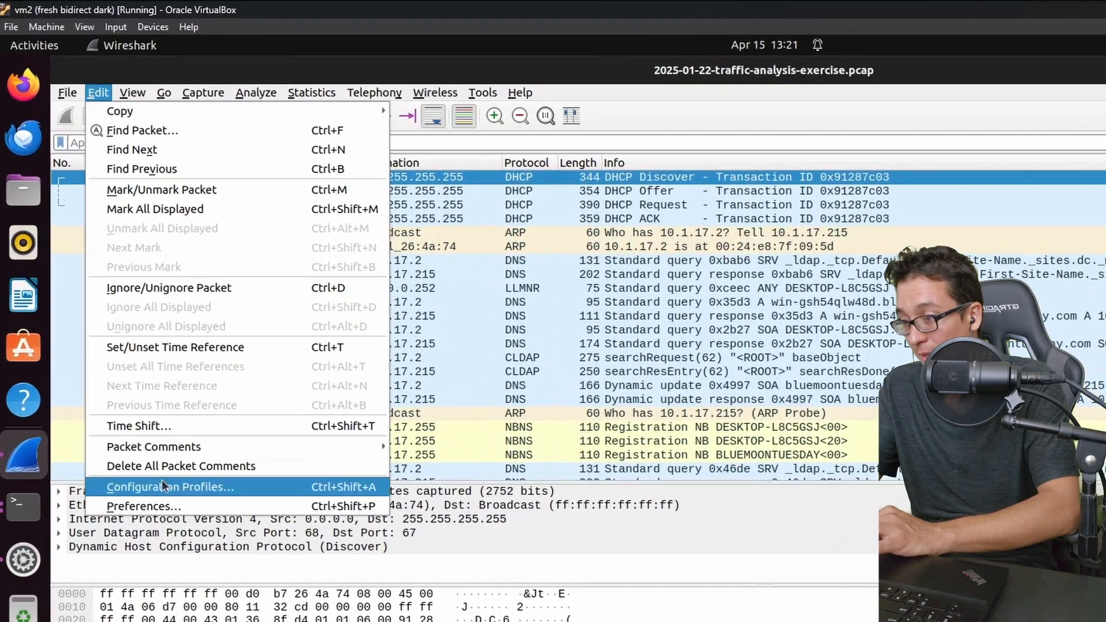
- Set the layout to packet list on top with details and bytes side by side below
click(144, 506)
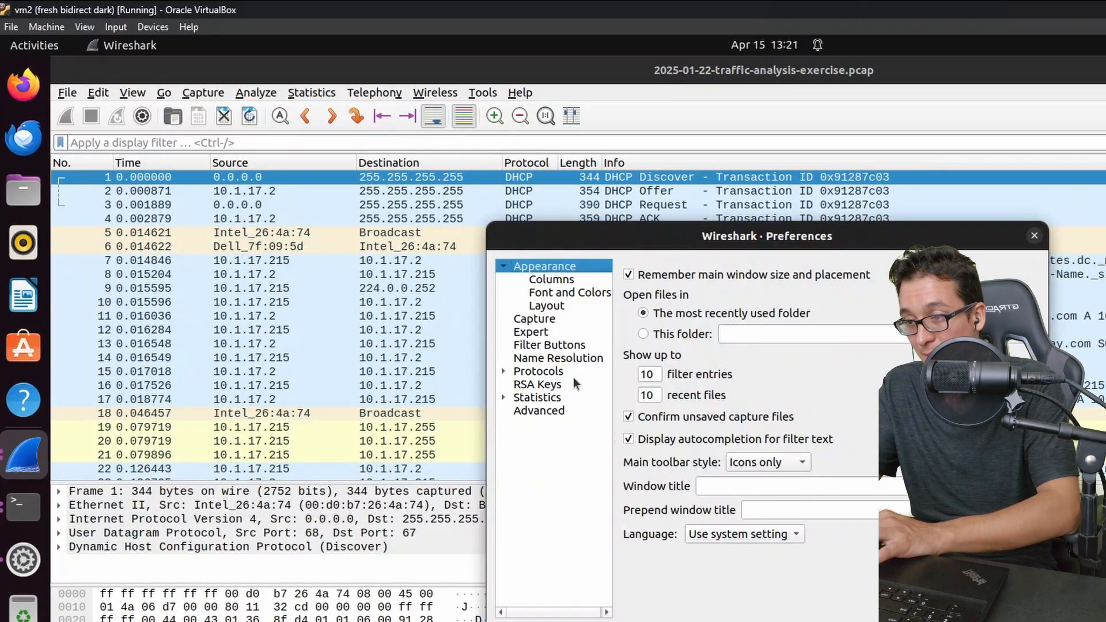
click(546, 305)
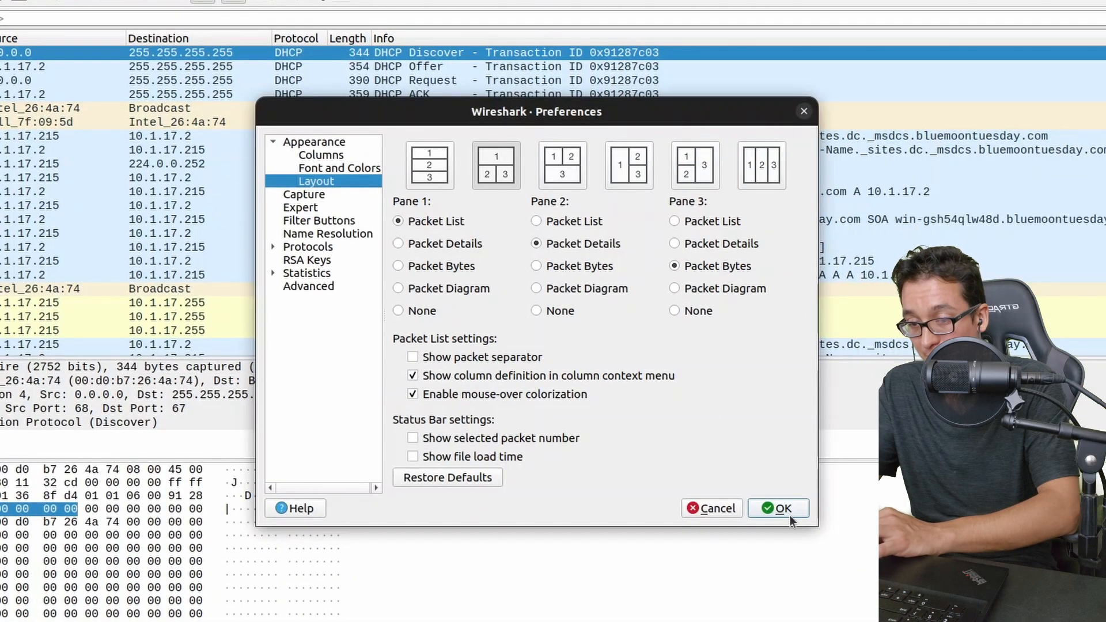
click(777, 508)
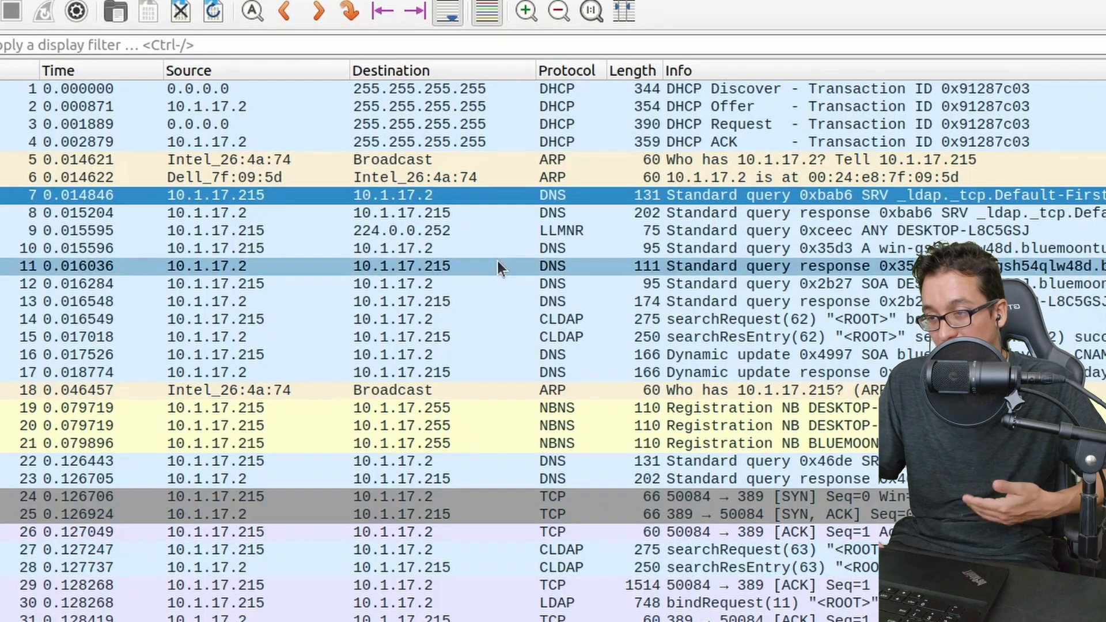
click(261, 106)
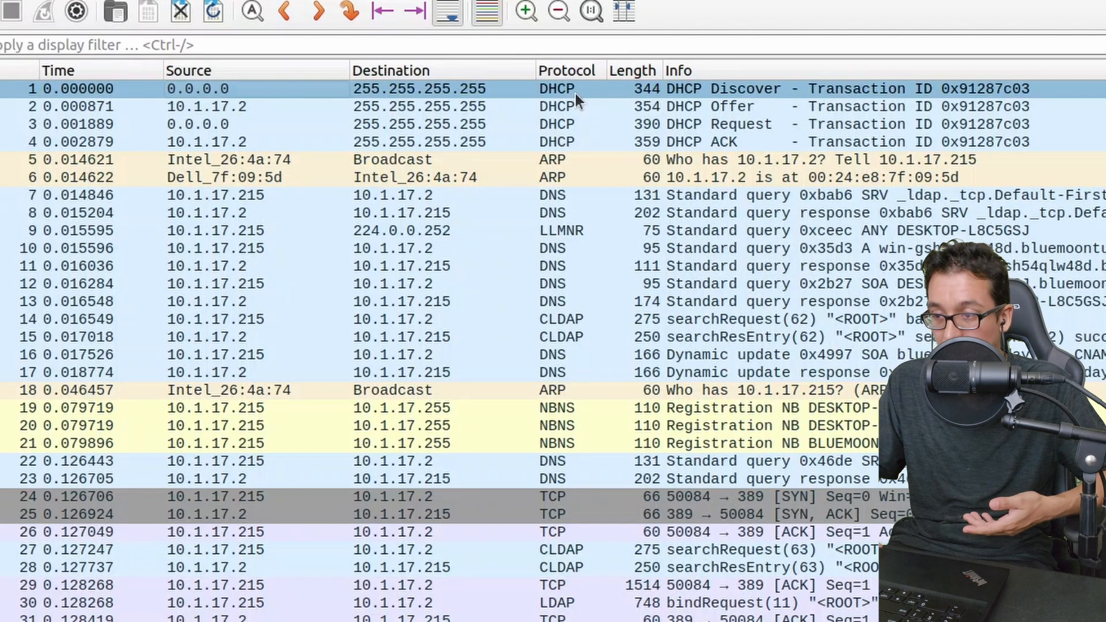
mouse_move(705, 105)
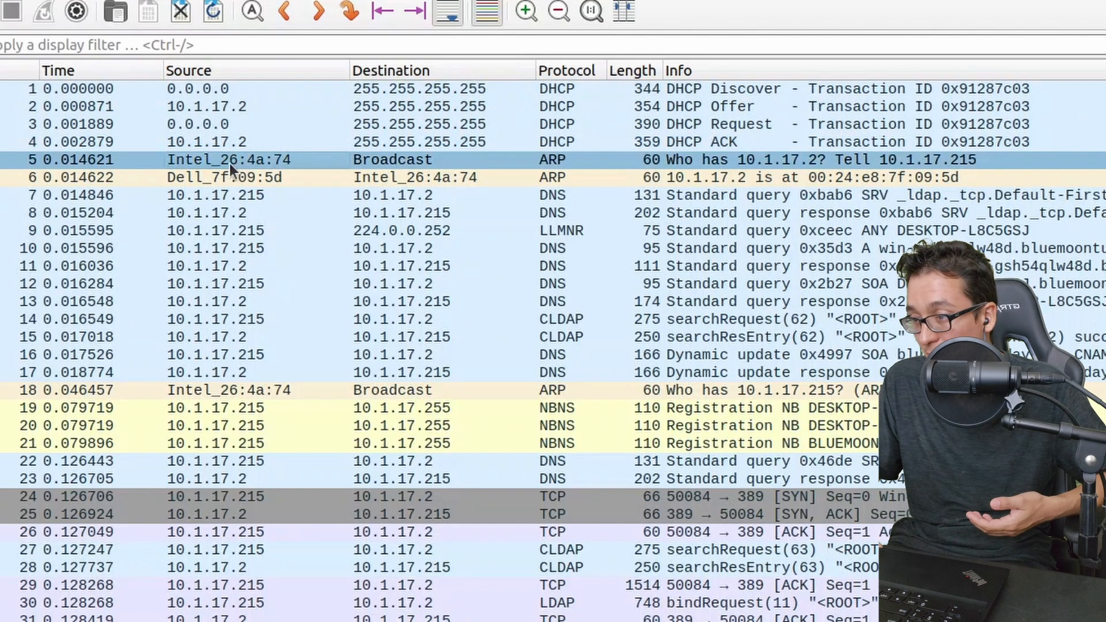
mouse_move(243, 173)
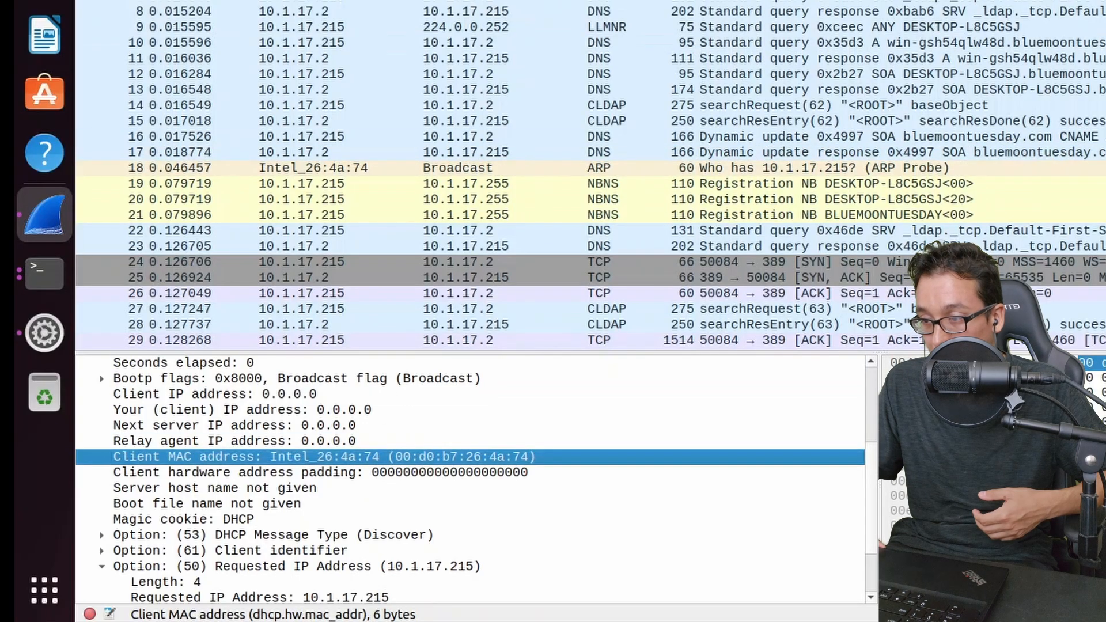
scroll(up, 3)
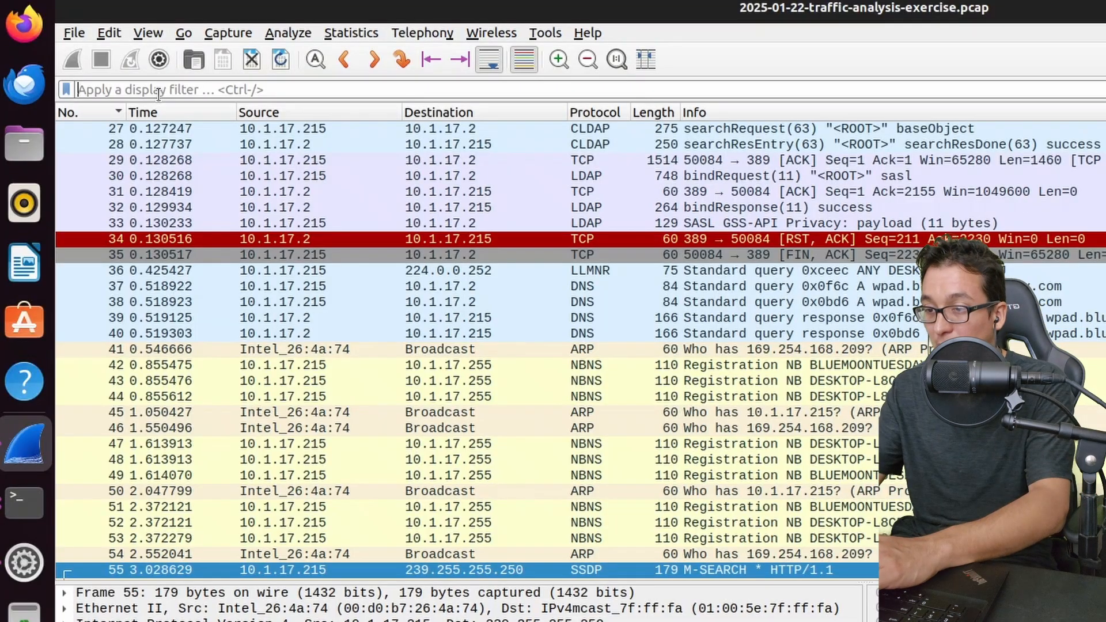
- Filter with http.request, then apply a TCP conversation filter on the GET 29842.ps1 packet
text(http.)
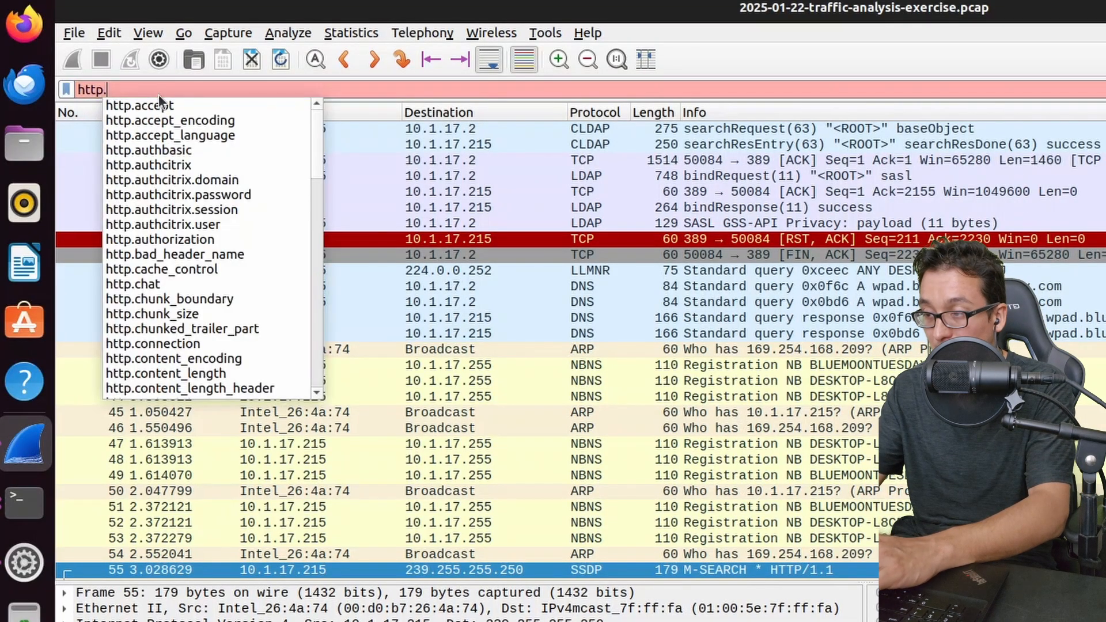
text(request)
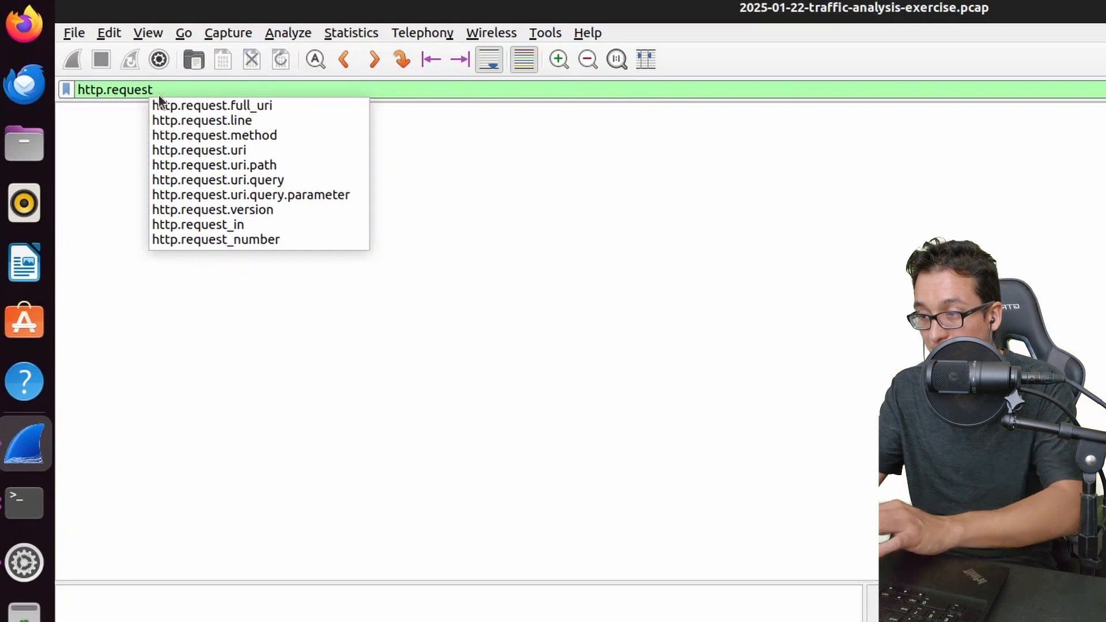
key(Return)
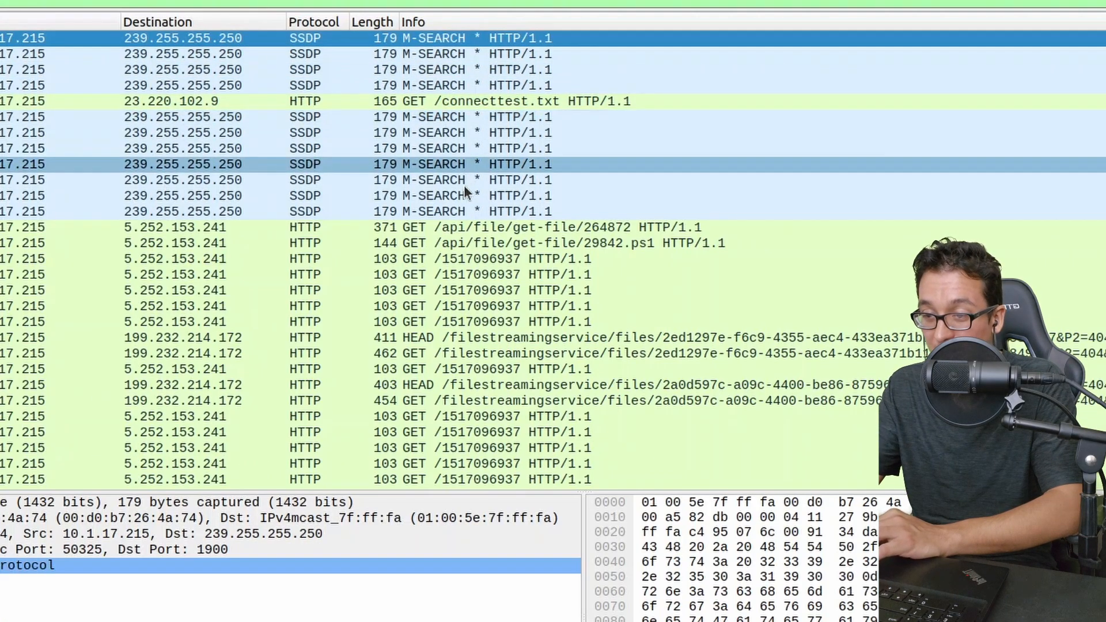
click(493, 243)
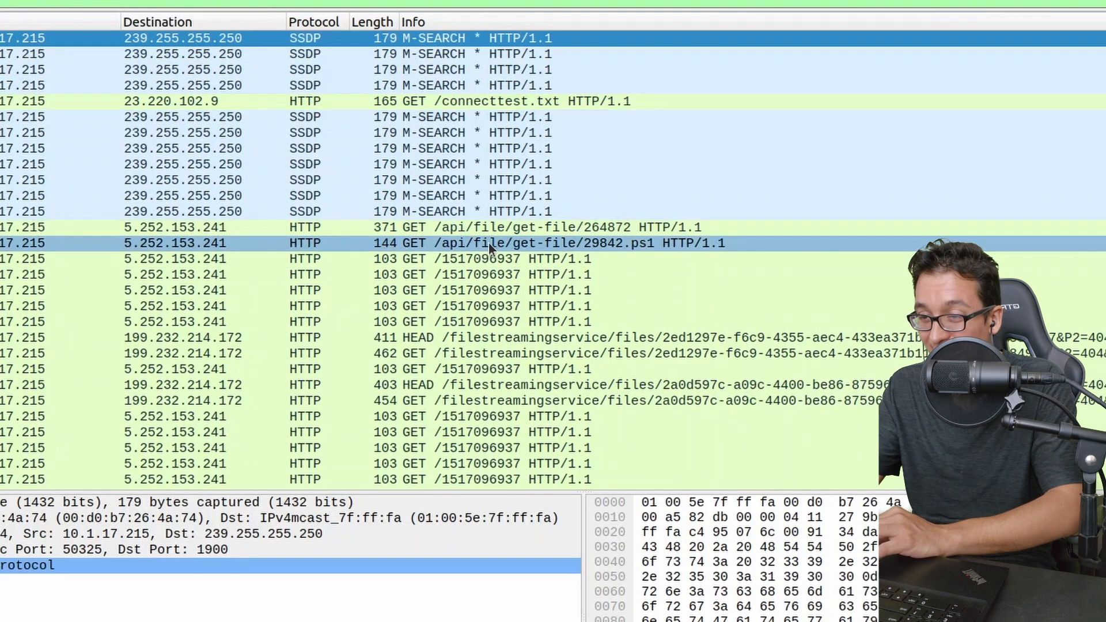
click(494, 242)
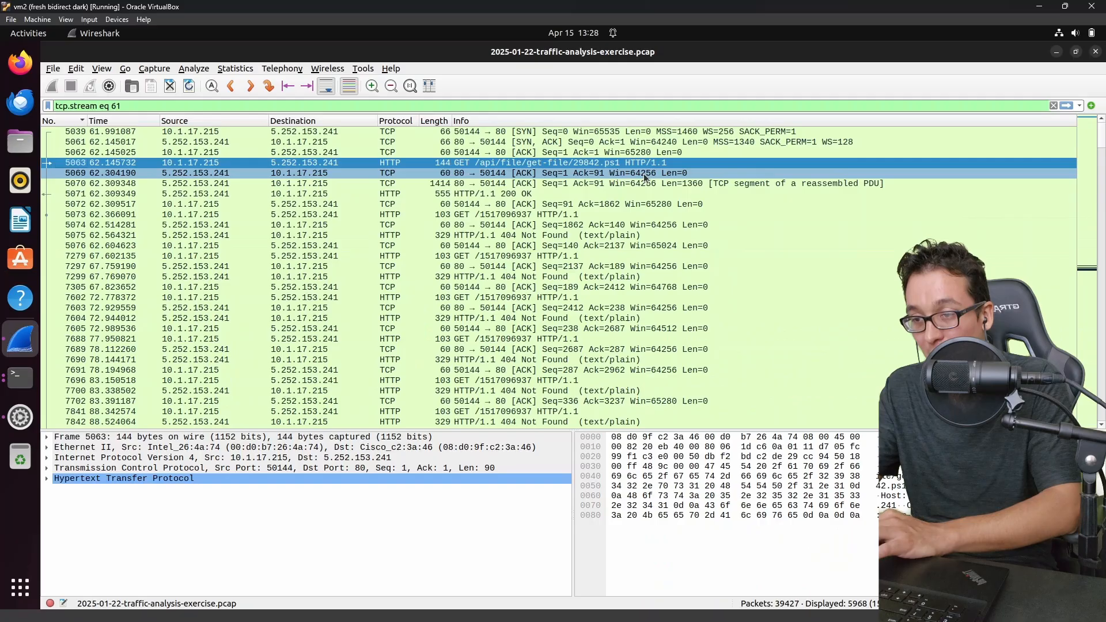
right_click(304, 163)
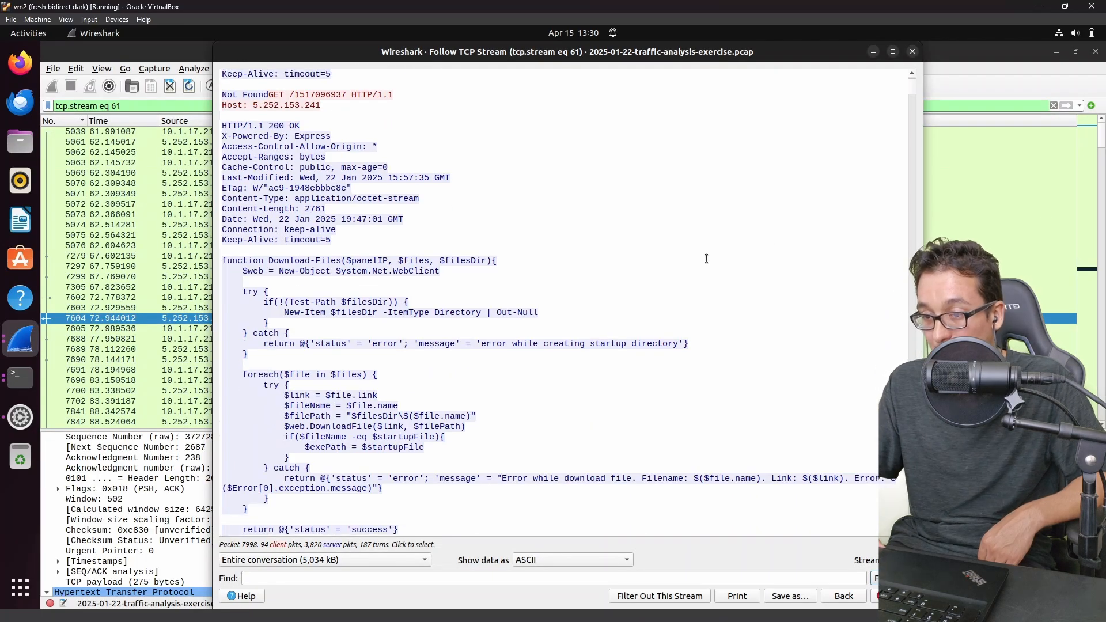
scroll(down, 3)
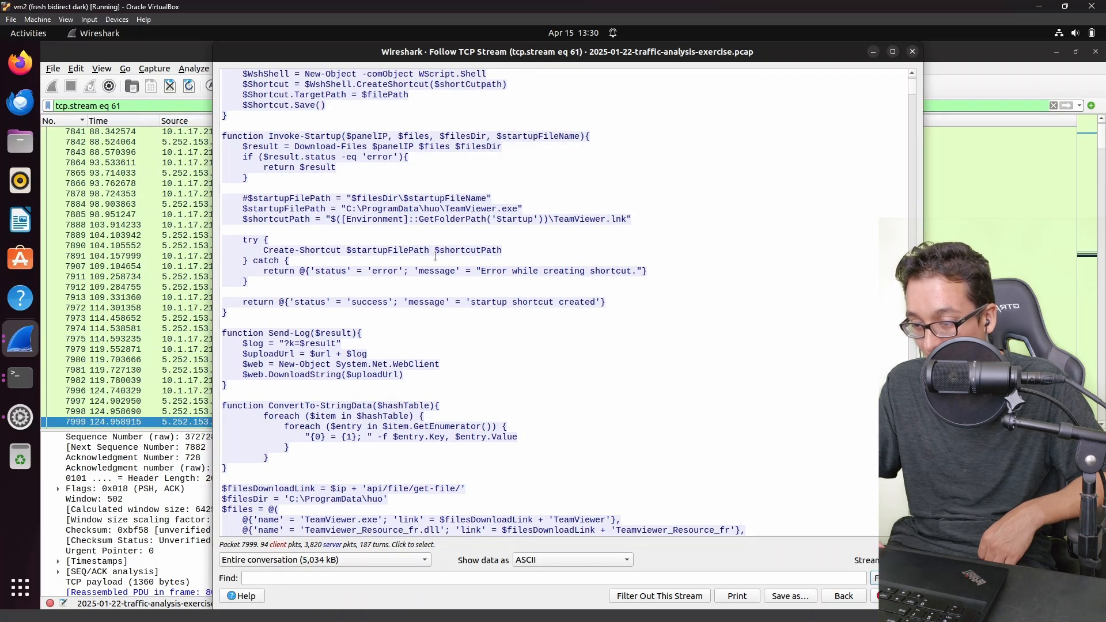
scroll(down, 3)
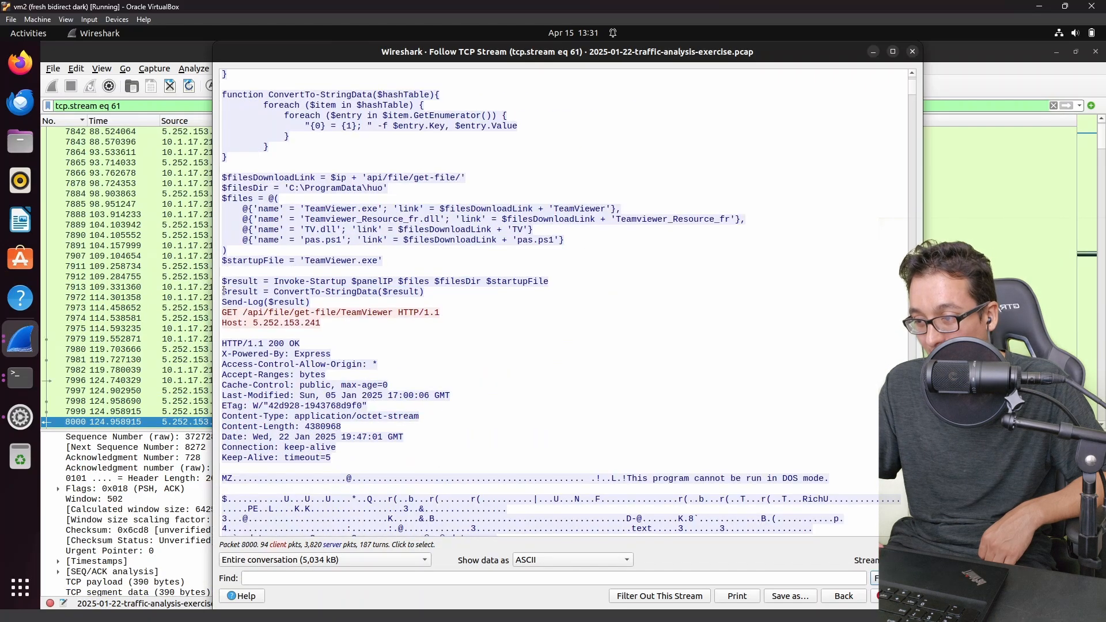
click(911, 50)
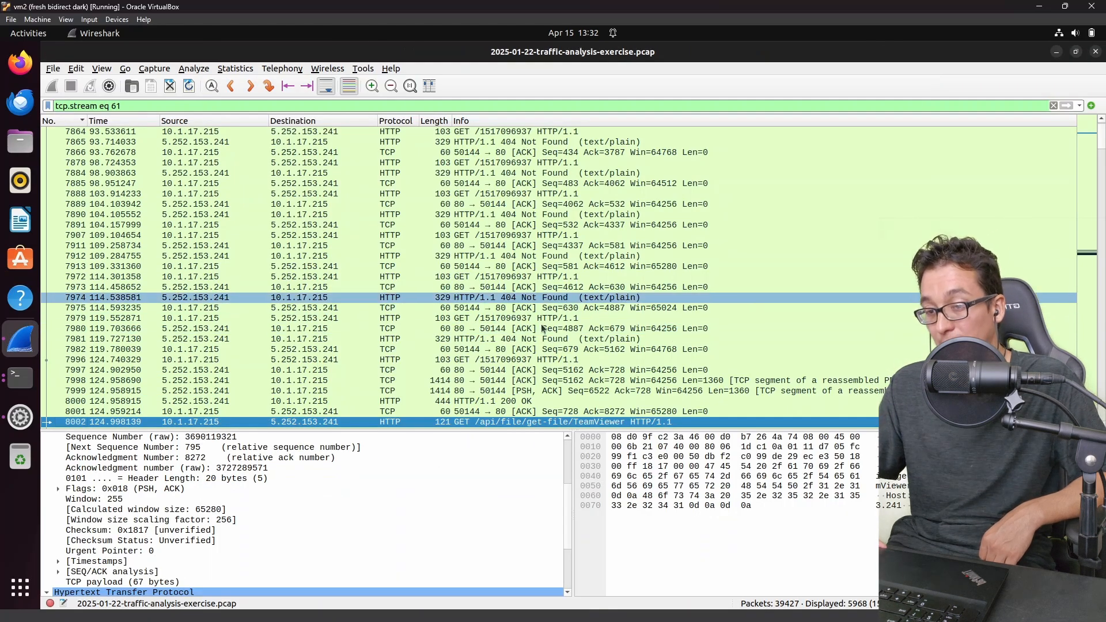